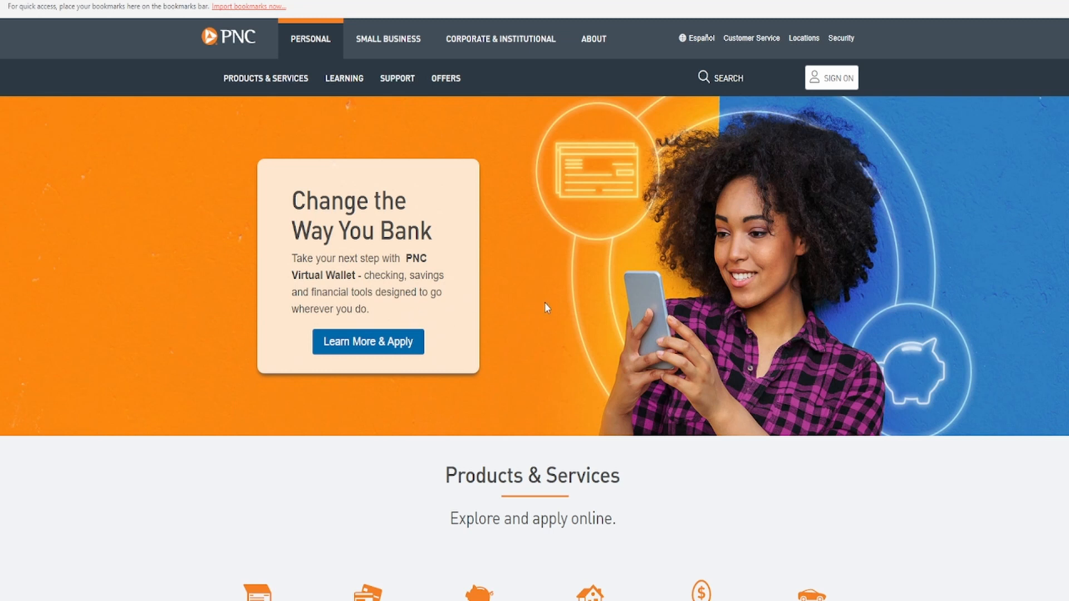
mouse_move(704, 560)
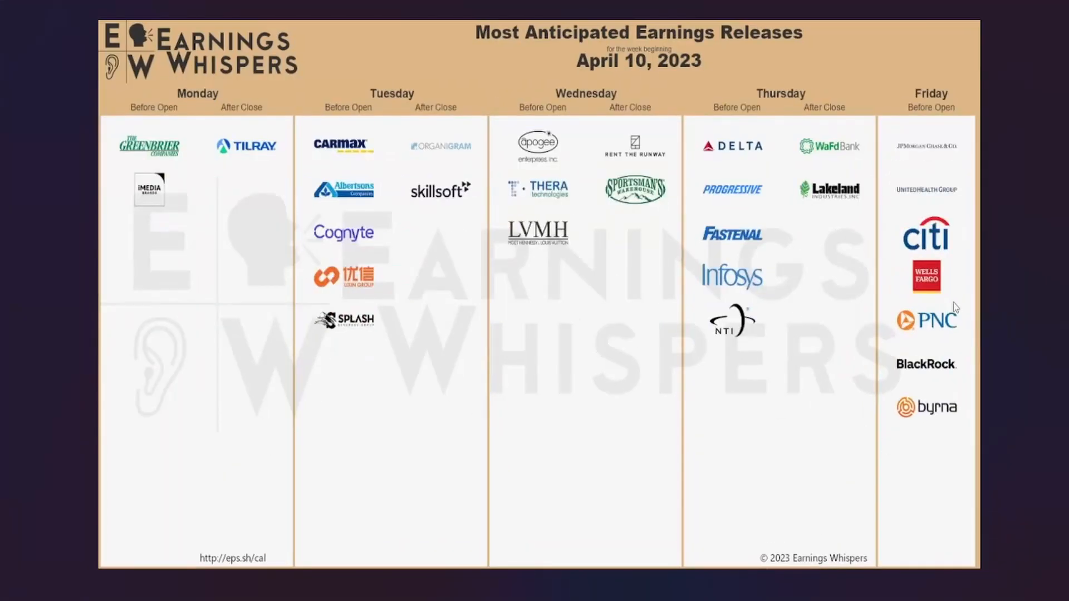
mouse_move(949, 319)
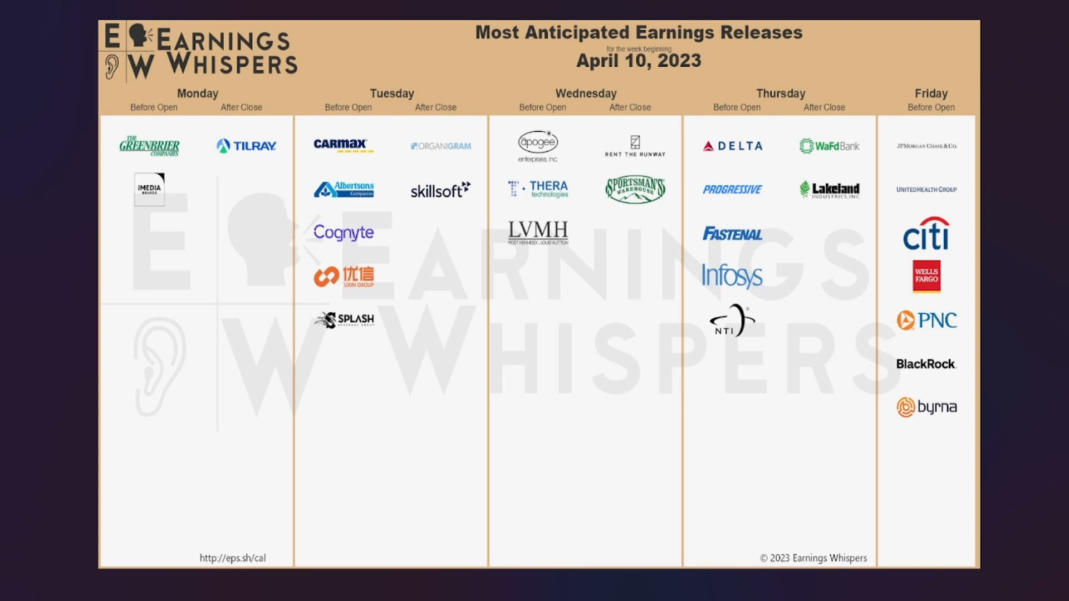
mouse_move(1006, 77)
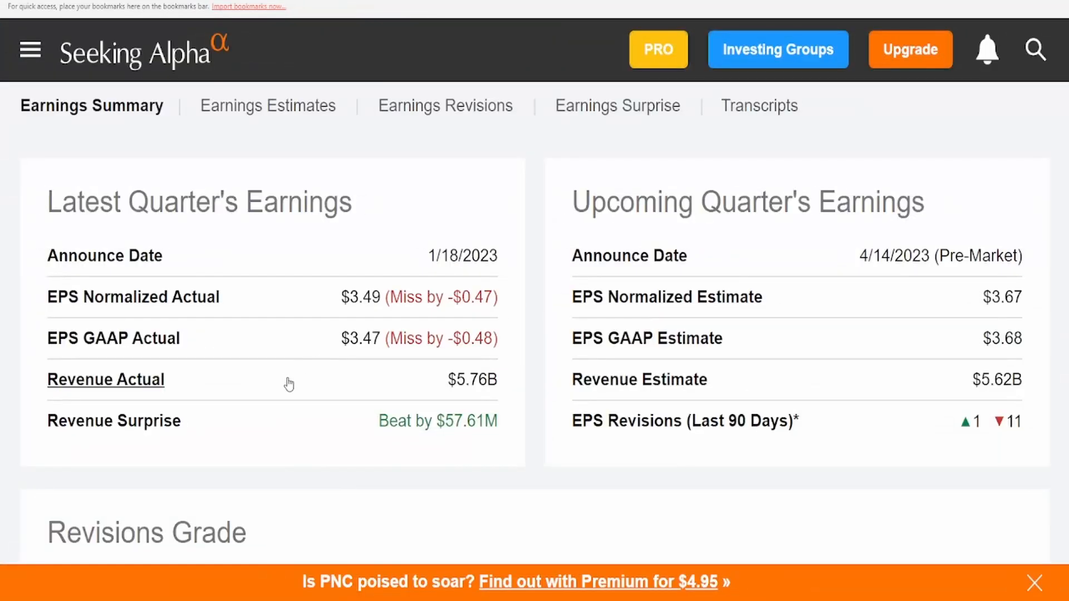
mouse_move(472, 214)
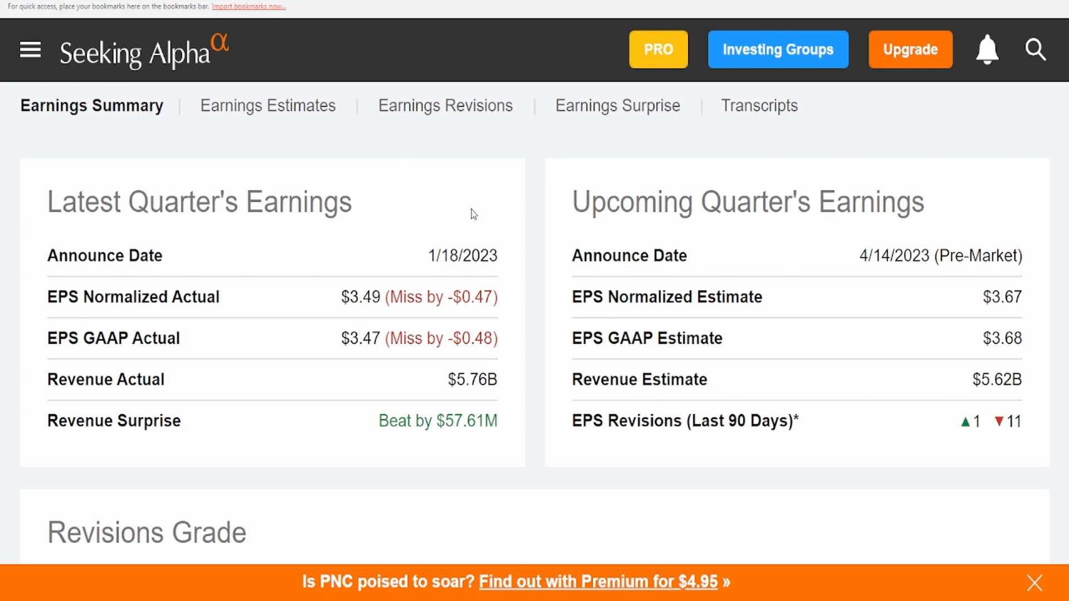
double_click(443, 256)
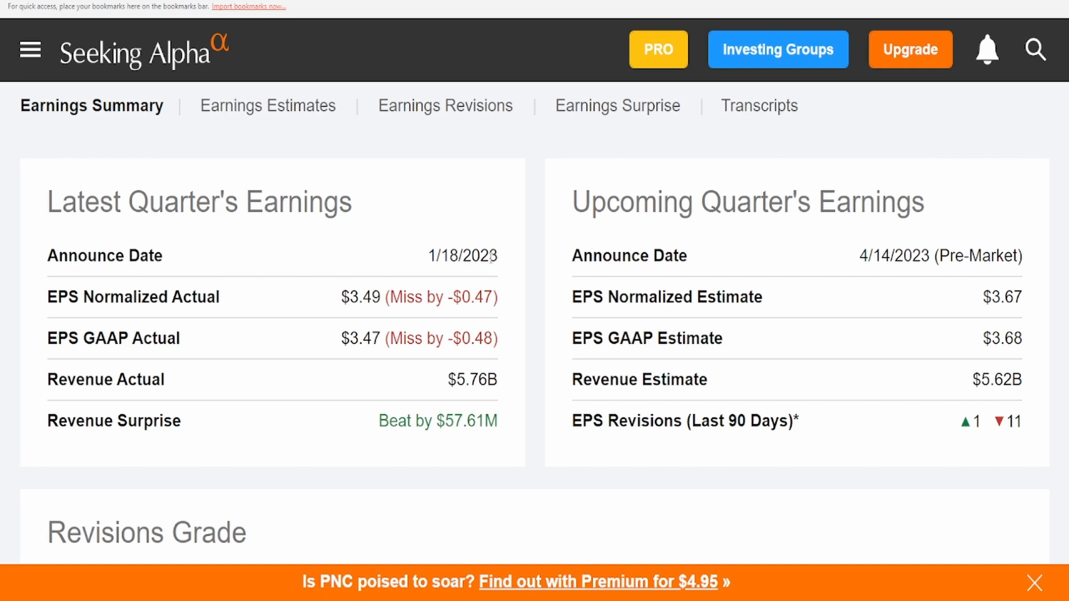
mouse_move(374, 285)
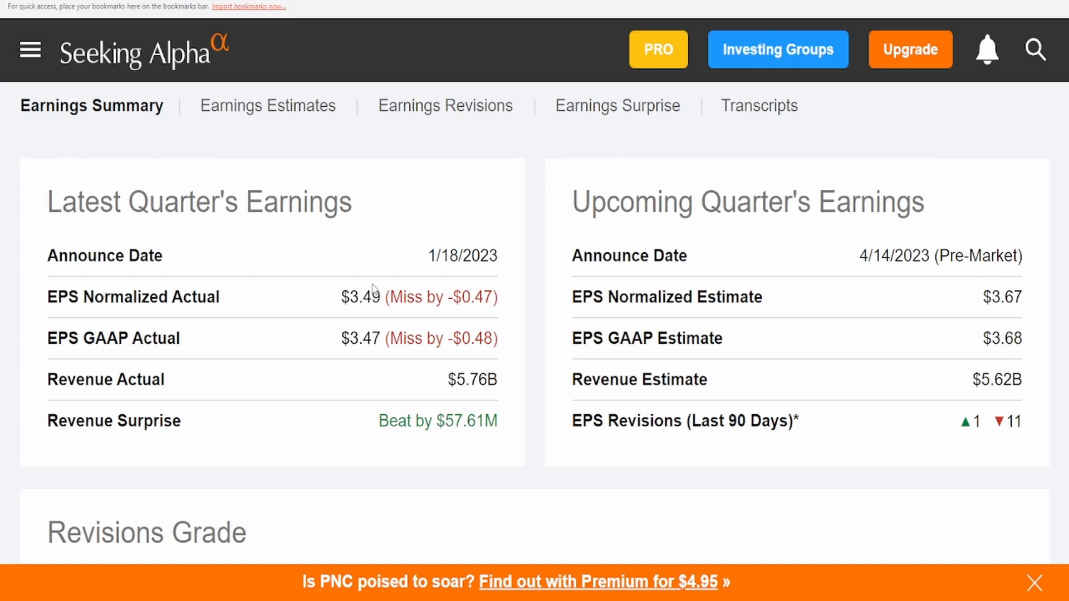
mouse_move(486, 304)
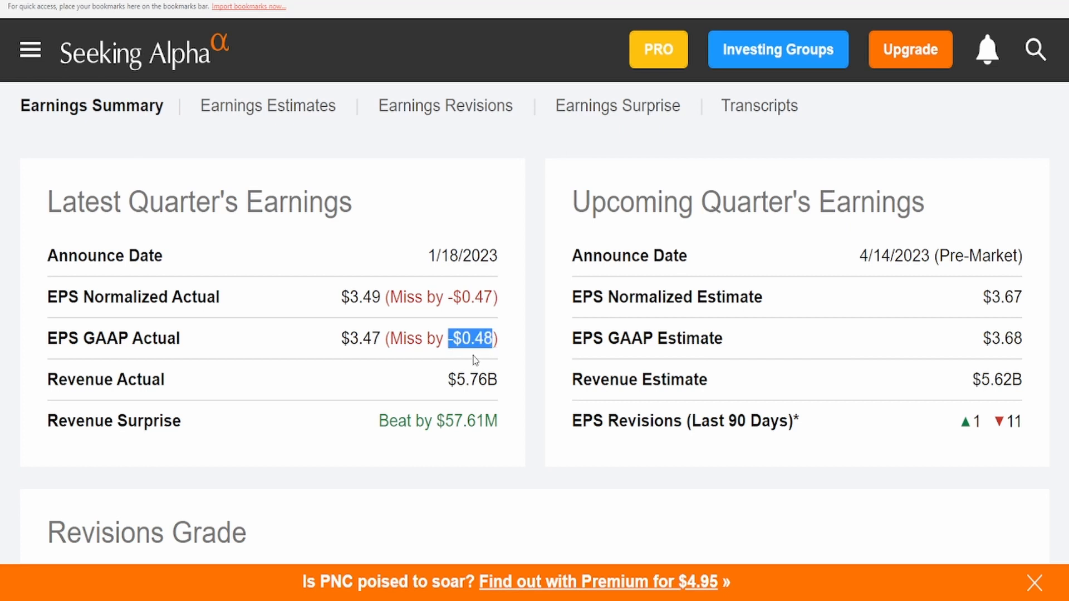
mouse_move(419, 432)
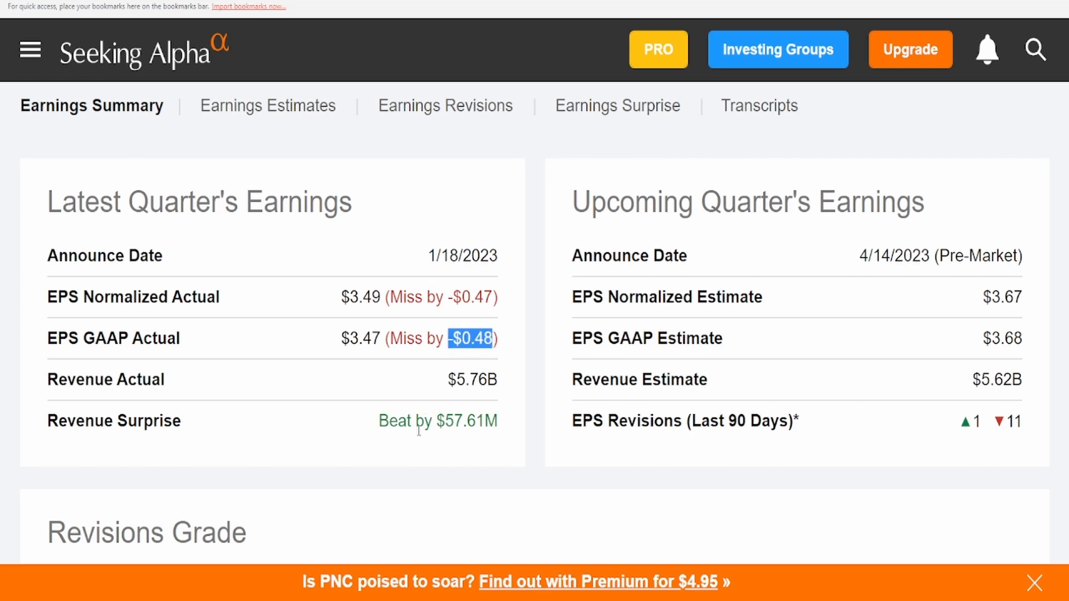
mouse_move(475, 419)
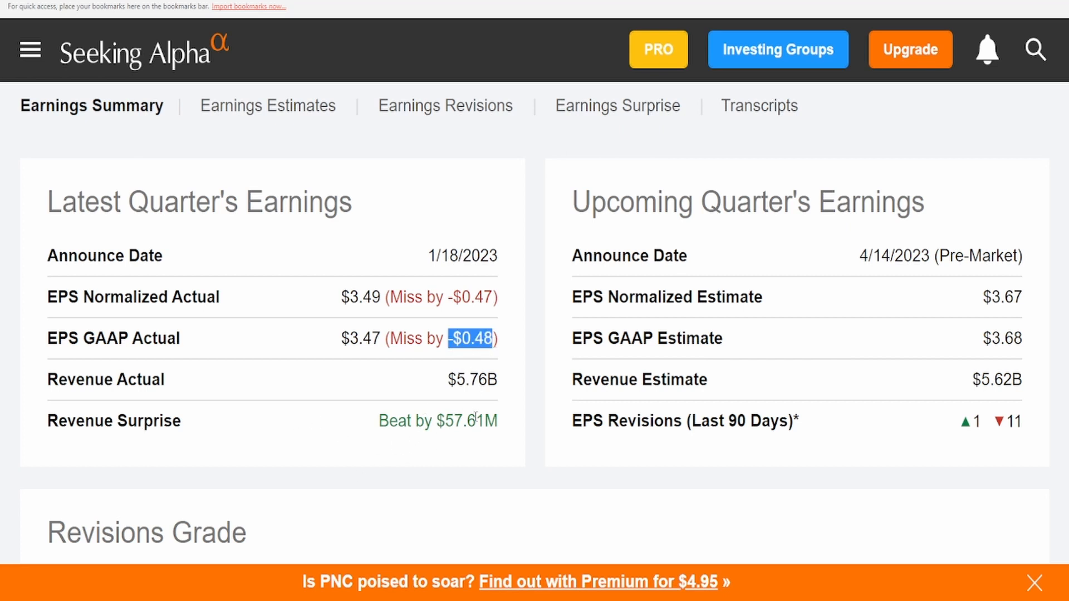
mouse_move(528, 433)
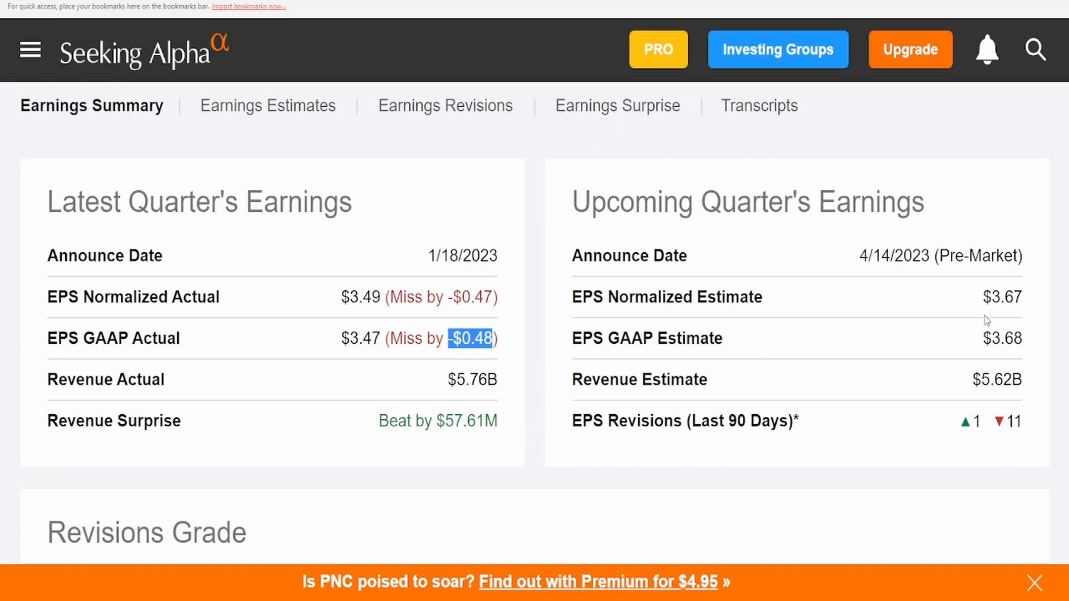
mouse_move(1018, 289)
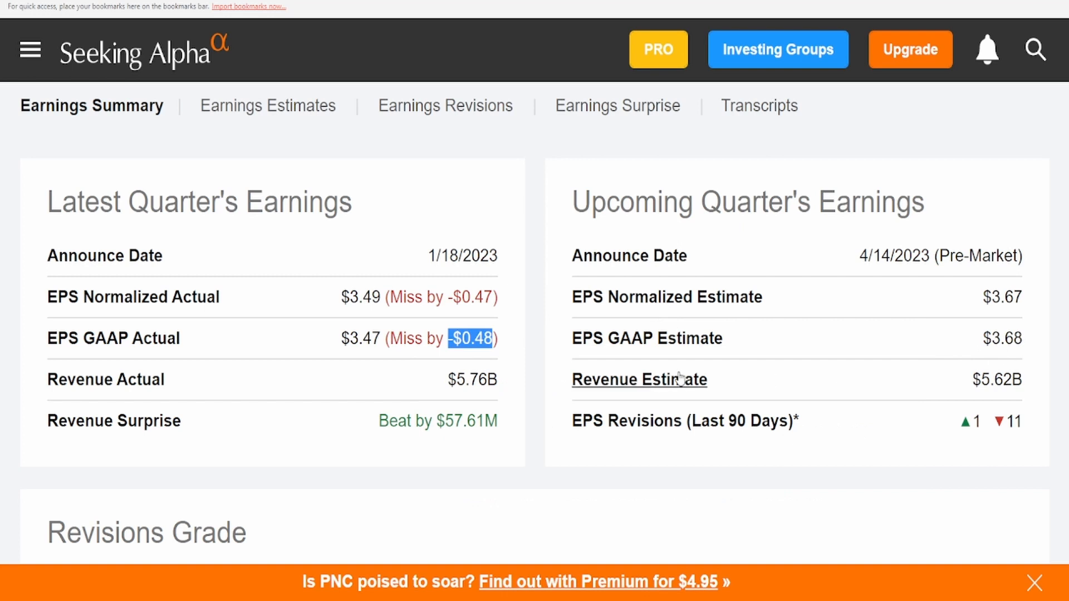
mouse_move(958, 389)
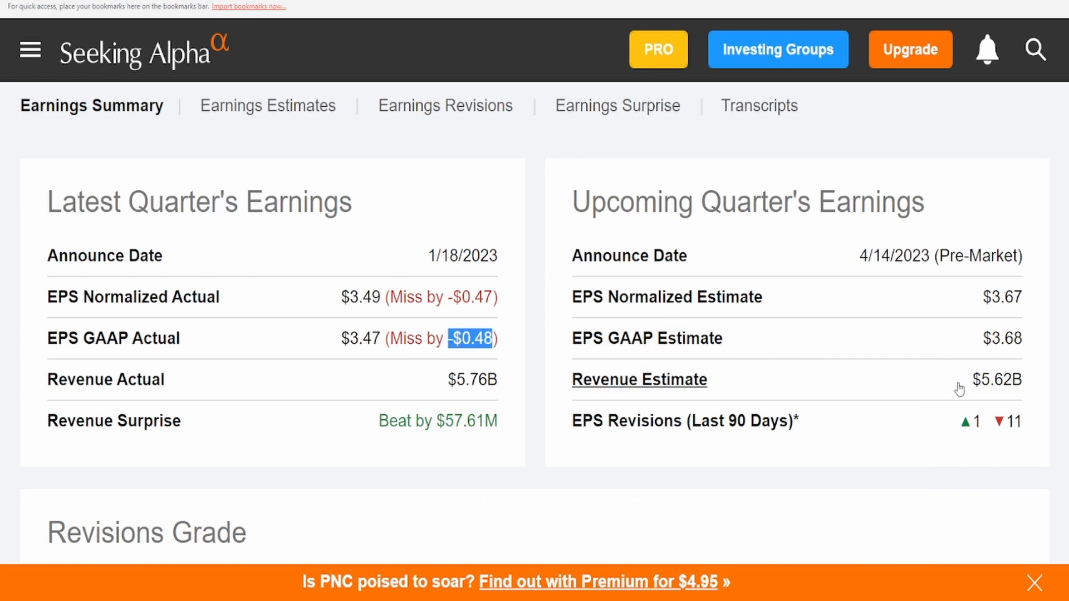
mouse_move(1011, 421)
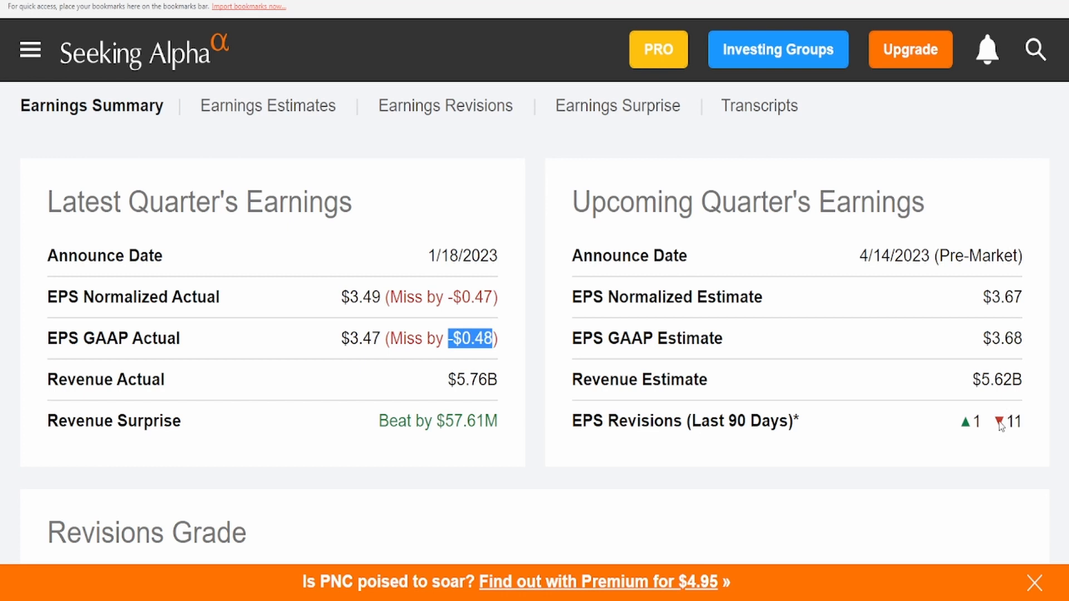
mouse_move(1045, 432)
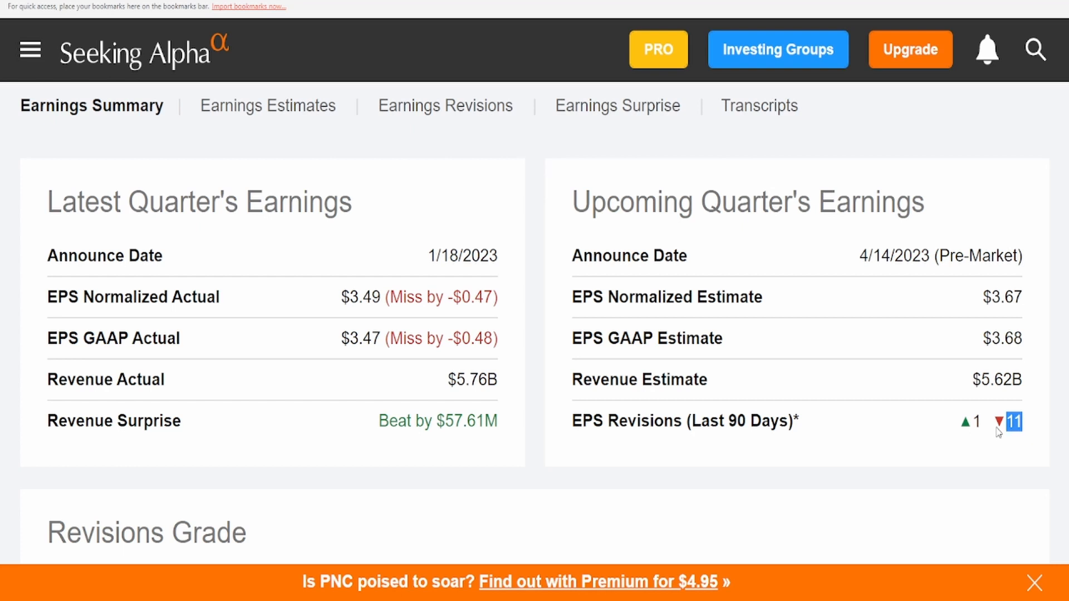
mouse_move(964, 449)
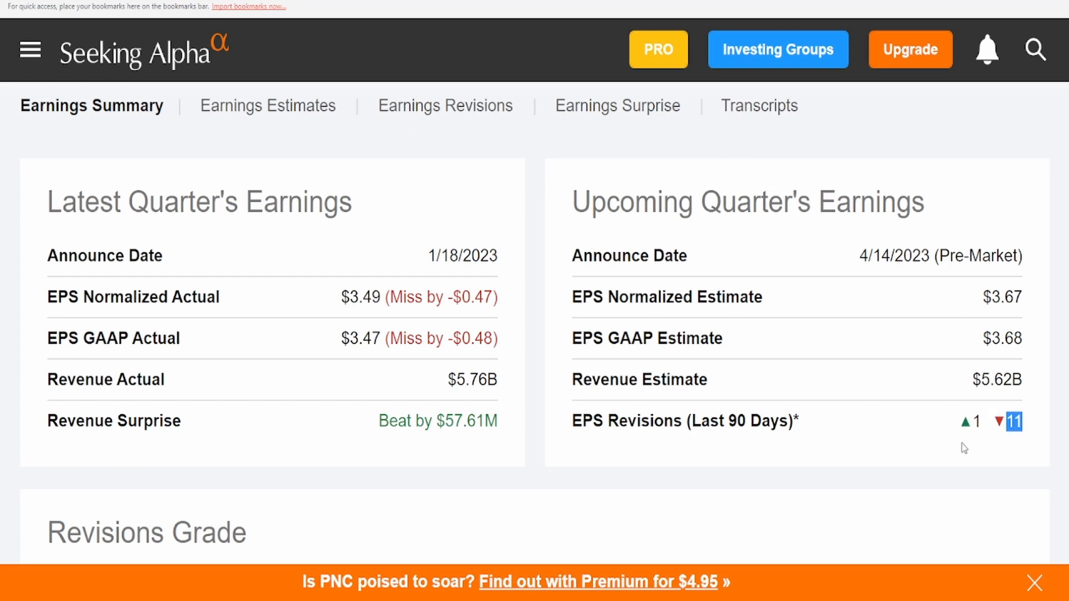
mouse_move(822, 329)
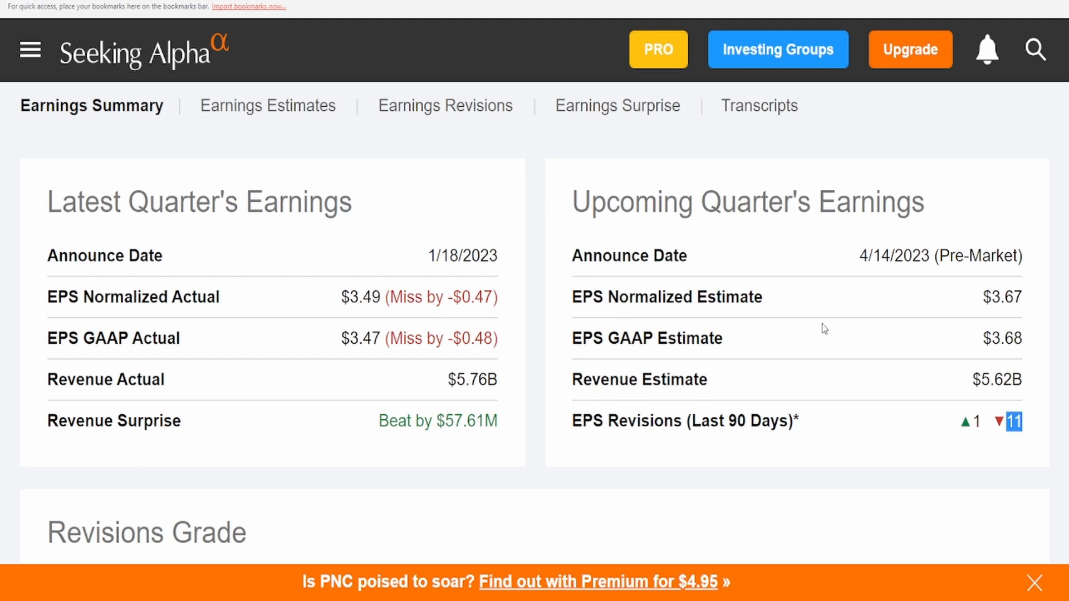
mouse_move(367, 370)
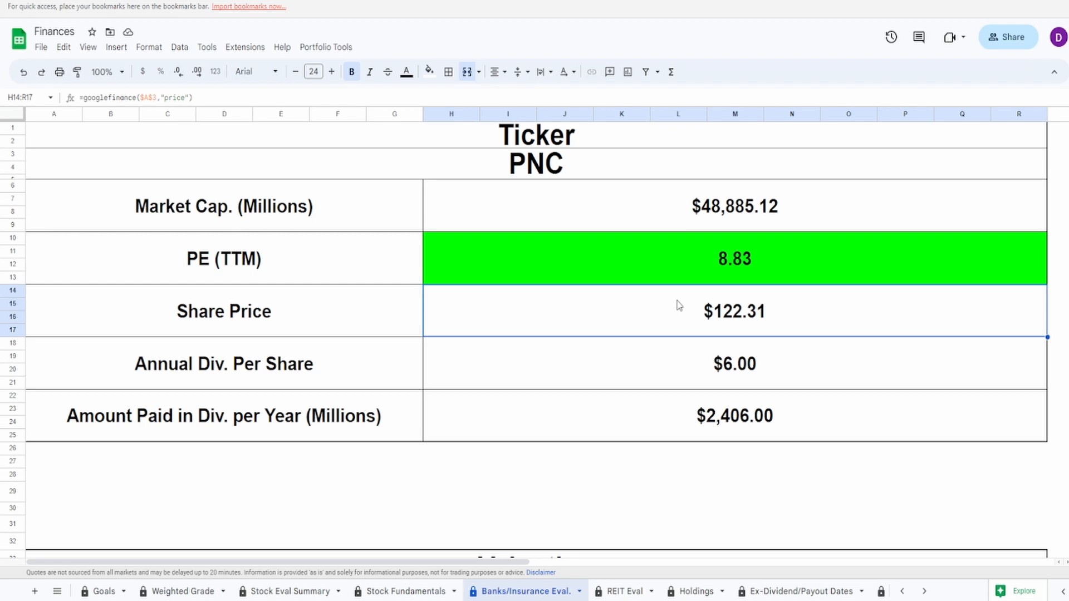
mouse_move(393, 252)
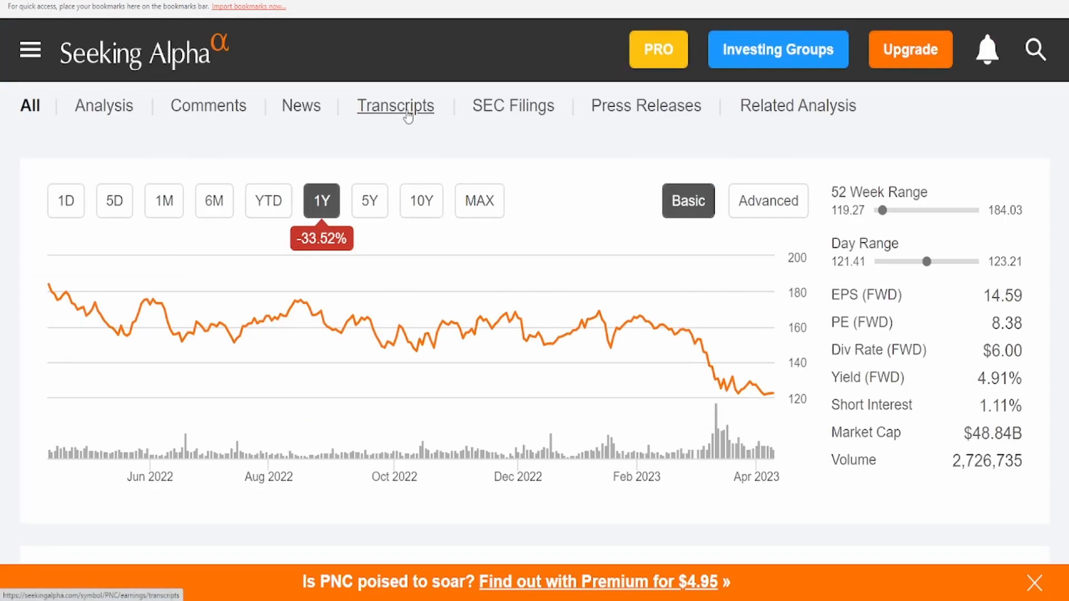
mouse_move(346, 161)
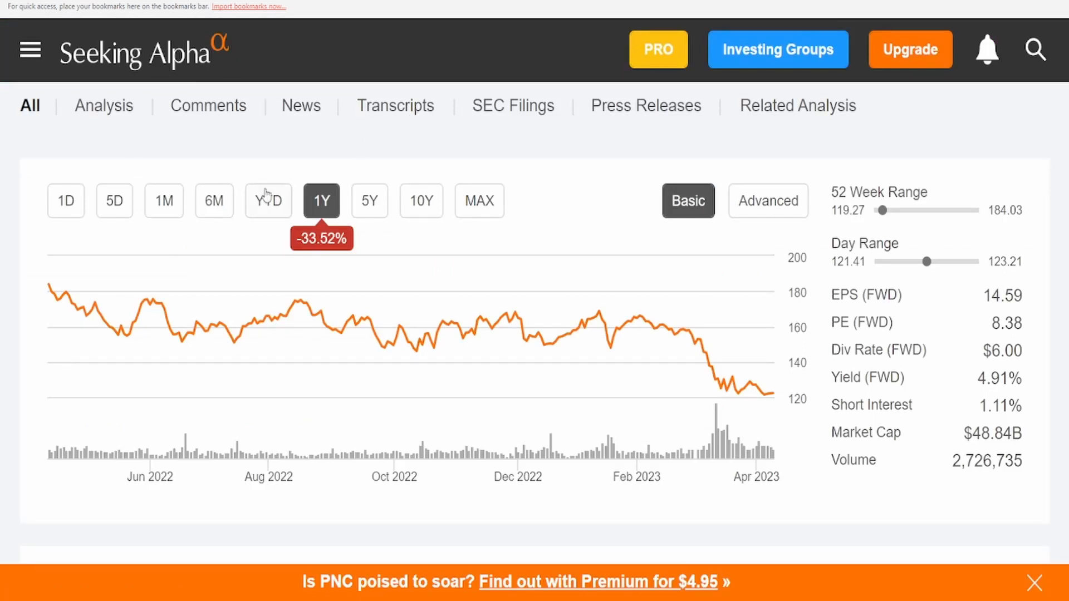
- Show PNC's year-to-date price performance on the Seeking Alpha chart (down 23.33%)
left_click(268, 200)
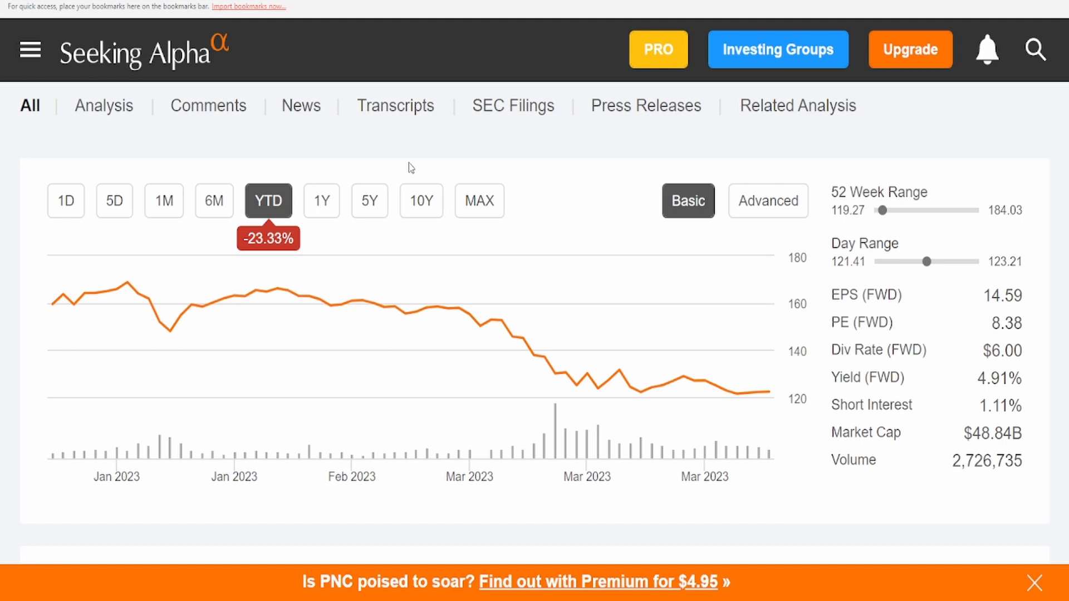
mouse_move(273, 295)
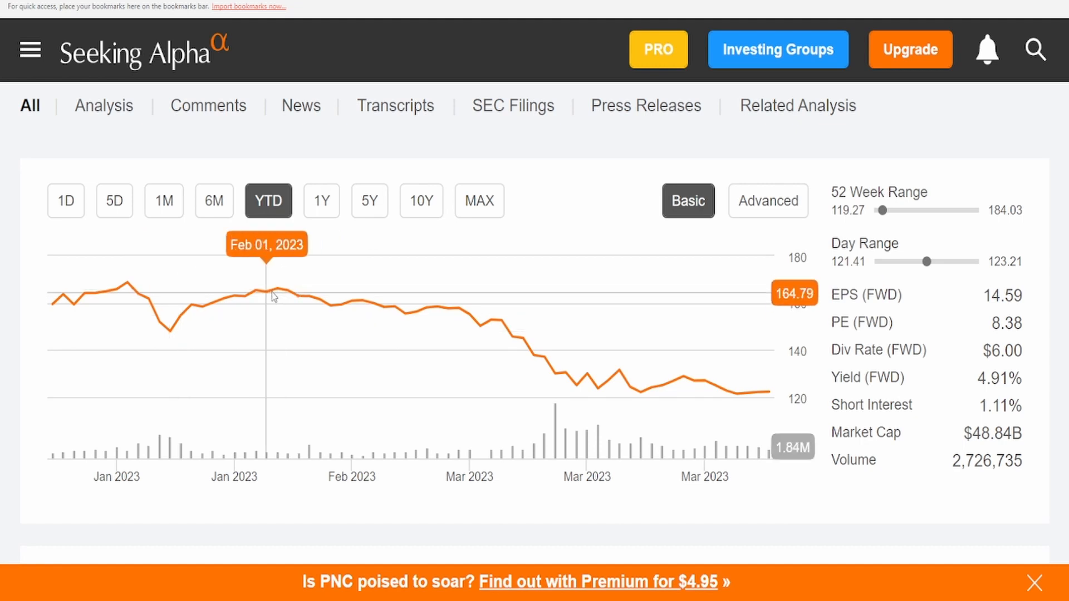
mouse_move(292, 288)
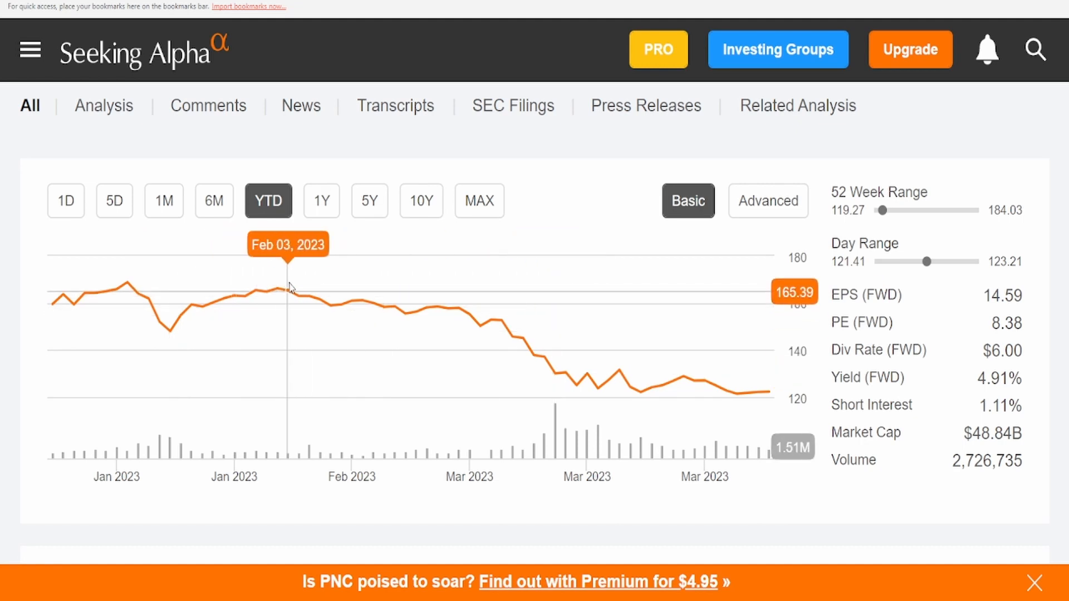
mouse_move(274, 291)
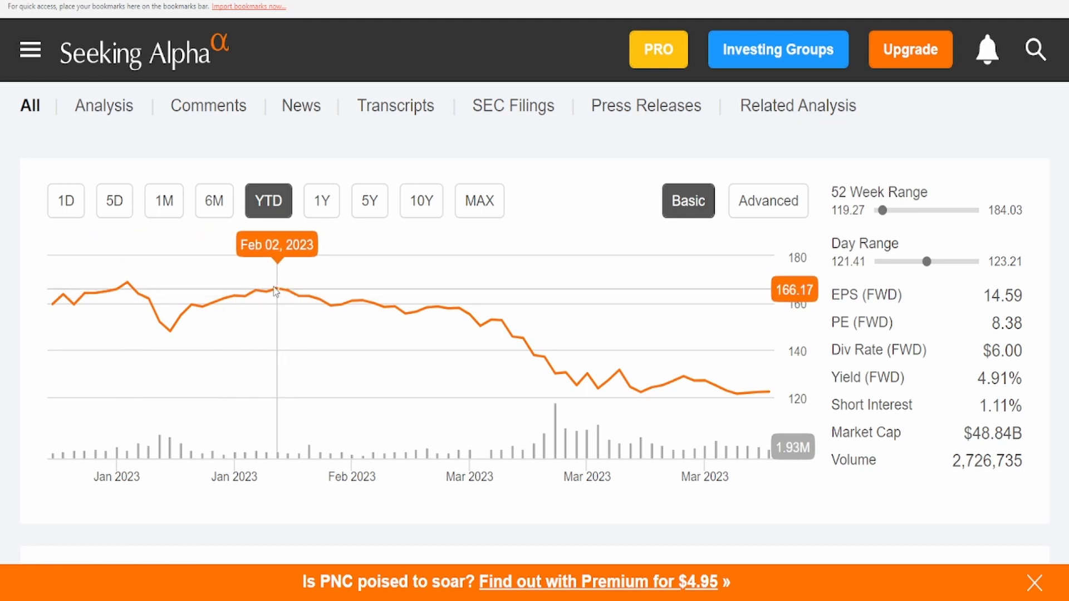
mouse_move(280, 294)
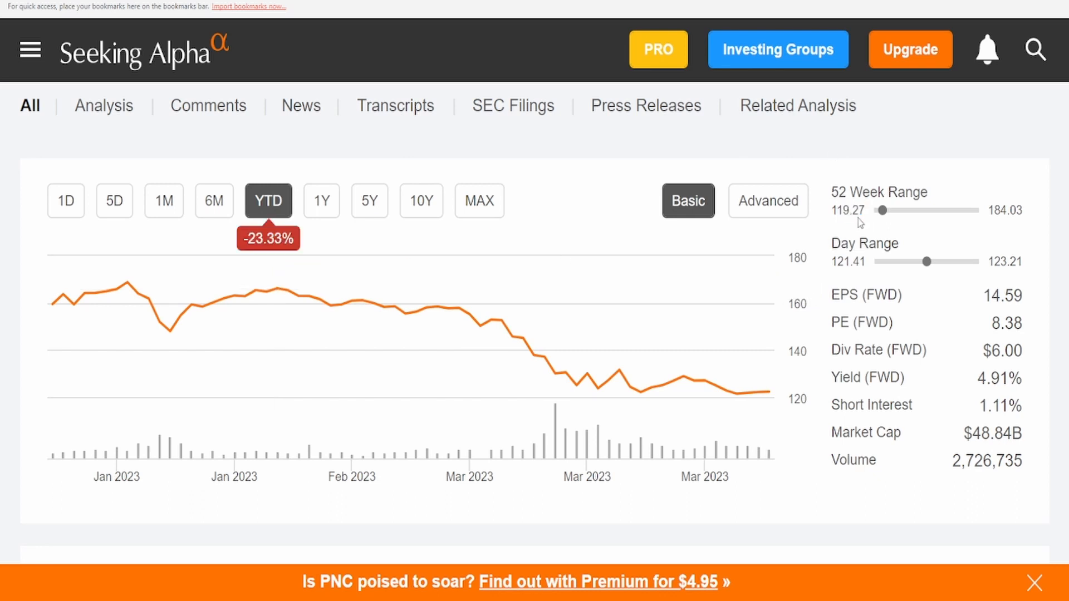
mouse_move(853, 237)
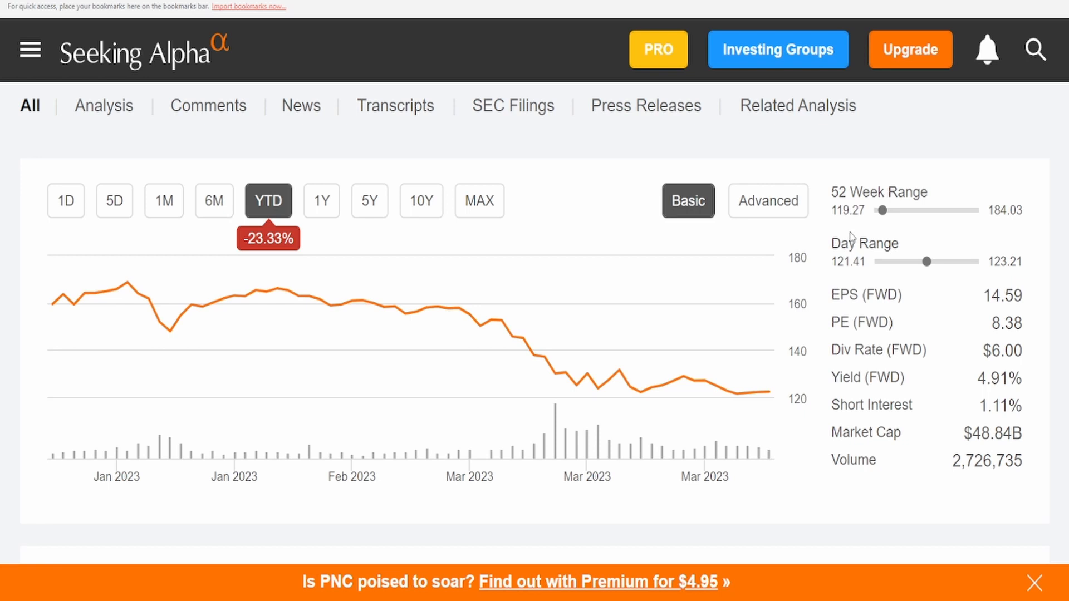
double_click(1005, 210)
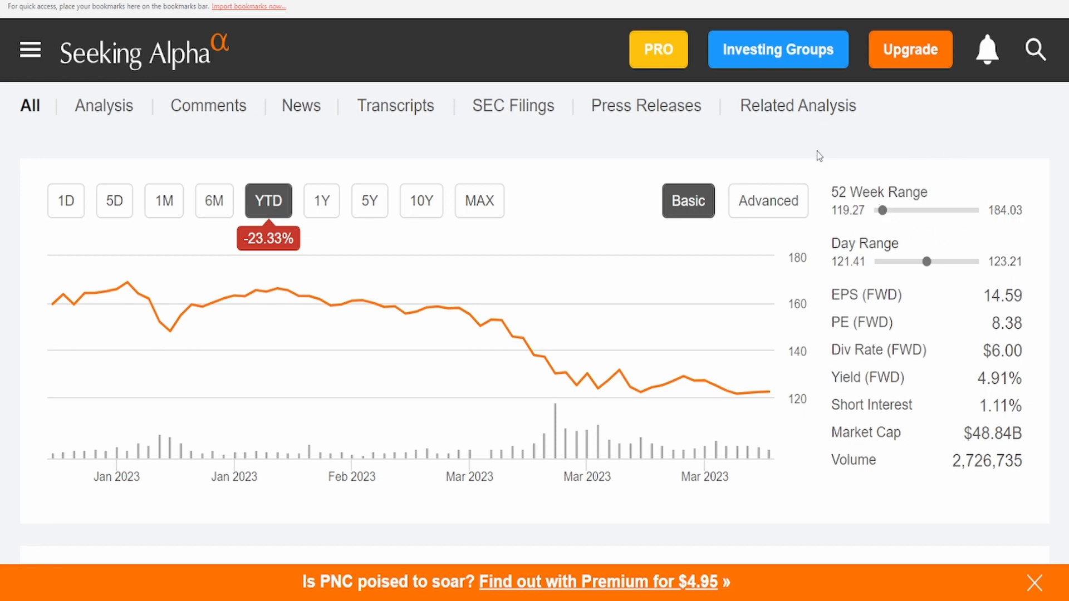
mouse_move(866, 152)
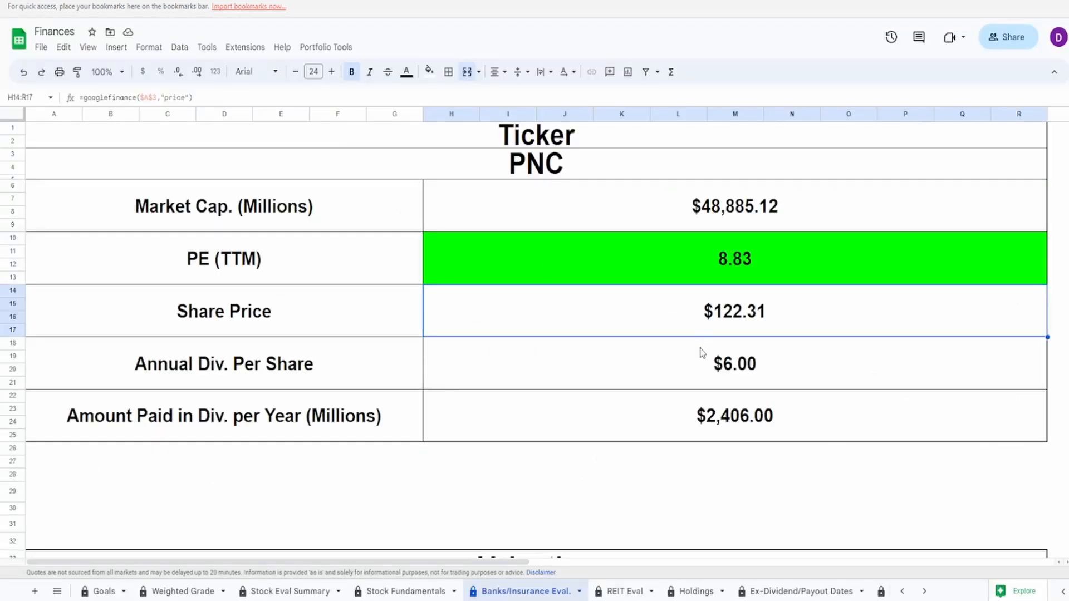
mouse_move(702, 321)
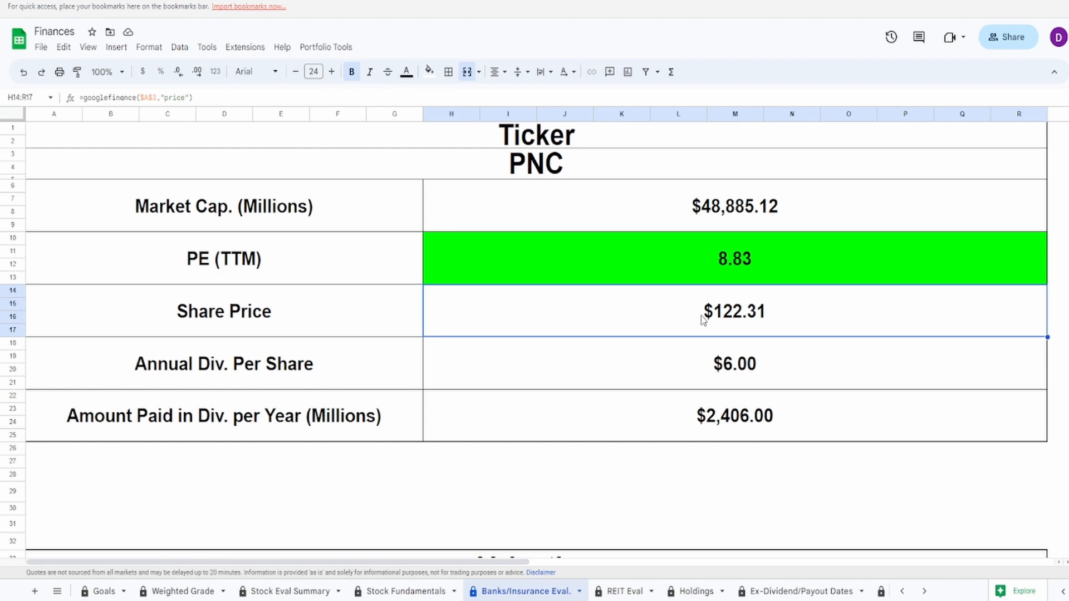
mouse_move(697, 316)
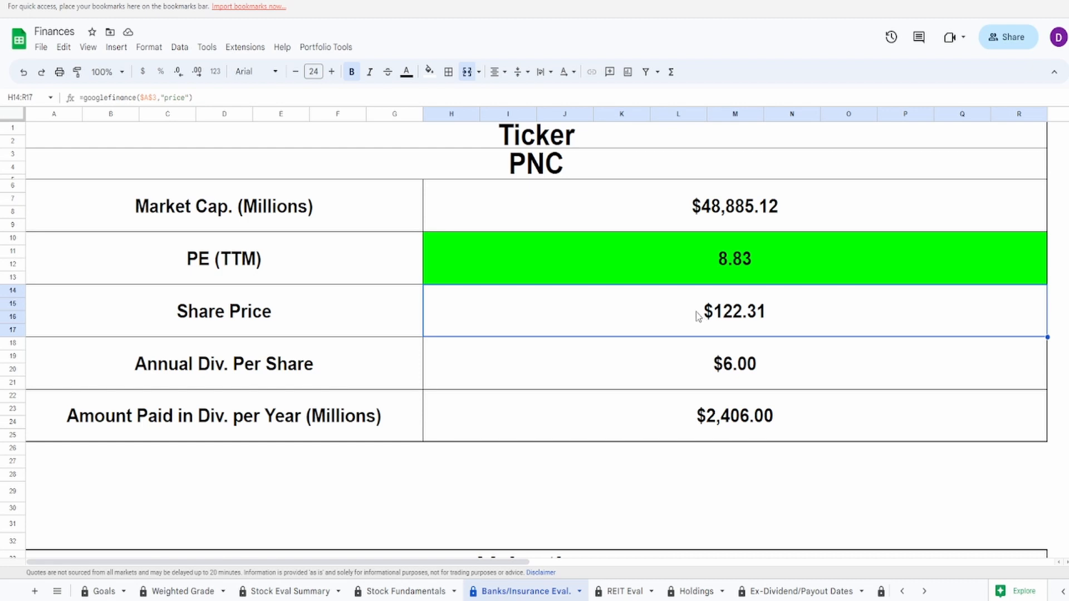
left_click(735, 364)
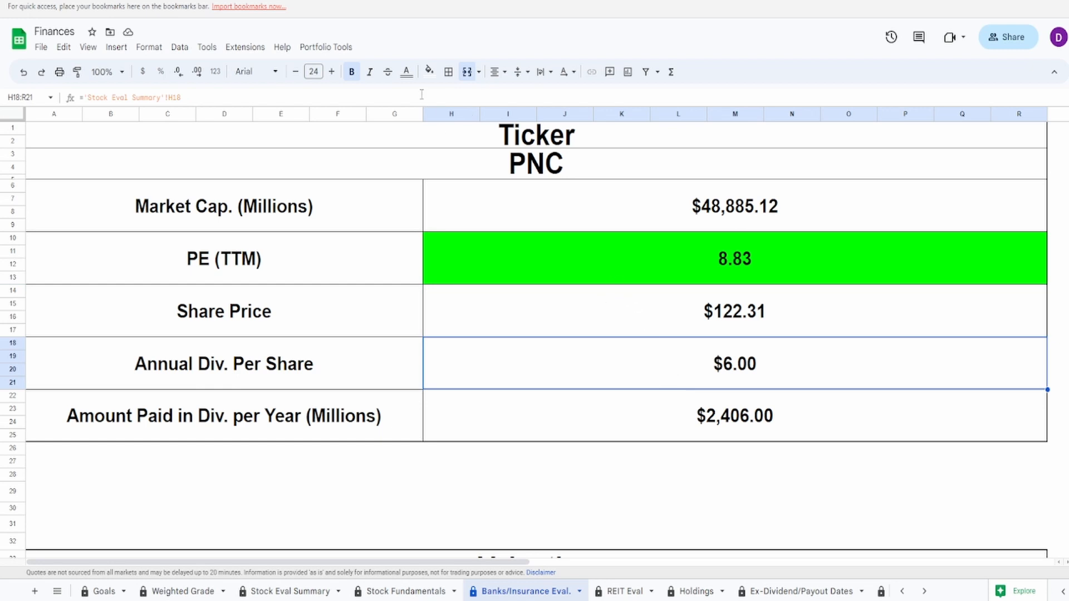
mouse_move(354, 18)
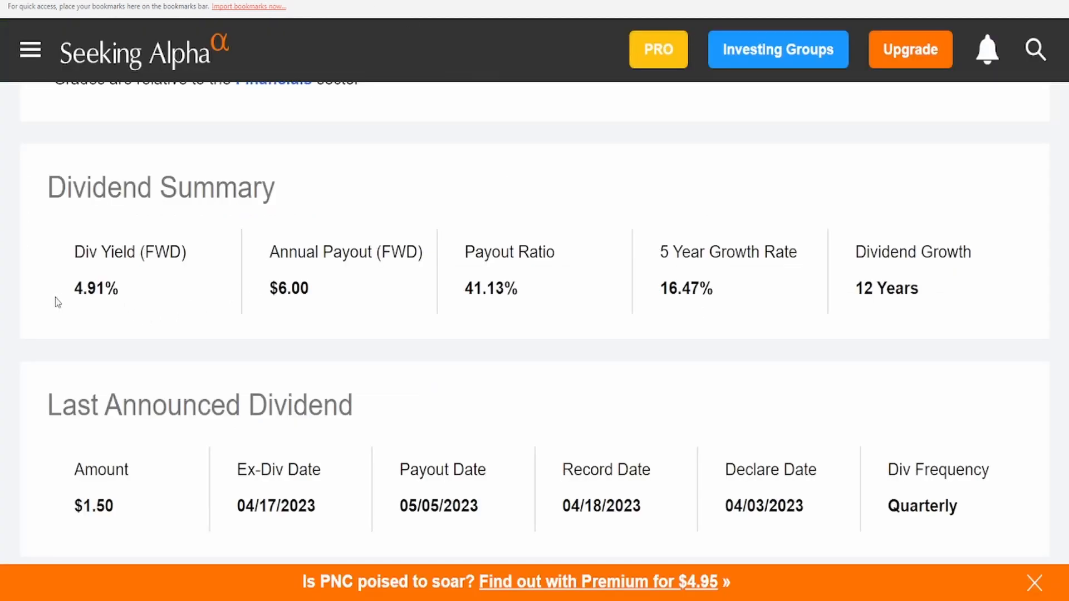
mouse_move(425, 282)
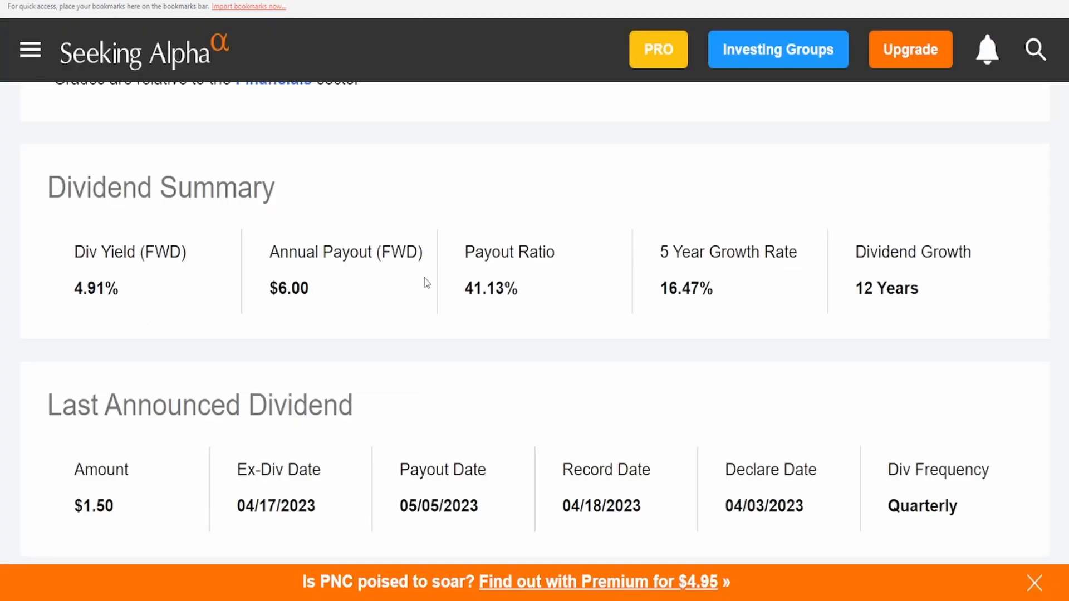
mouse_move(474, 202)
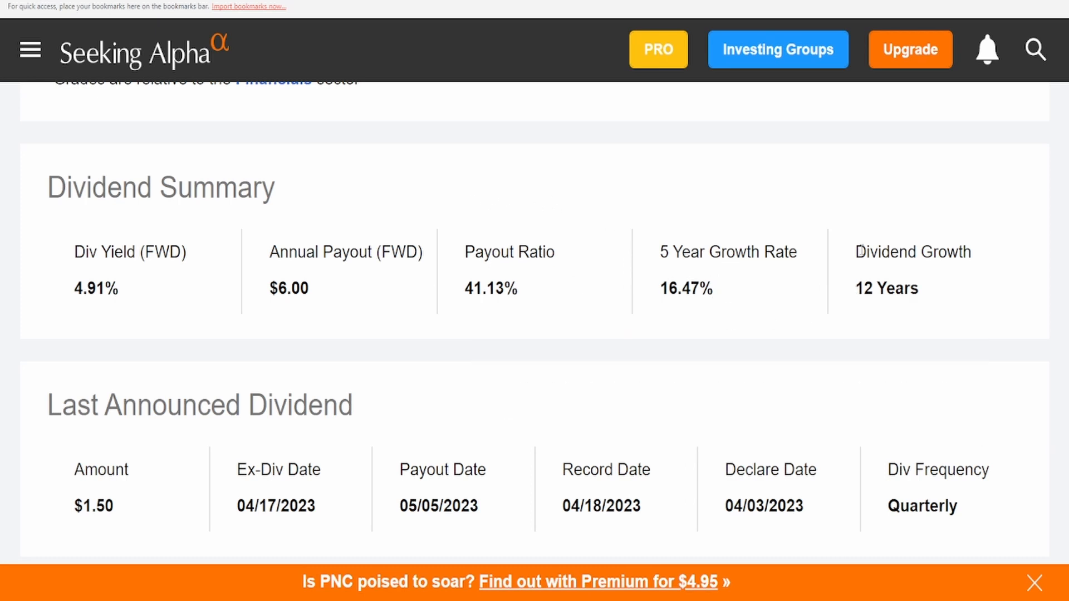
mouse_move(788, 395)
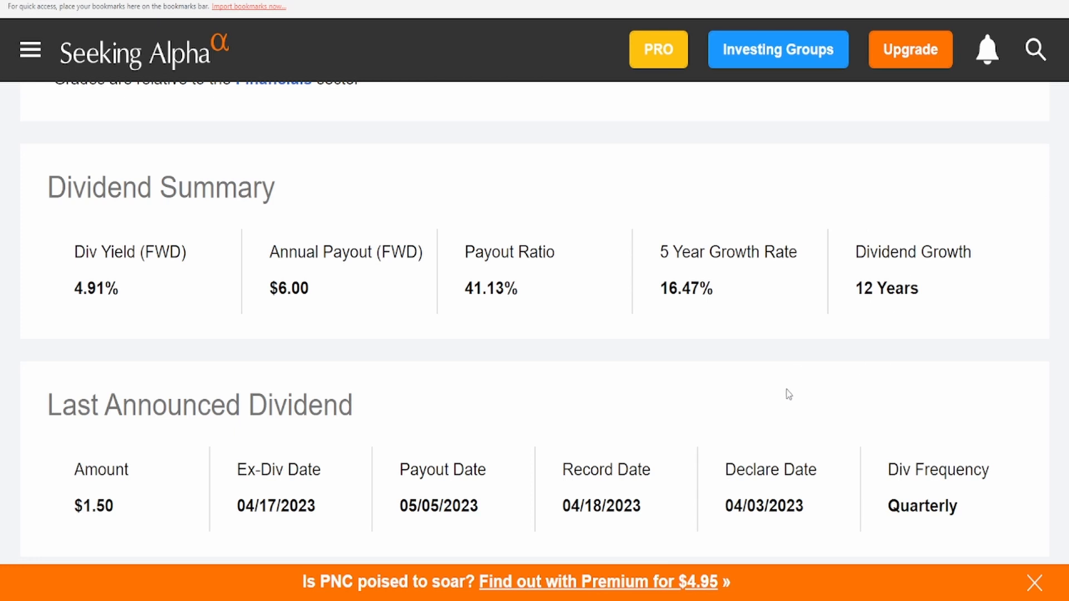
mouse_move(379, 467)
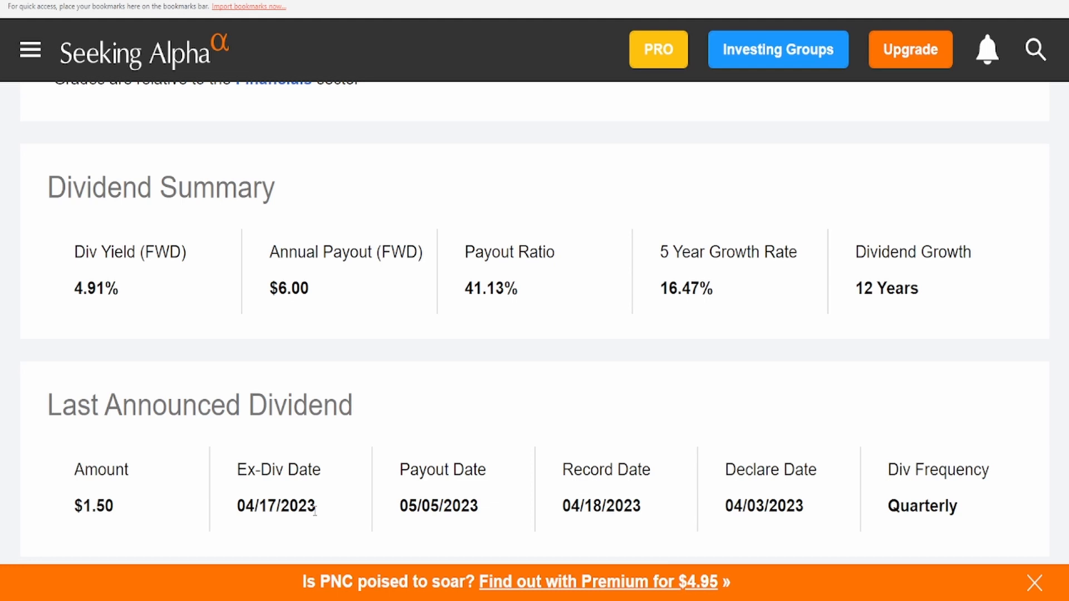
mouse_move(739, 527)
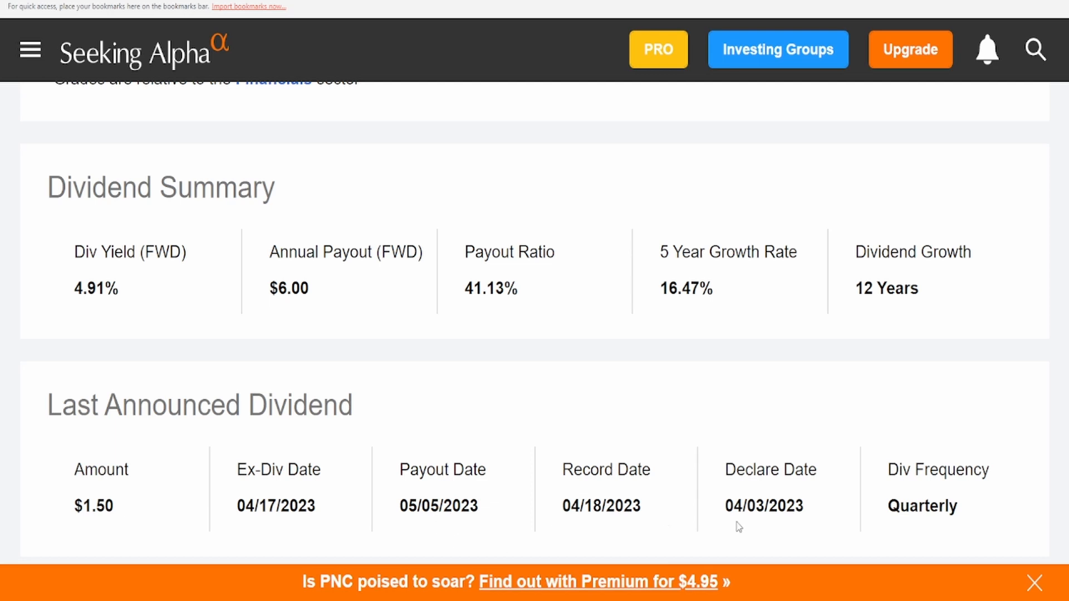
mouse_move(880, 510)
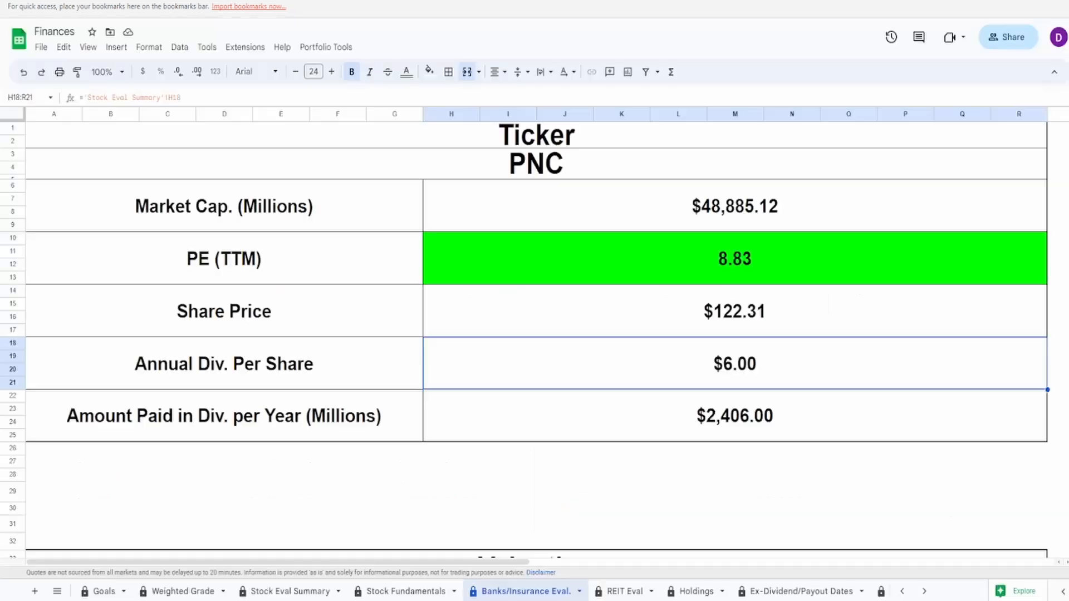
- Trace the $2,406.00M Amount Paid in Div. total to the $6.00 per-share dividend formula
left_click(660, 419)
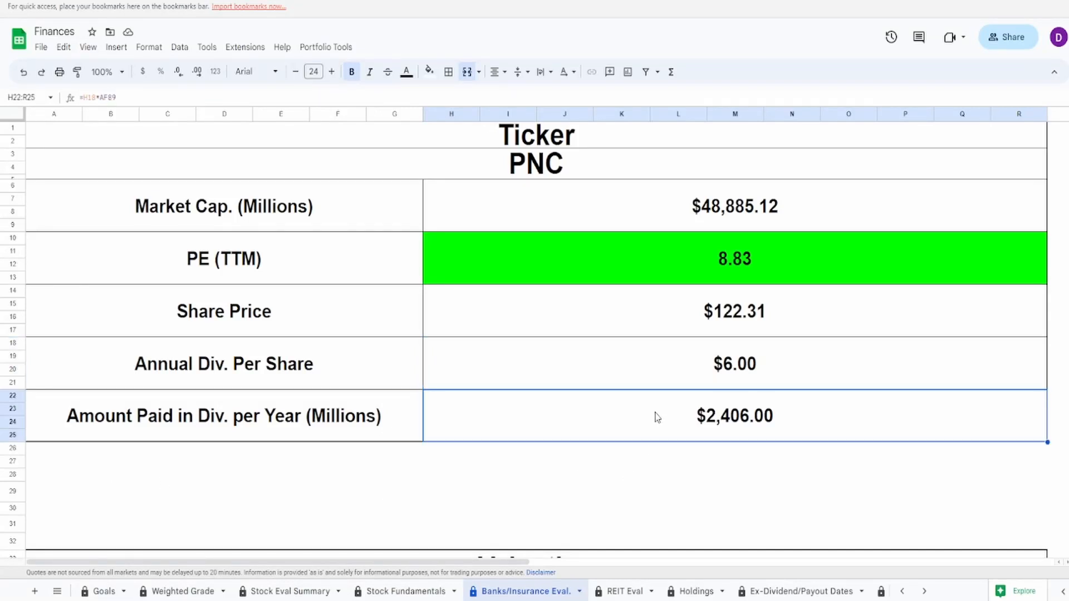
mouse_move(26, 293)
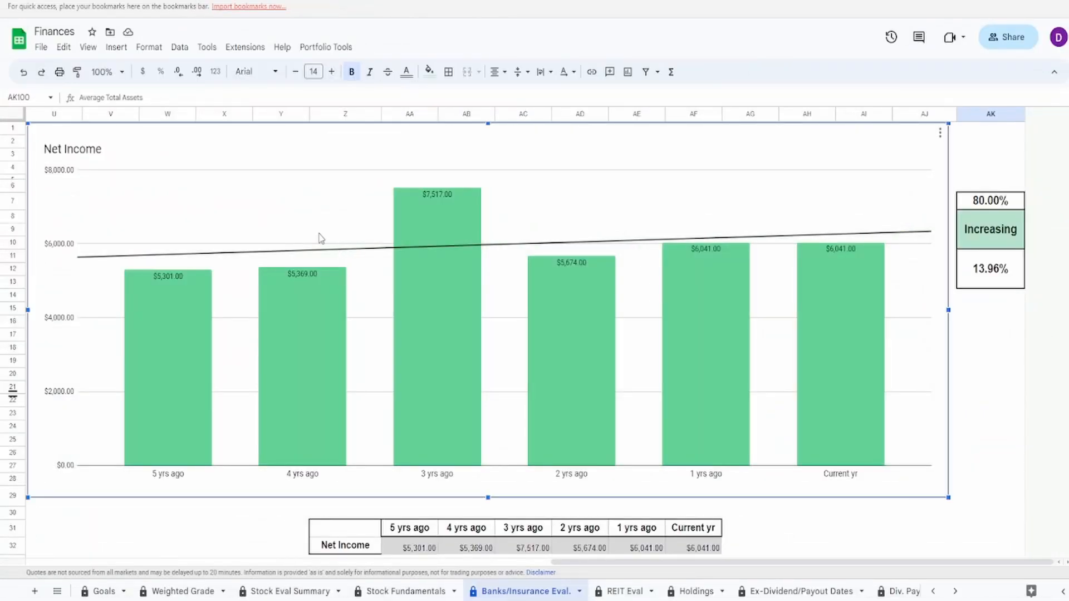
mouse_move(138, 404)
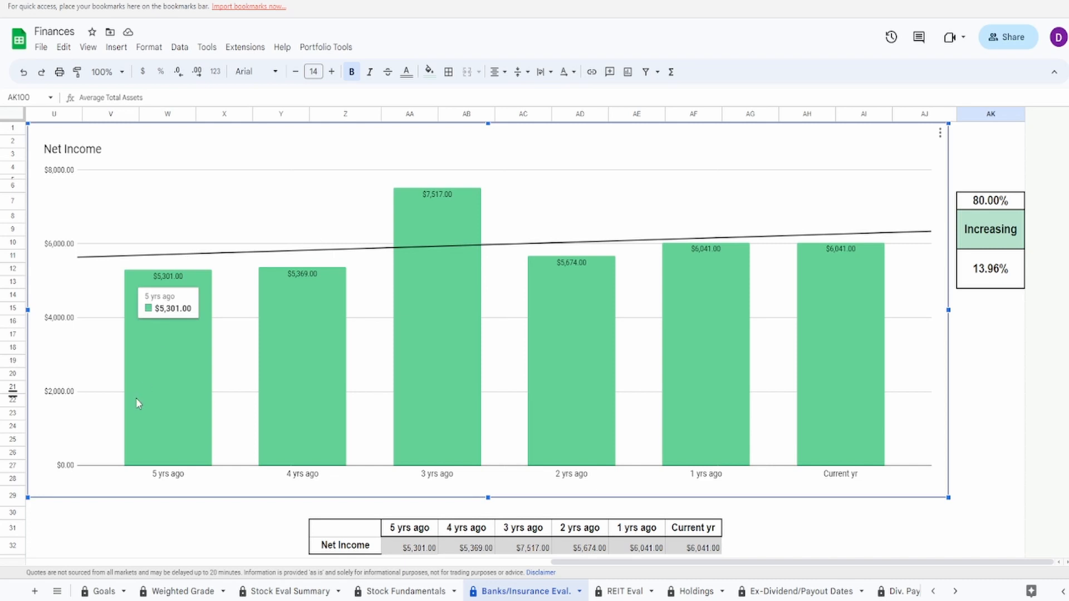
mouse_move(859, 334)
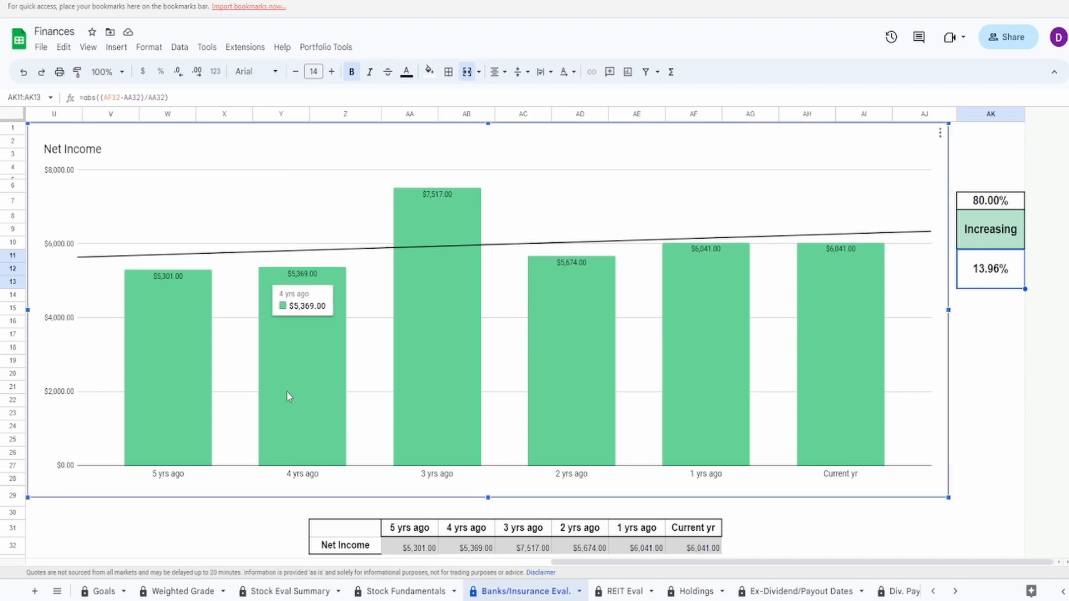
mouse_move(289, 393)
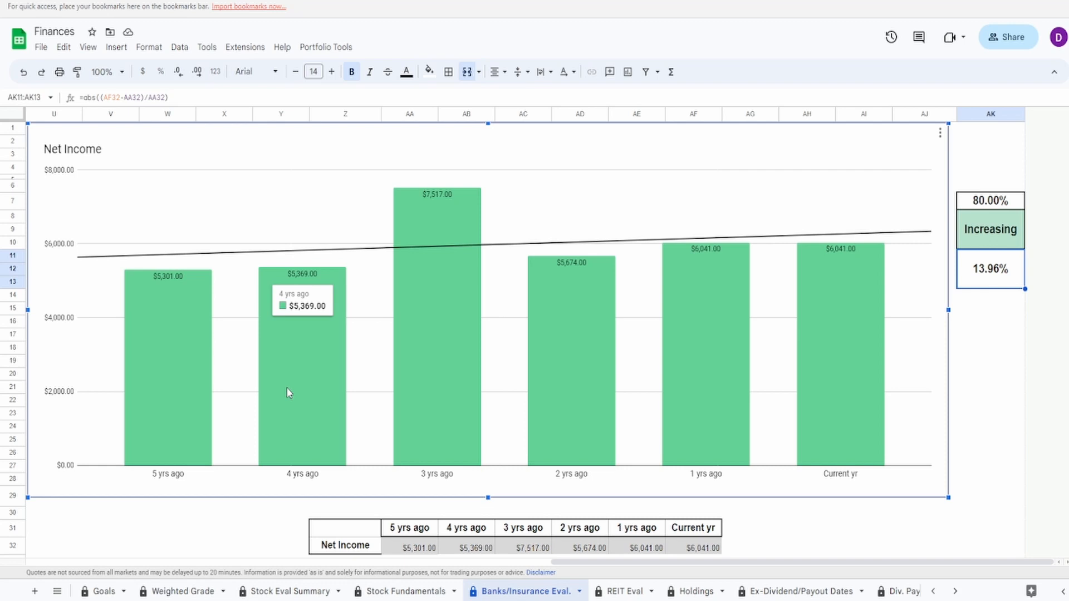
mouse_move(325, 374)
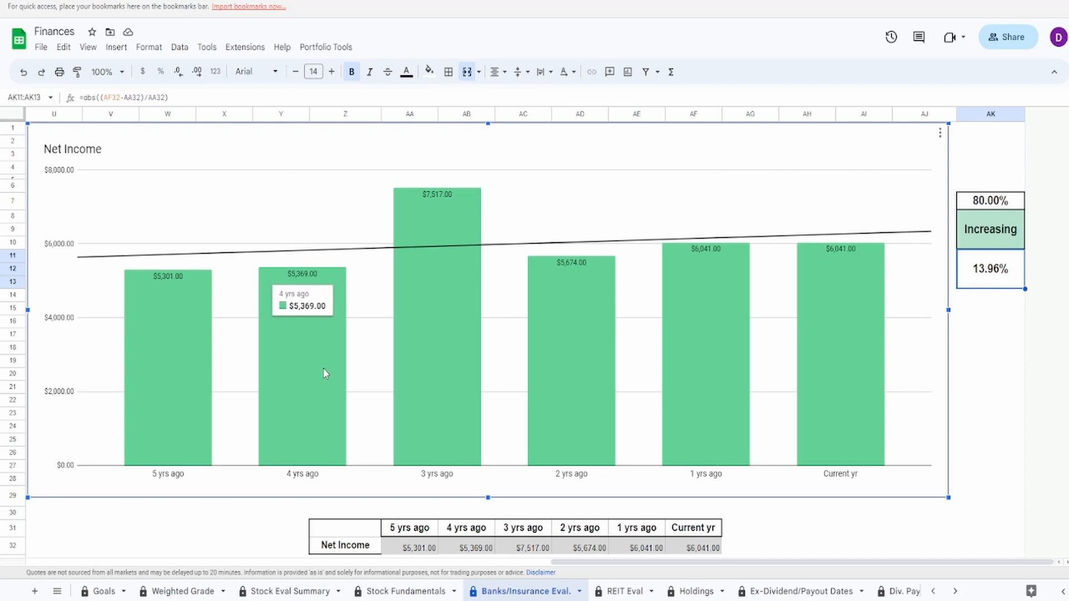
mouse_move(321, 377)
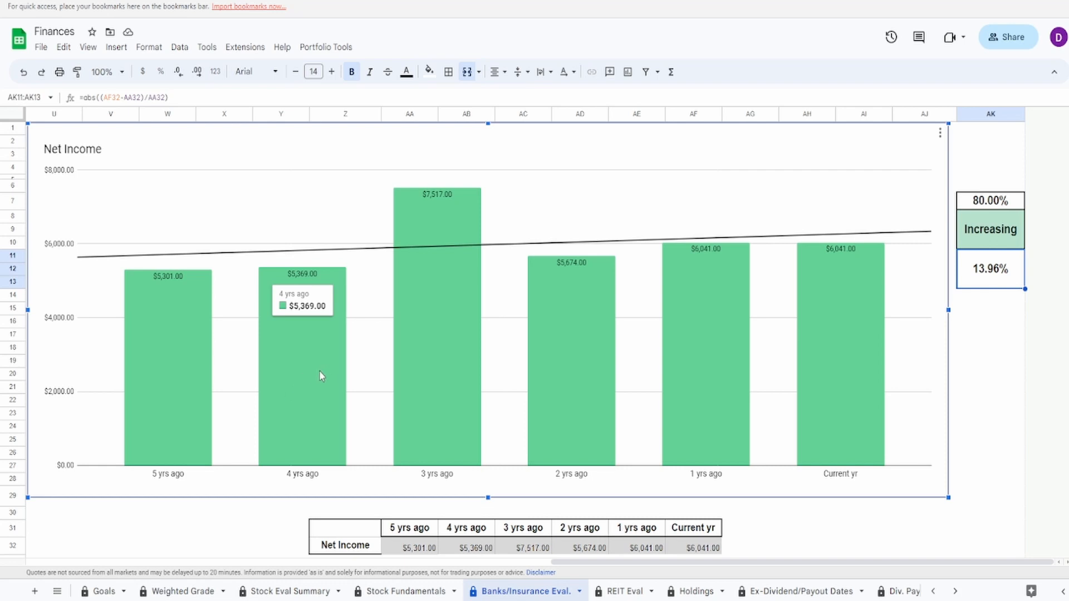
mouse_move(415, 340)
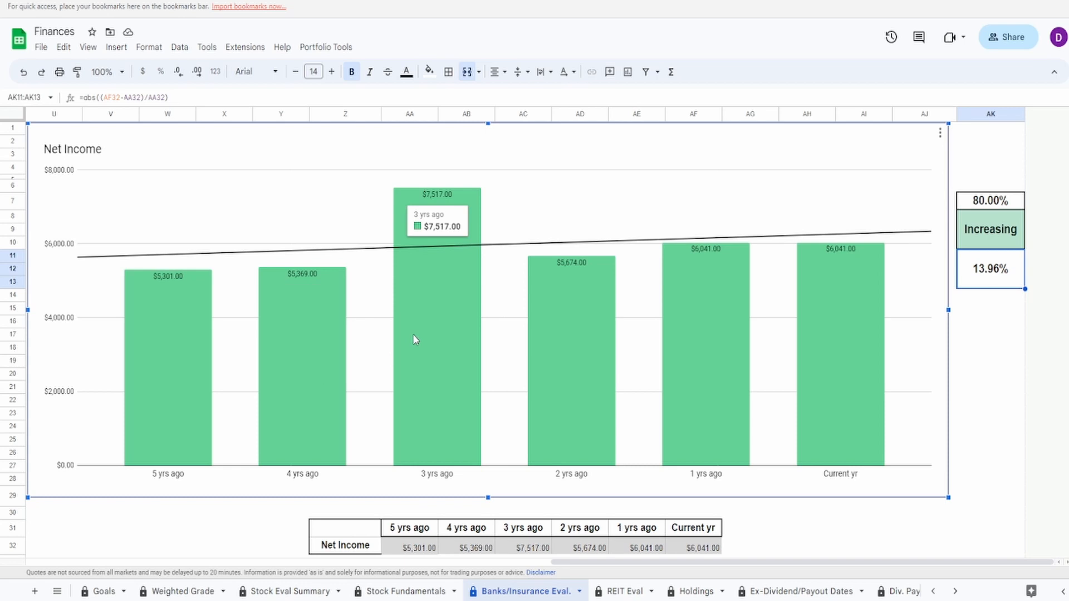
mouse_move(579, 346)
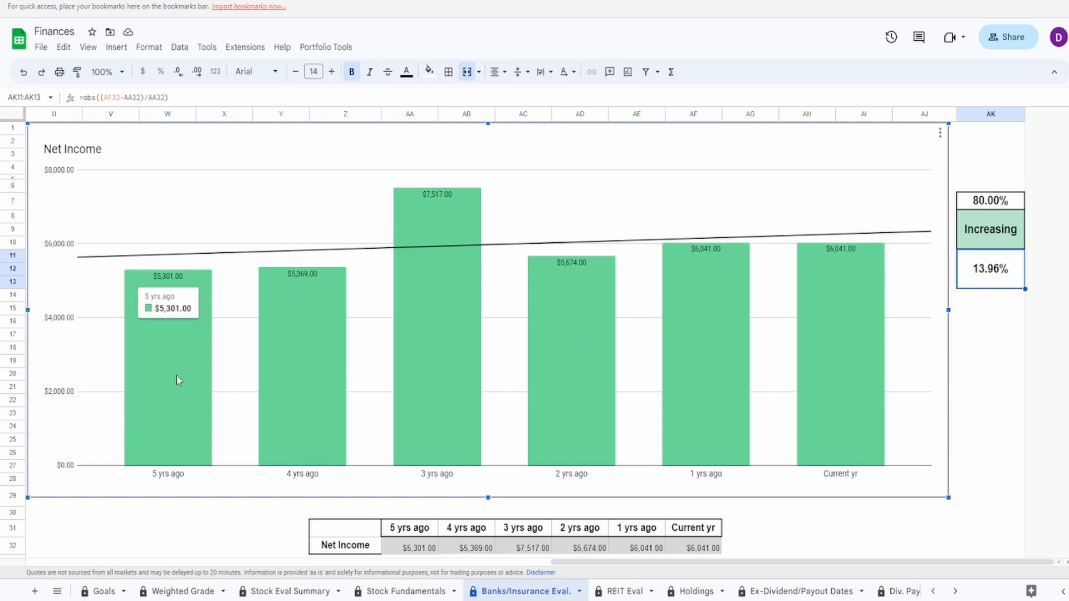
mouse_move(563, 342)
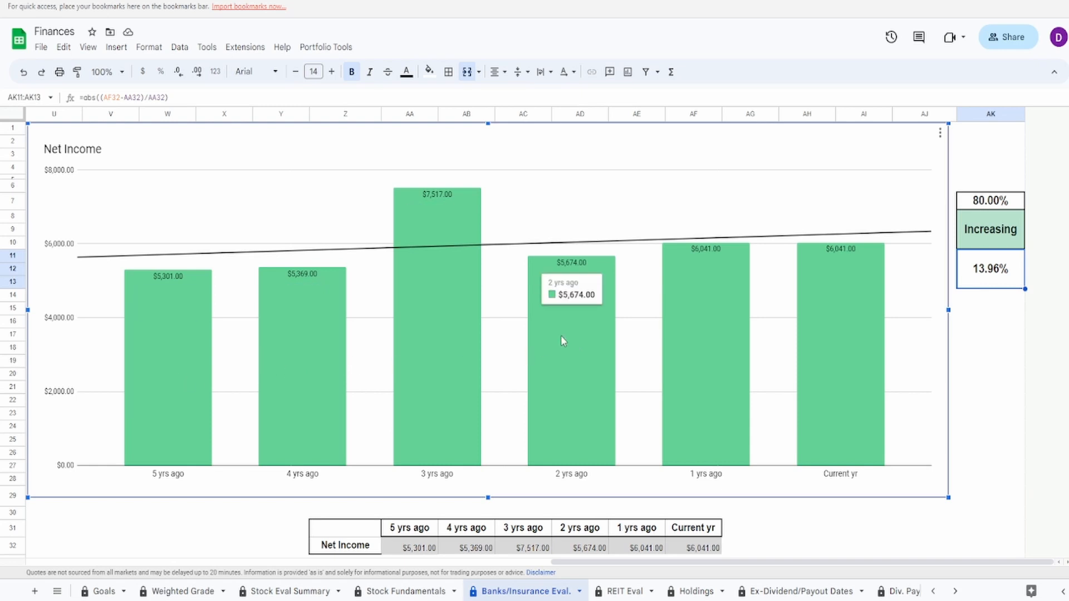
mouse_move(773, 329)
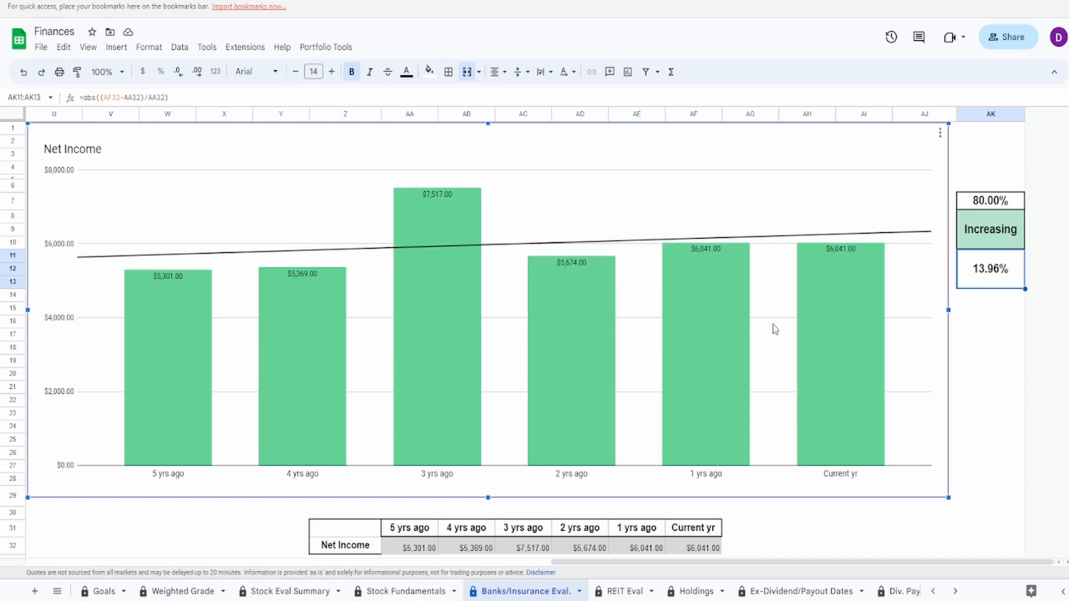
mouse_move(826, 328)
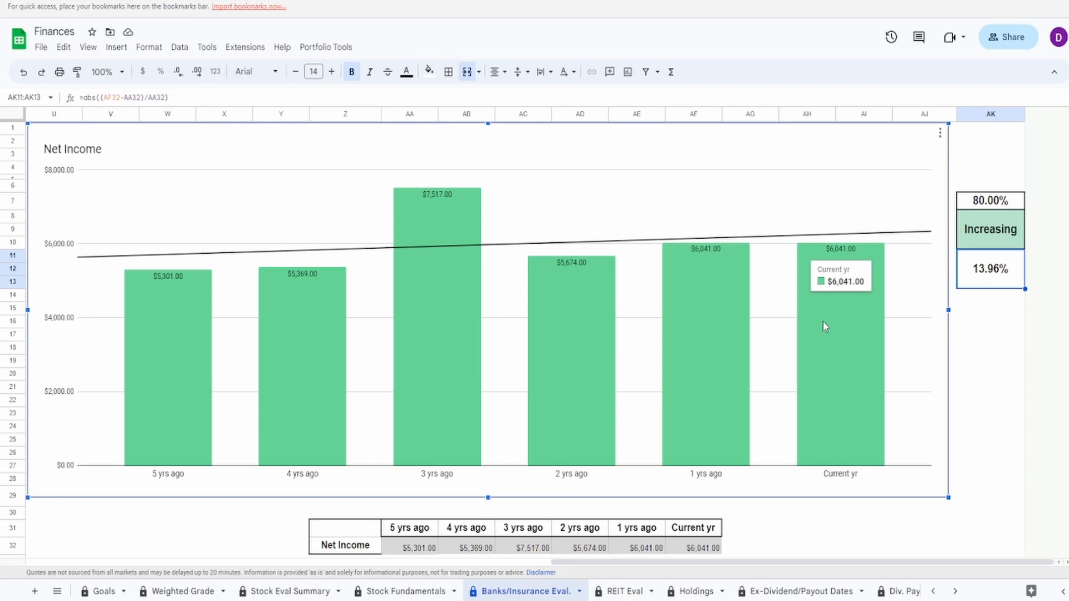
mouse_move(445, 281)
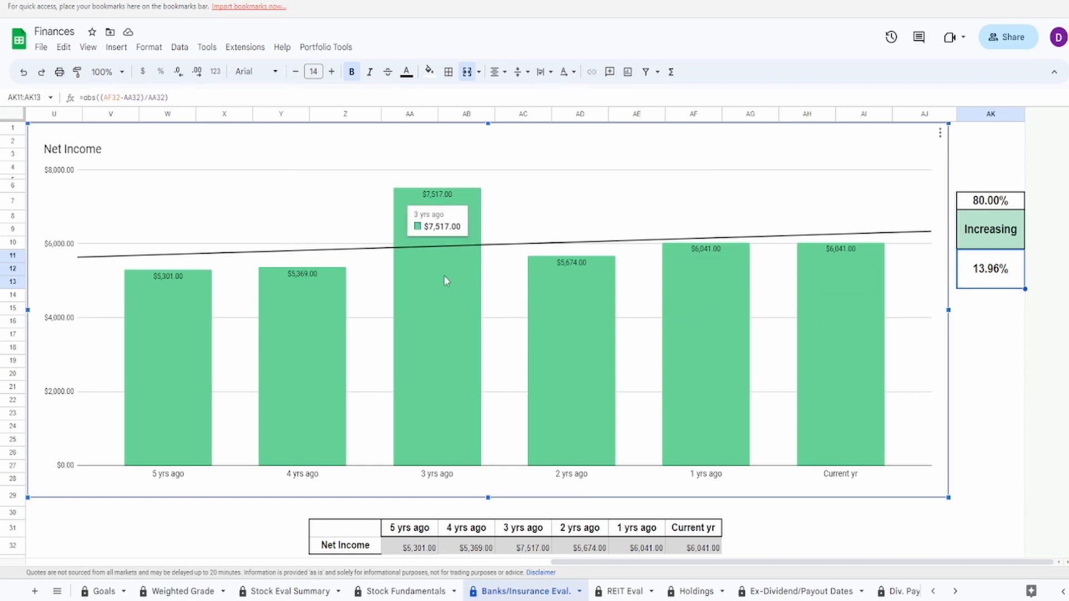
mouse_move(410, 275)
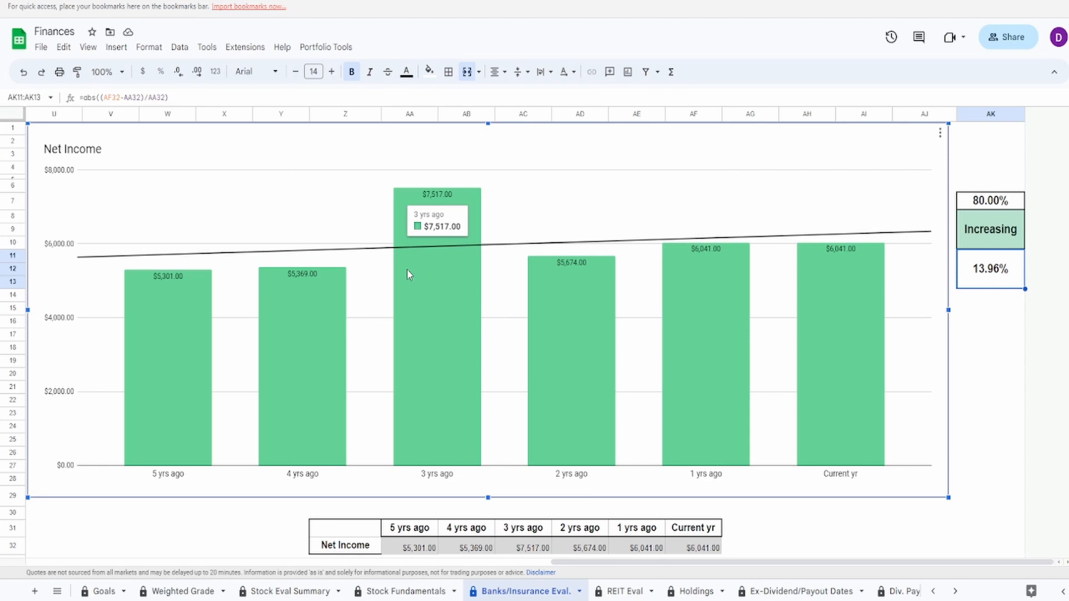
mouse_move(853, 229)
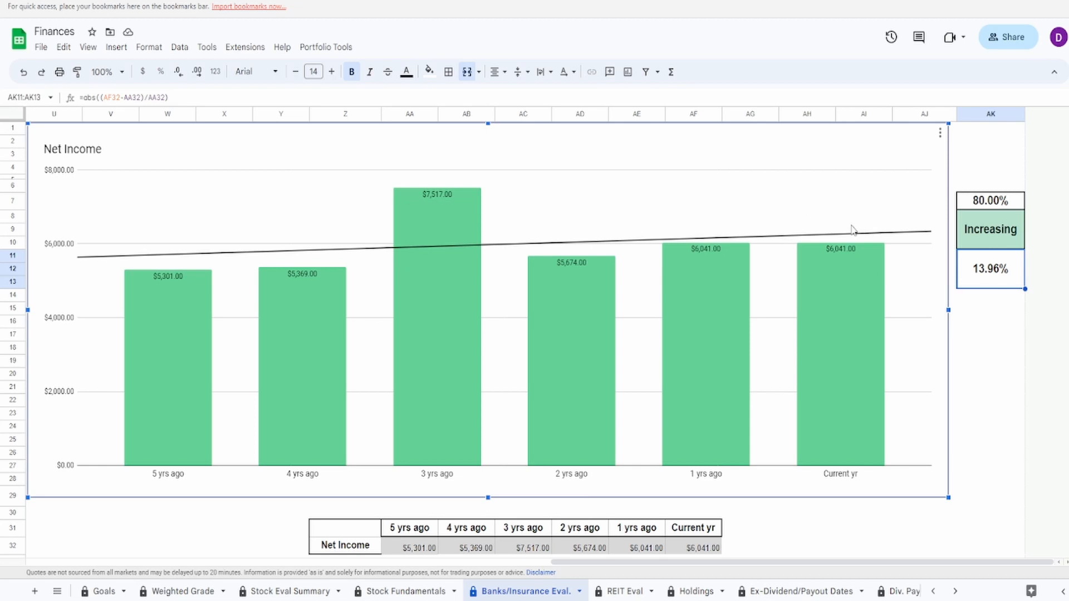
scroll("down", 3)
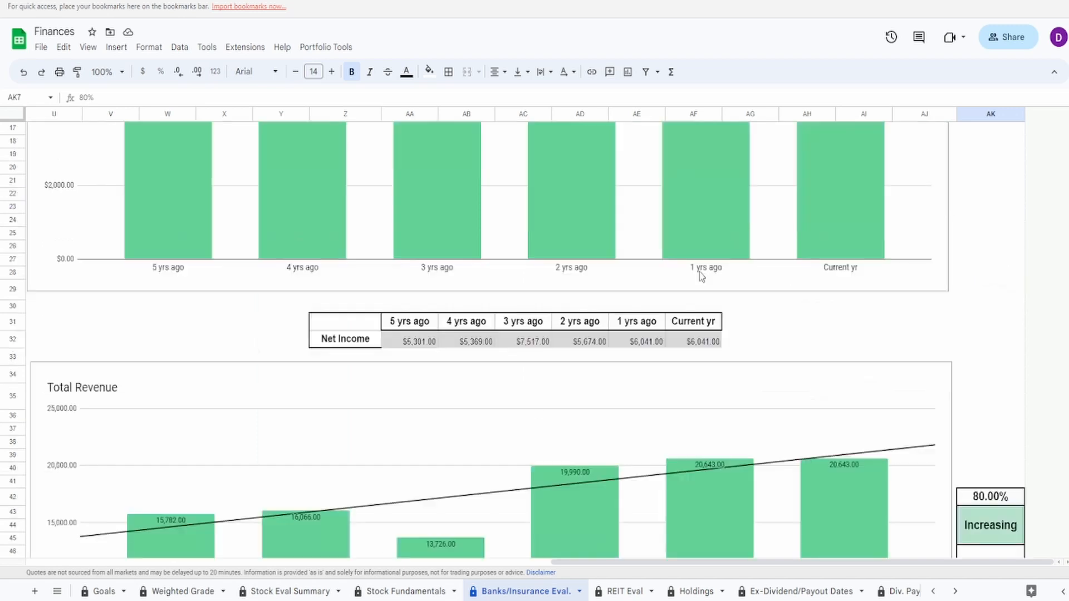
scroll("down", 3)
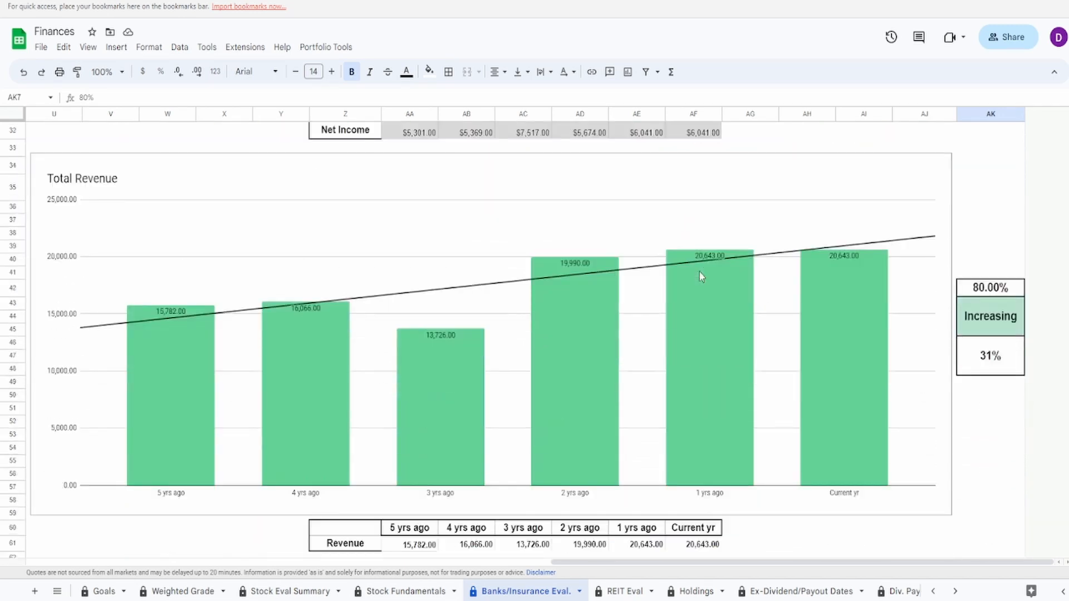
scroll("down", 3)
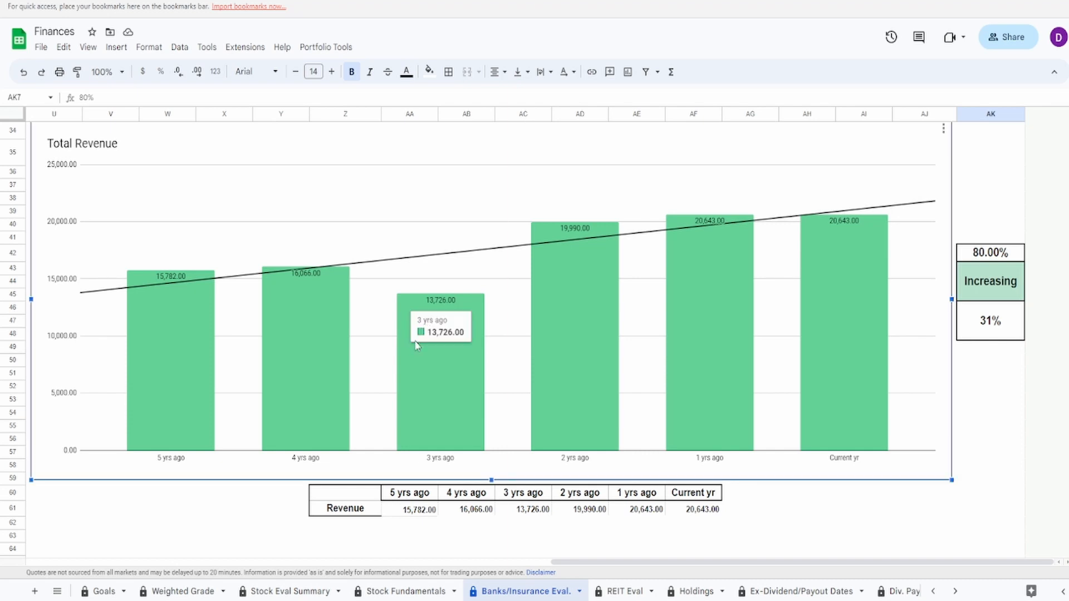
mouse_move(440, 370)
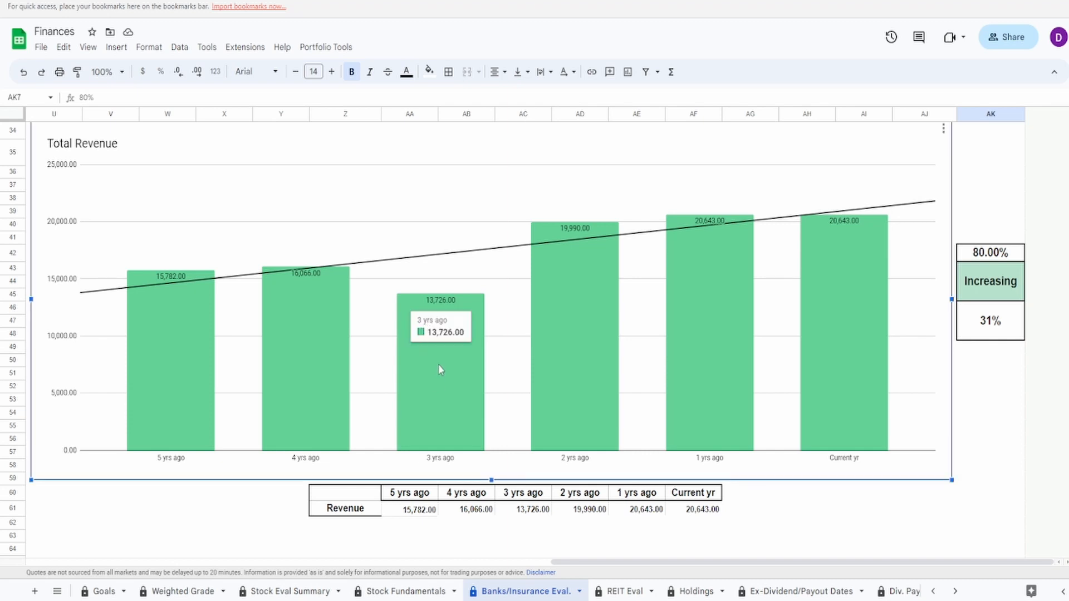
mouse_move(189, 401)
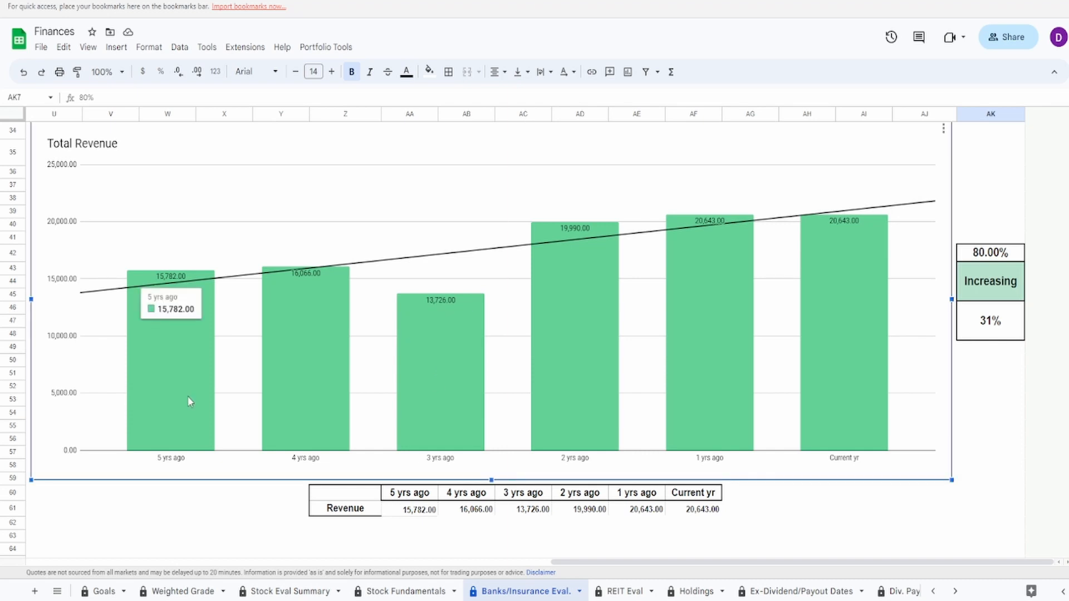
mouse_move(856, 359)
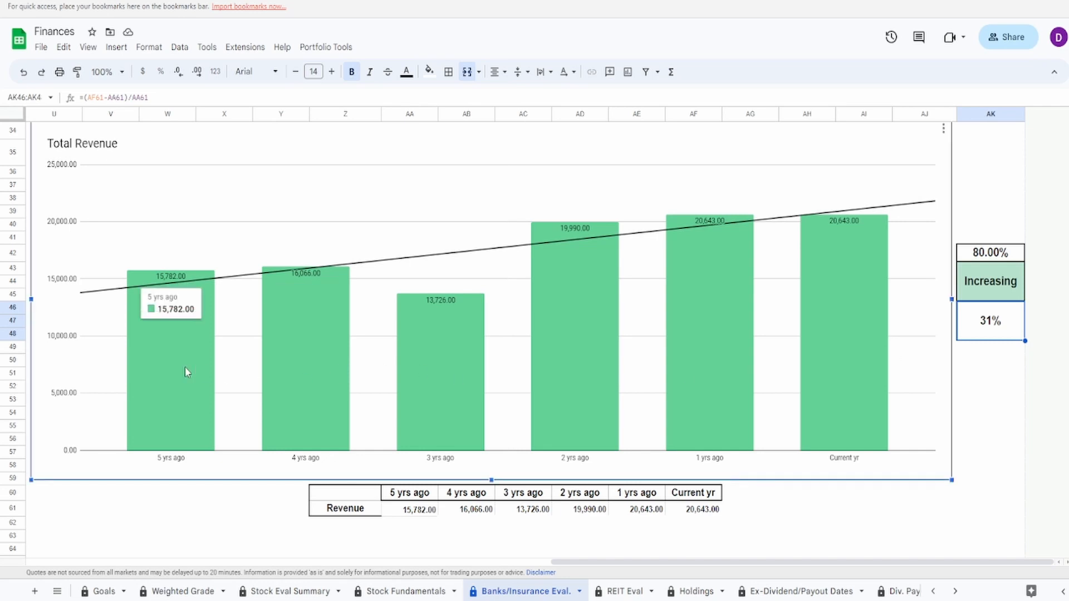
mouse_move(278, 376)
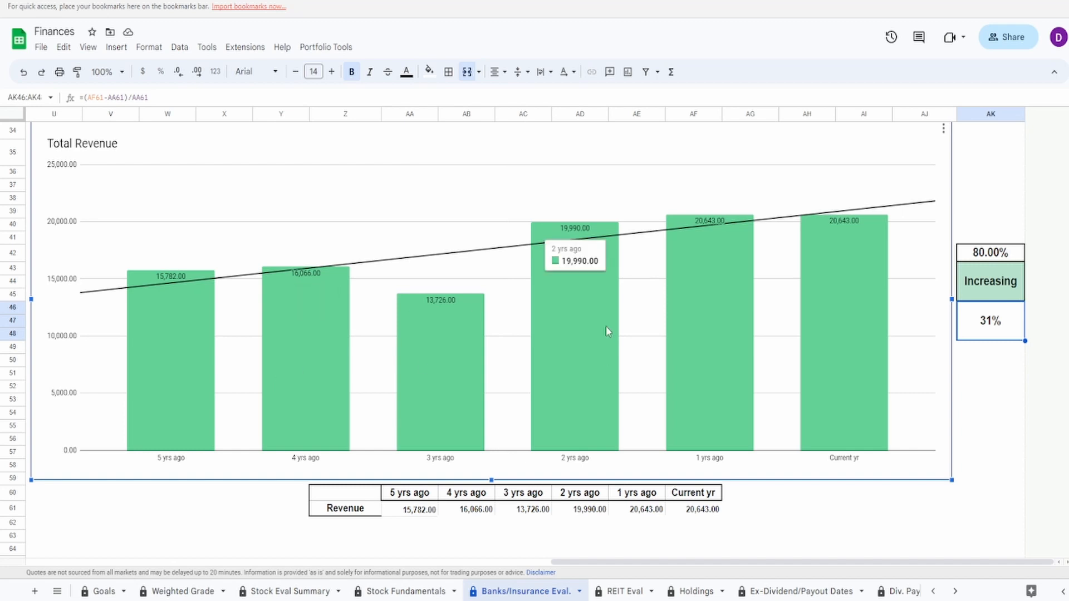
mouse_move(381, 358)
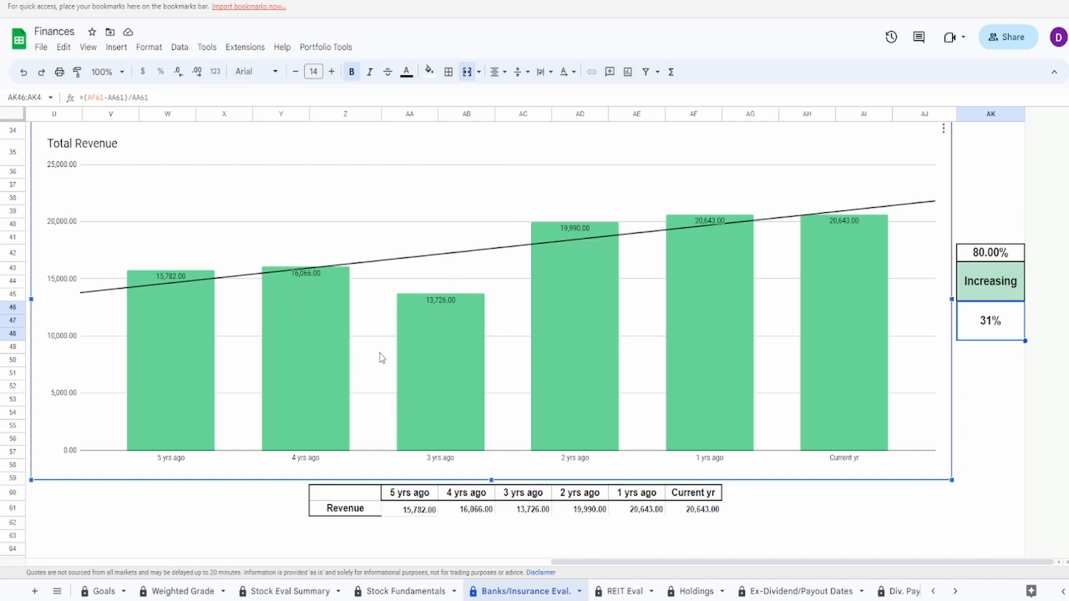
mouse_move(563, 387)
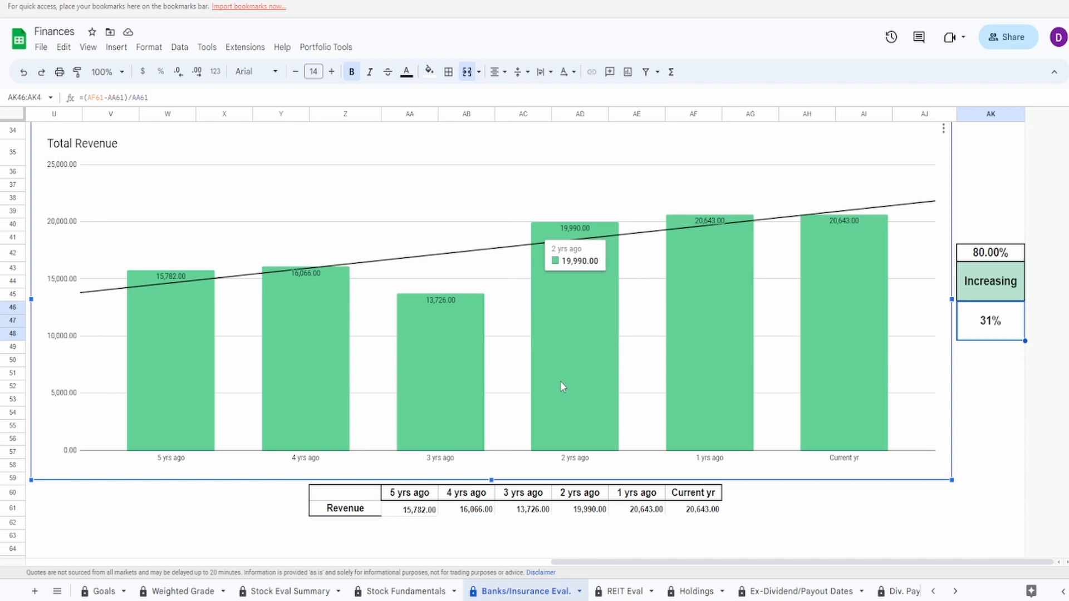
left_click(989, 252)
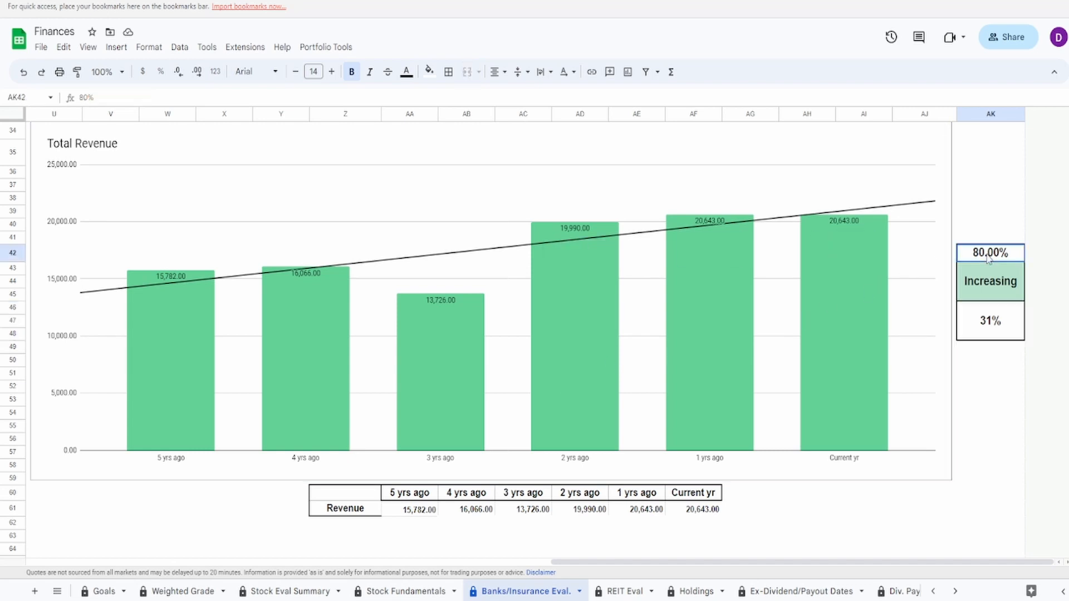
- Review the Shares Outstanding chart formulas behind the -12.25%, -4.52% and 100.00% cells
scroll("down", 3)
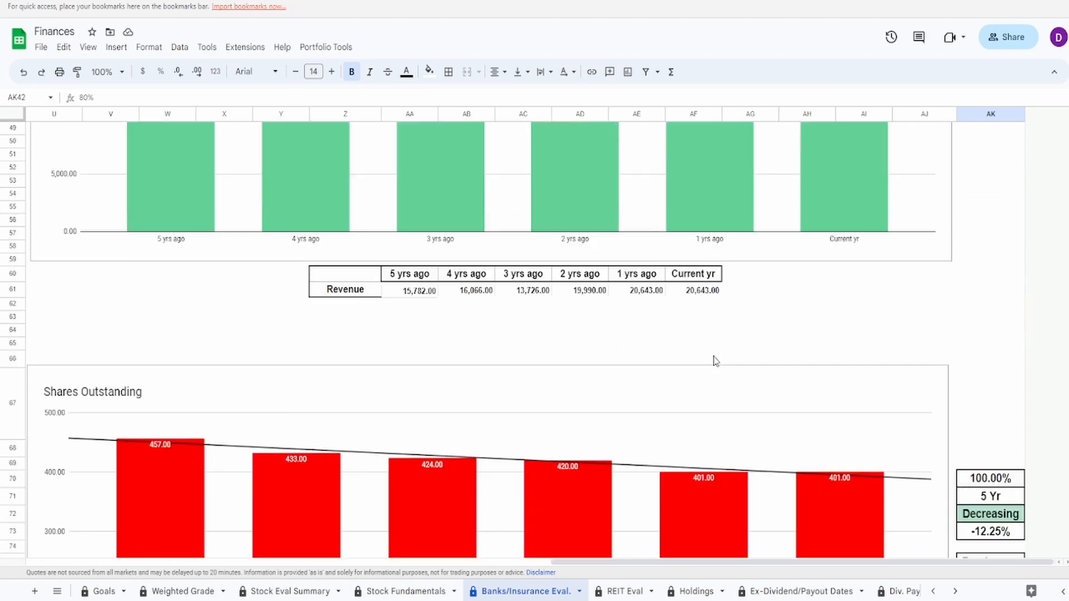
scroll("down", 3)
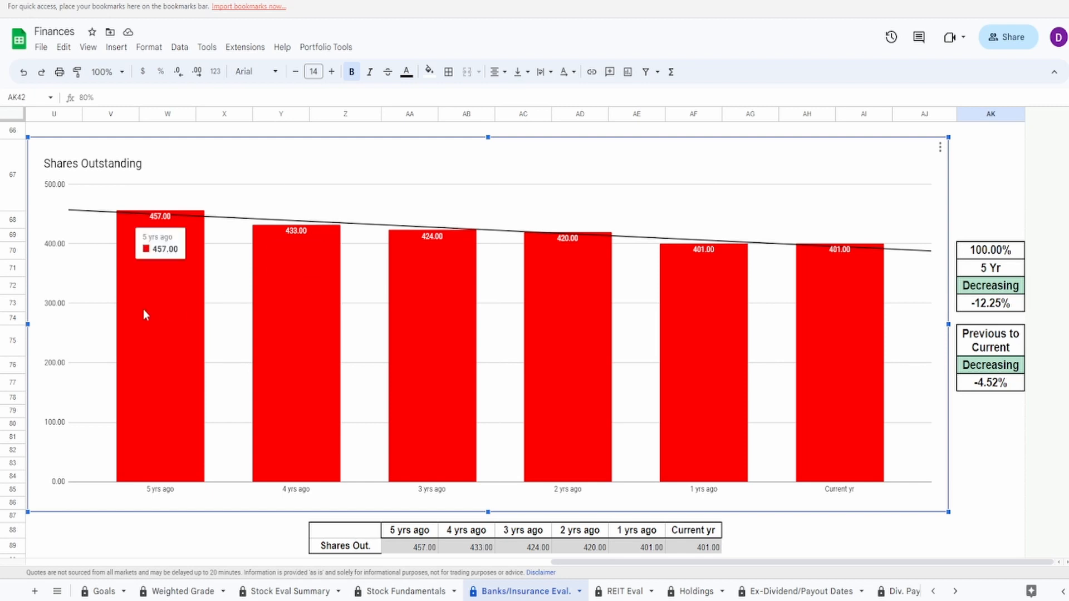
mouse_move(858, 334)
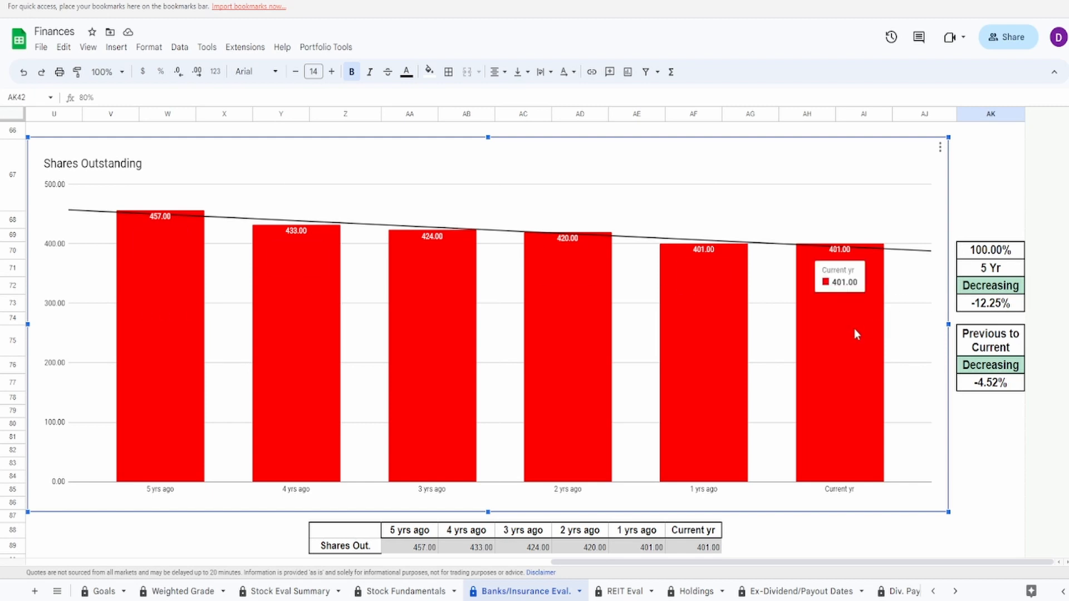
mouse_move(983, 309)
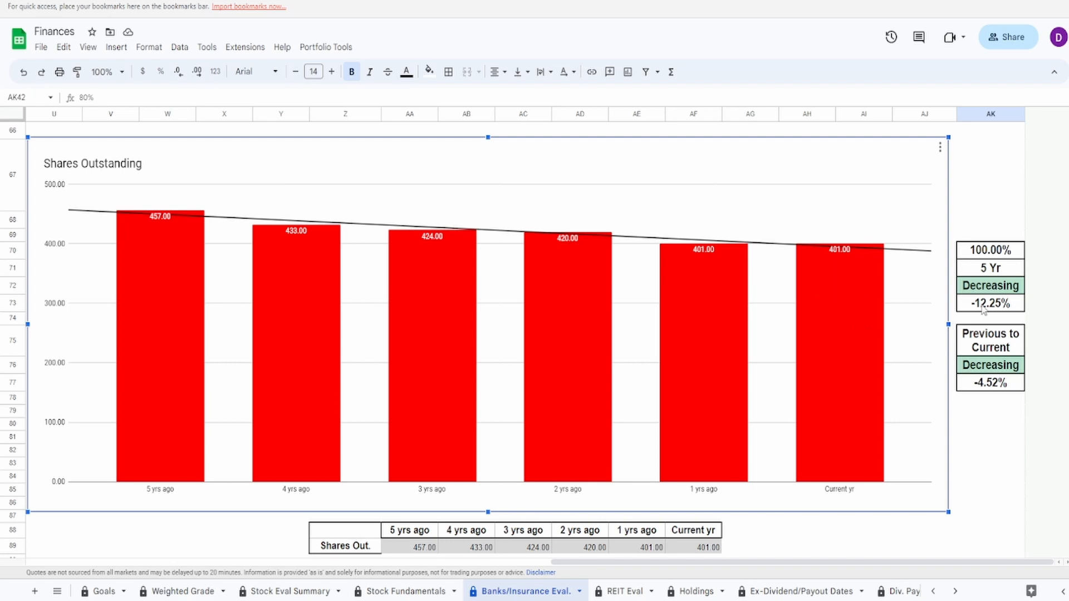
left_click(990, 303)
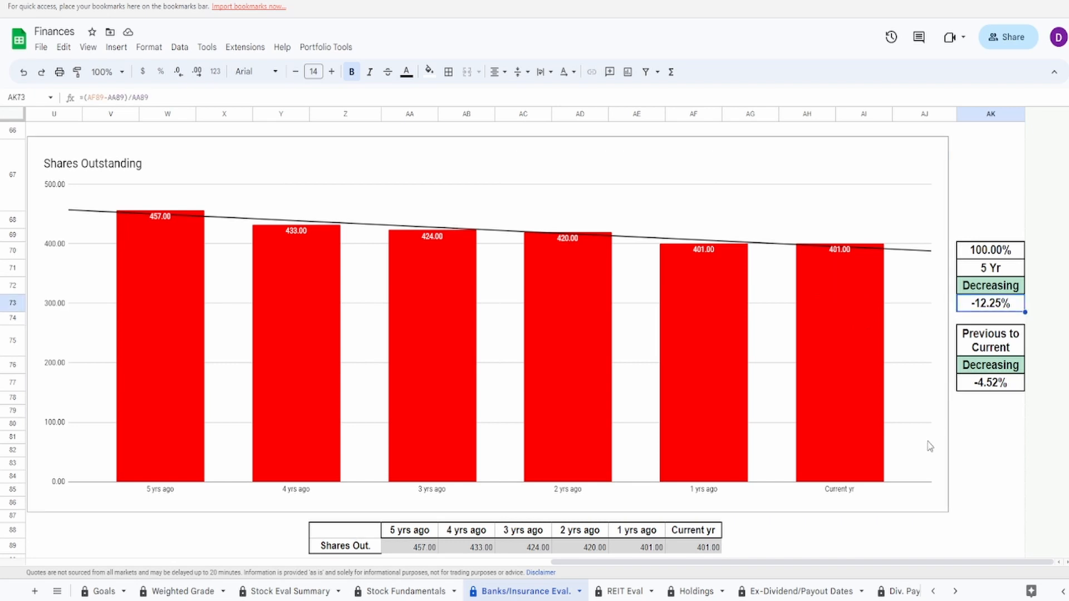
left_click(990, 384)
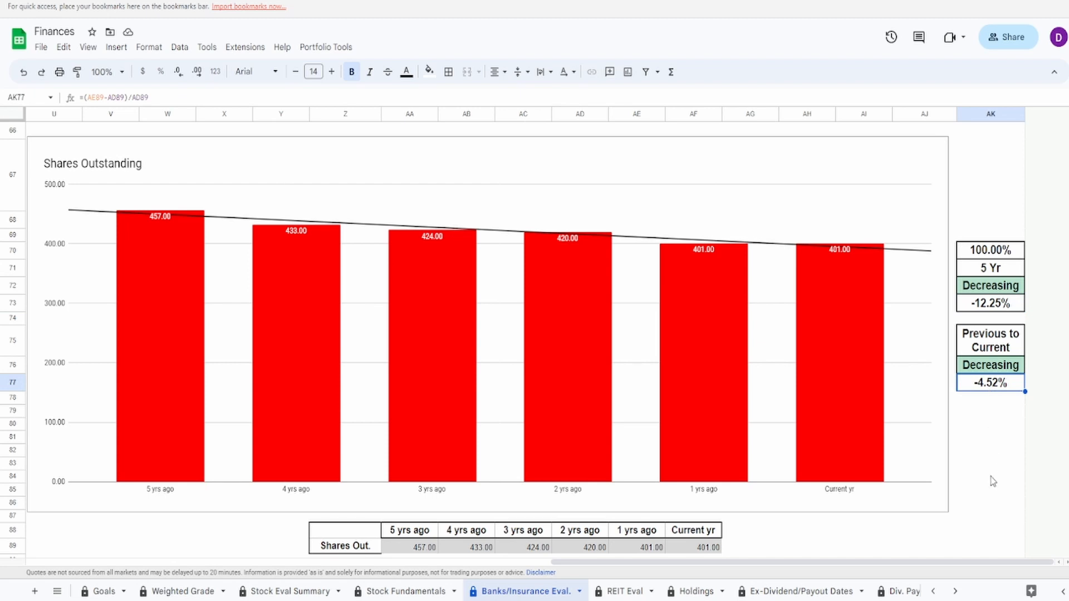
left_click(991, 479)
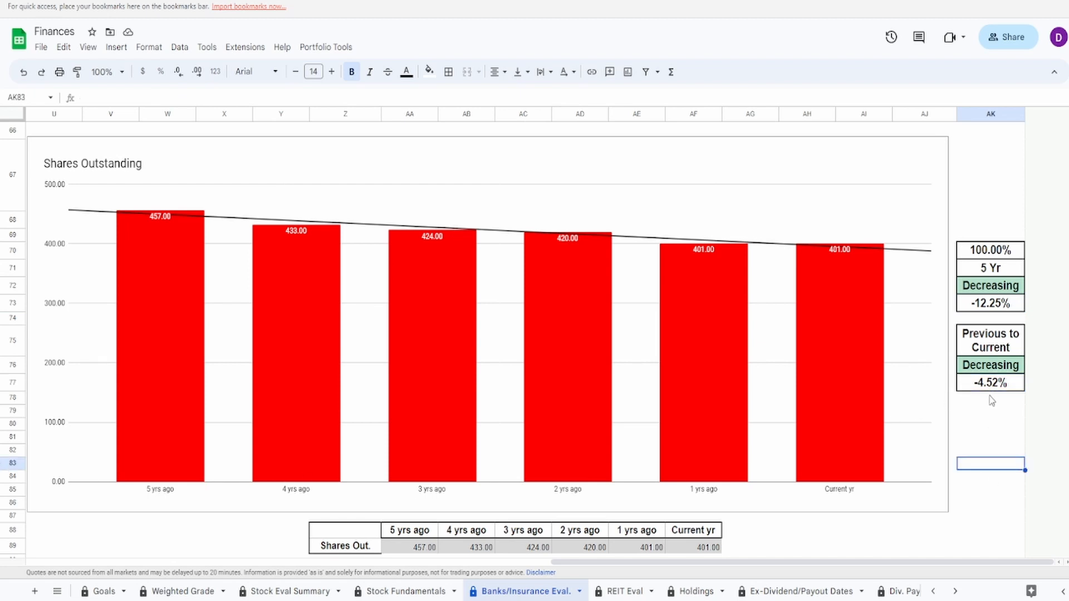
left_click(990, 400)
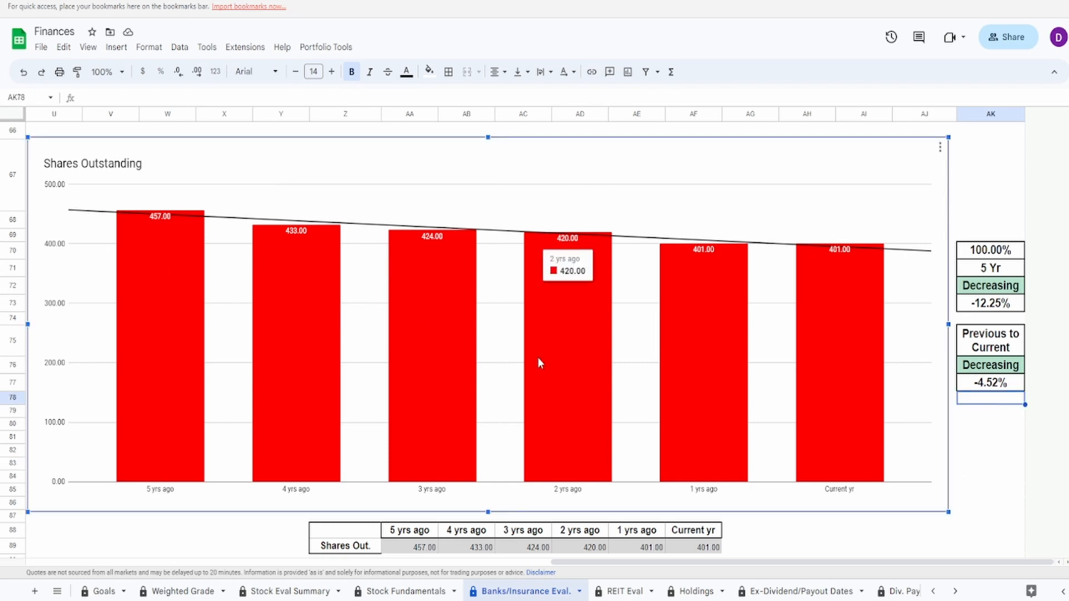
mouse_move(896, 327)
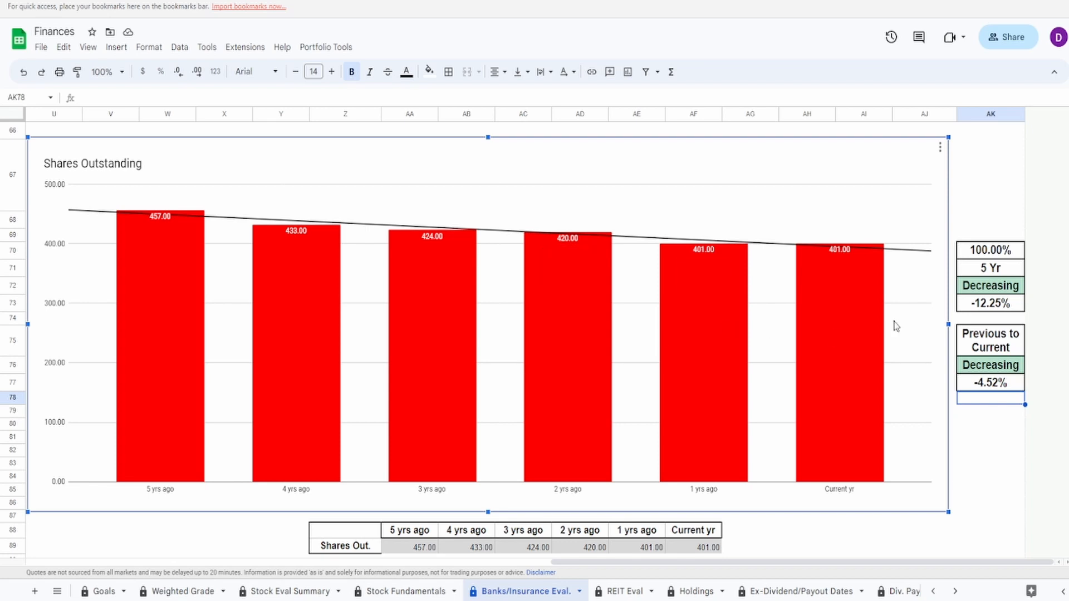
left_click(991, 250)
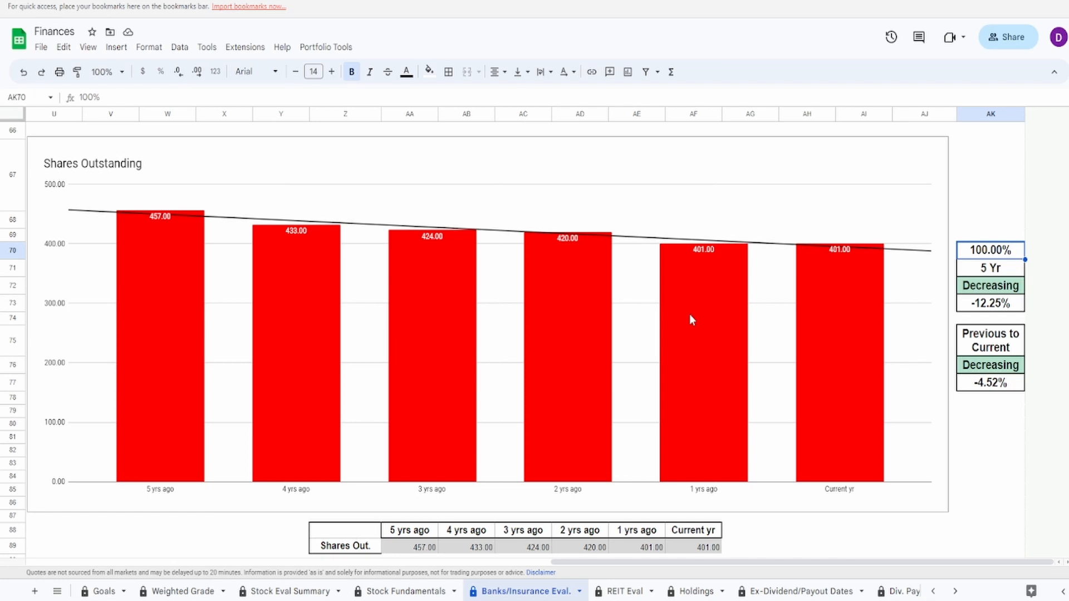
scroll("down", 3)
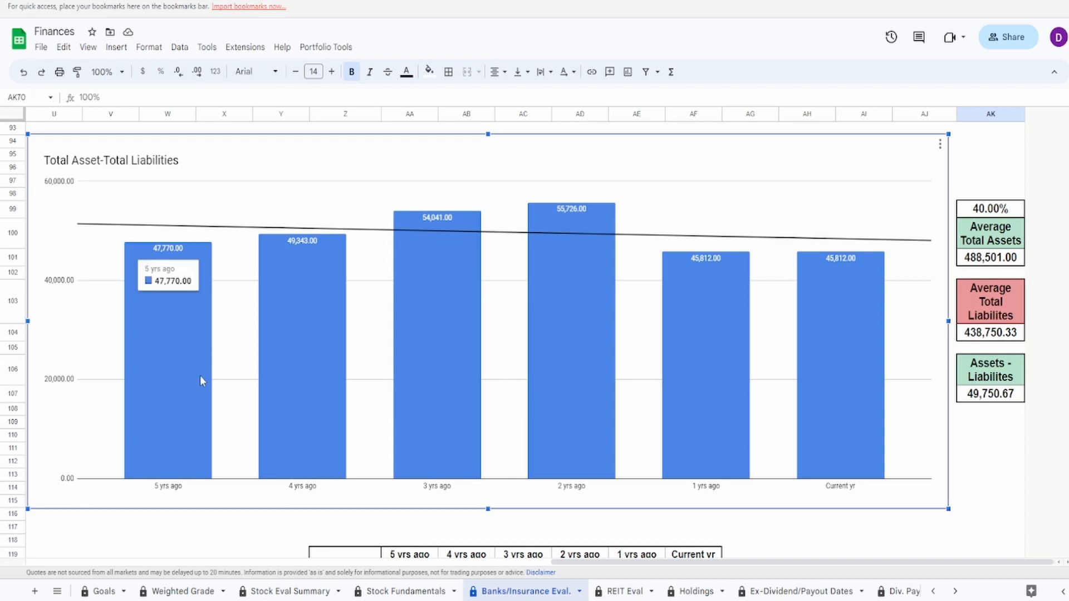
mouse_move(617, 323)
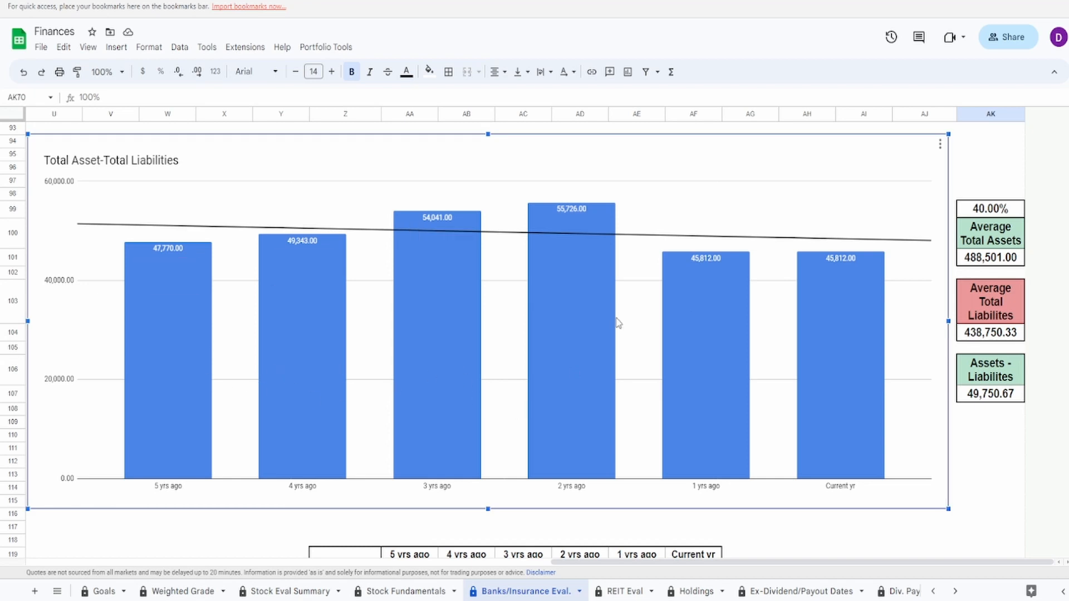
mouse_move(782, 395)
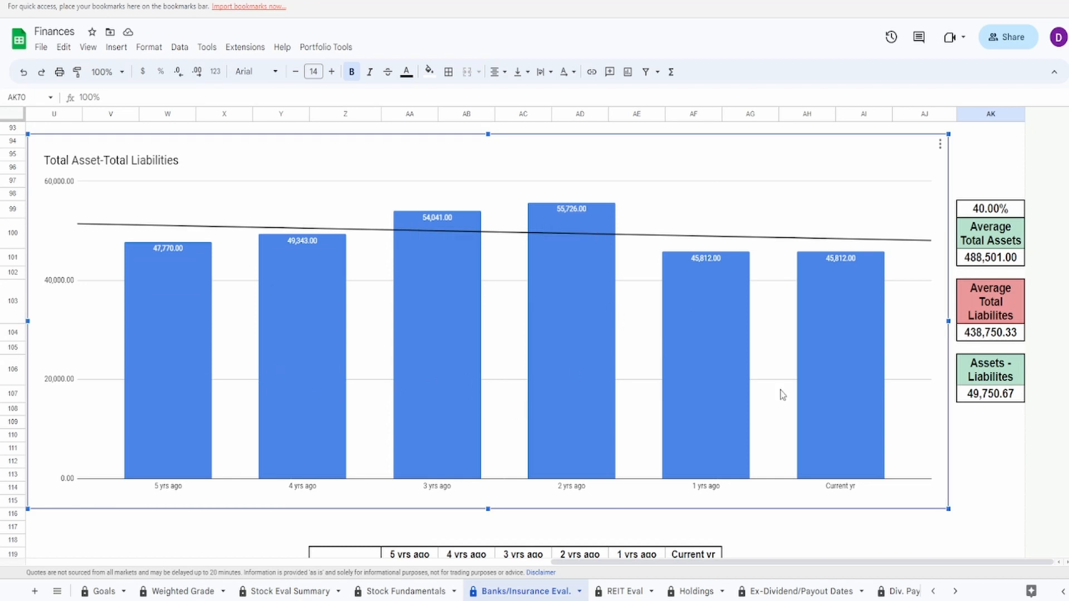
mouse_move(573, 379)
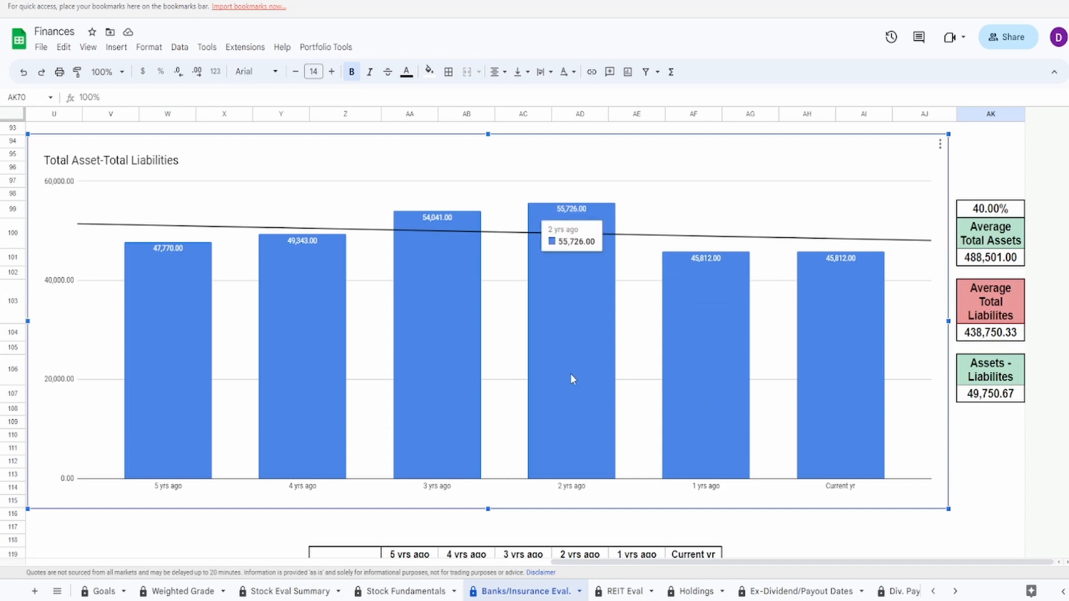
mouse_move(695, 385)
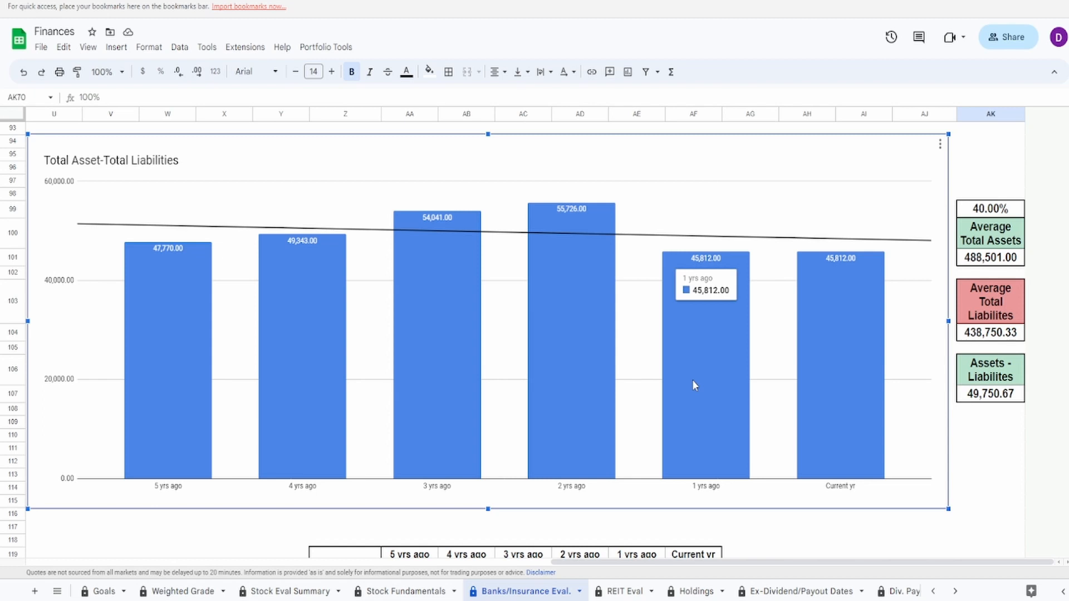
mouse_move(227, 387)
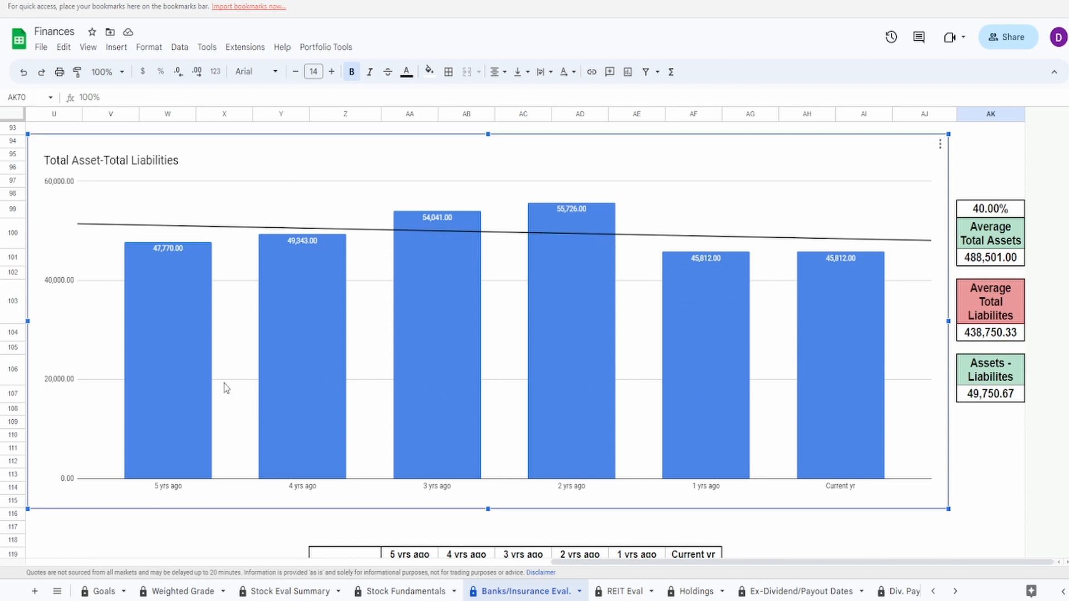
mouse_move(826, 259)
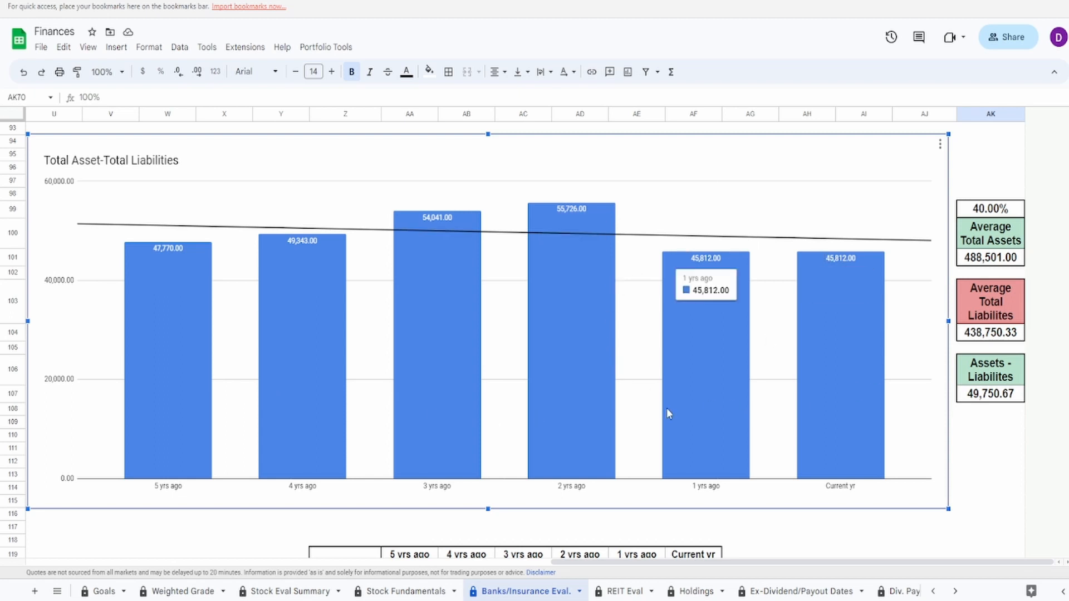
mouse_move(644, 379)
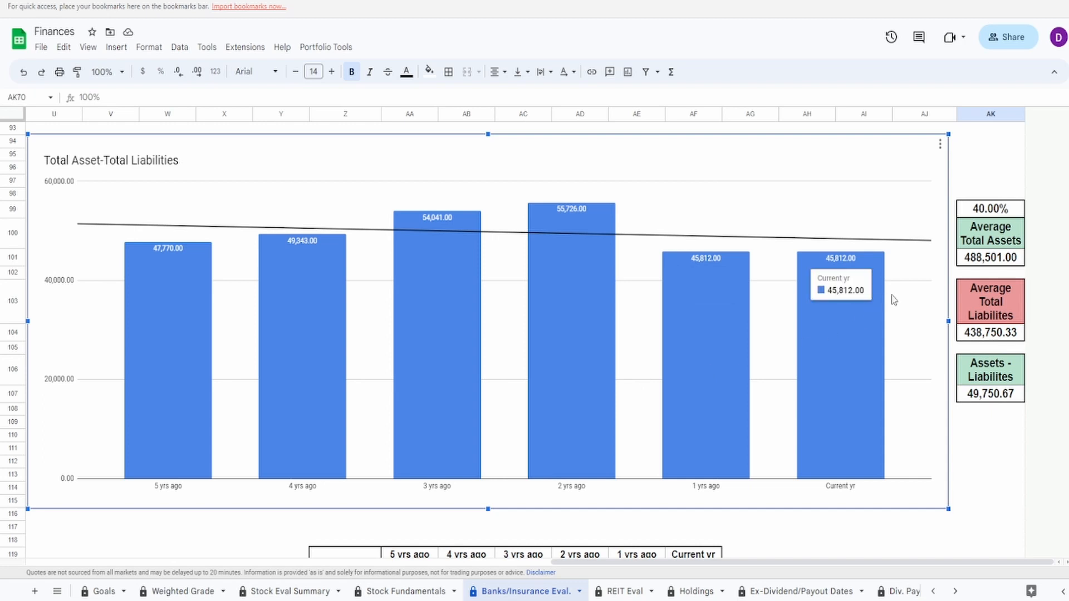
left_click(990, 257)
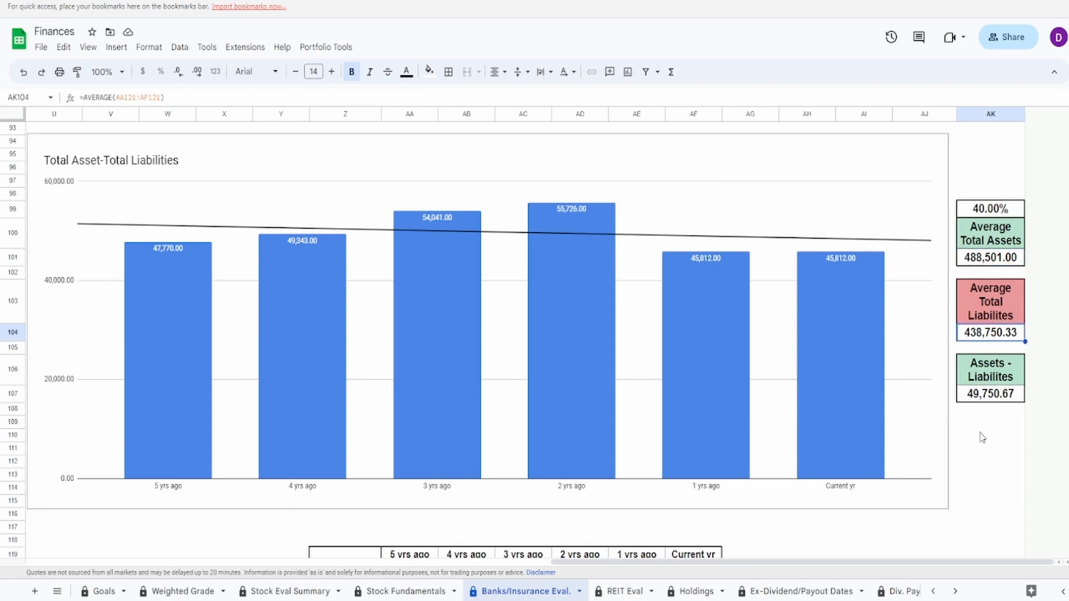
mouse_move(983, 441)
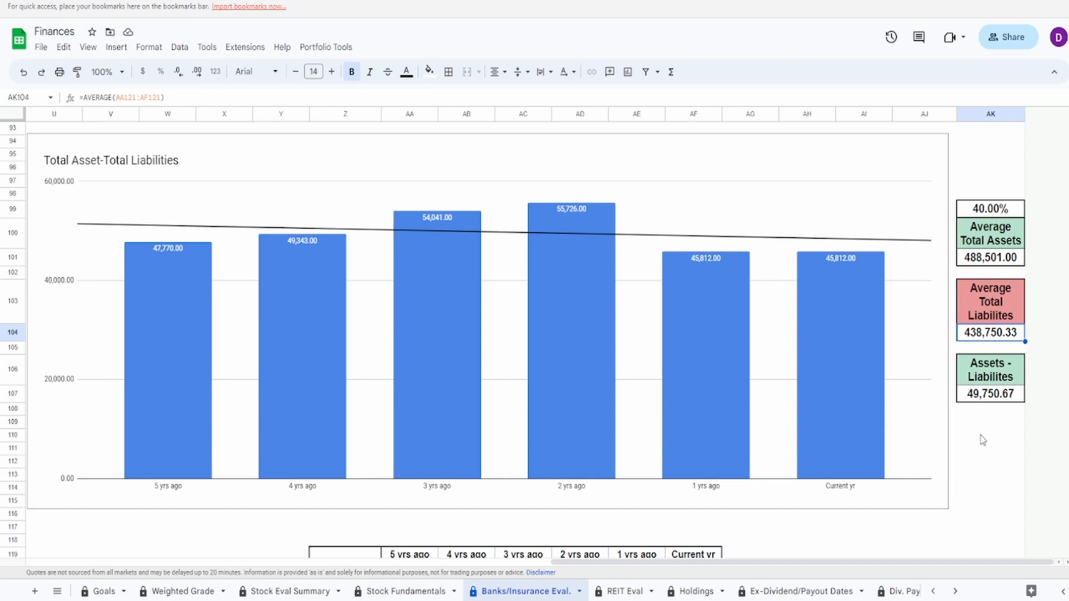
left_click(991, 395)
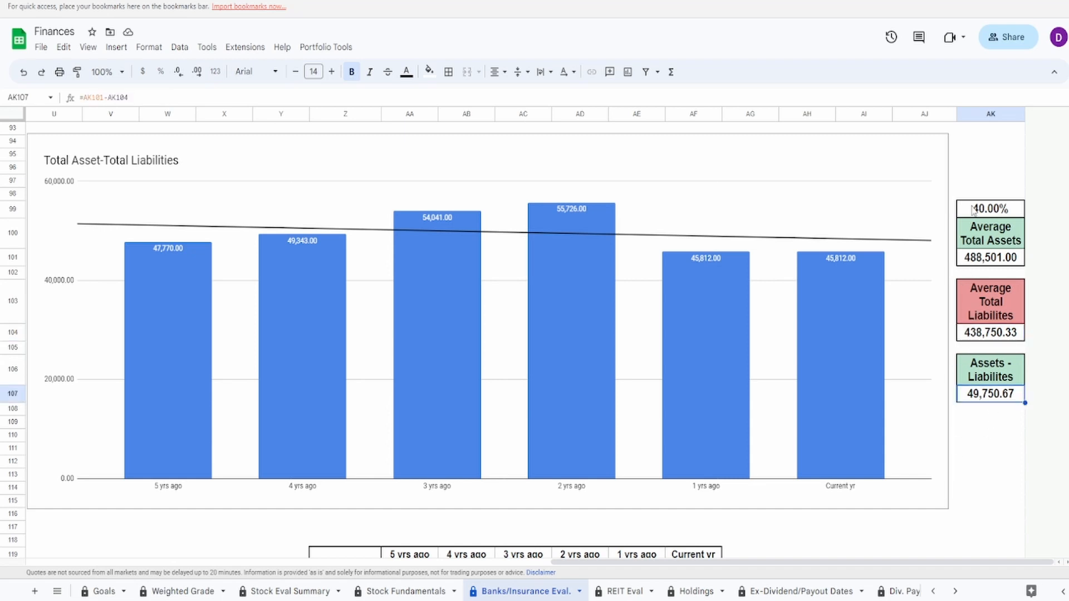
left_click(991, 210)
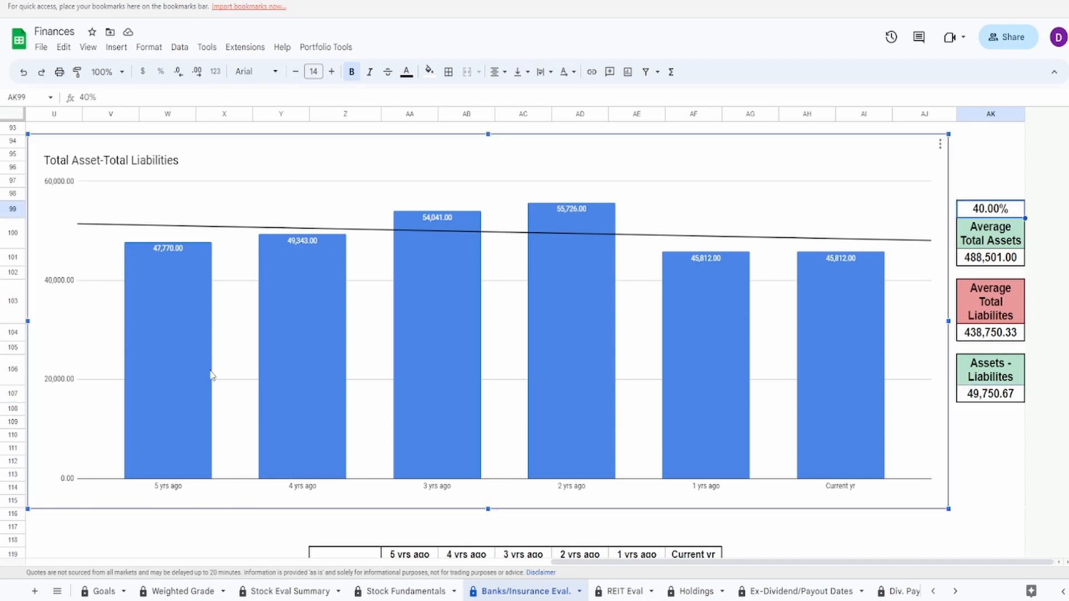
mouse_move(538, 442)
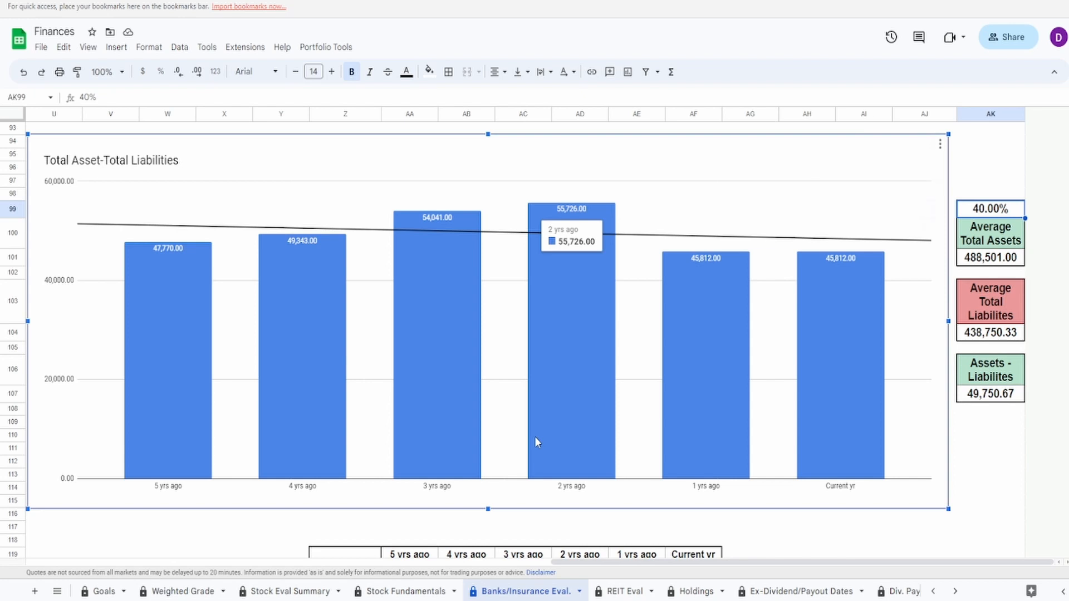
- Review the Weighted Grade sheet's Book Value grades and 79% Total Grade, then return to Banks/Insurance Eval
left_click(185, 591)
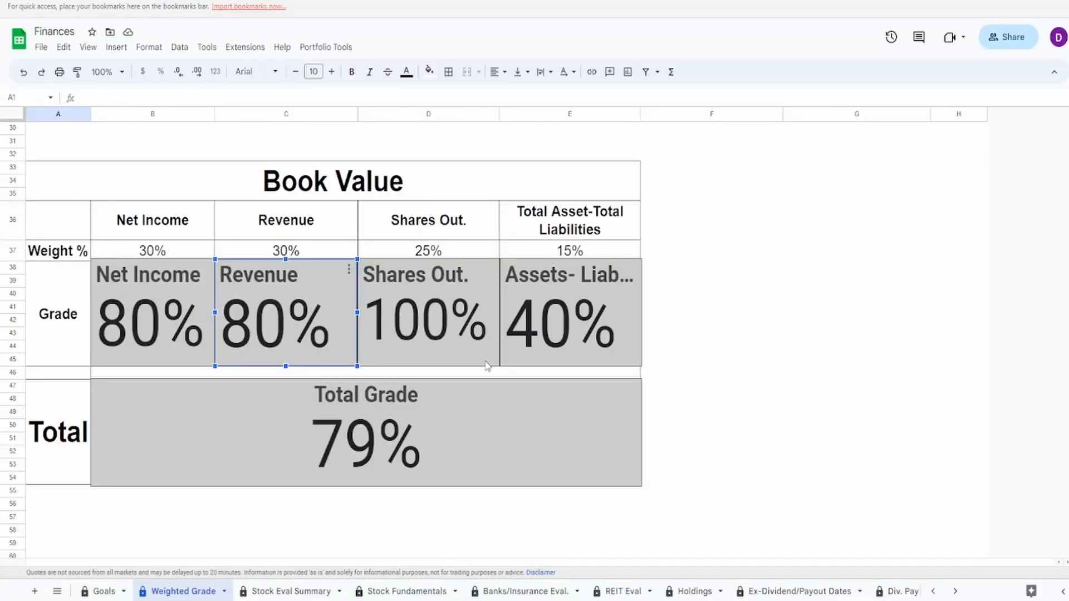
left_click(558, 332)
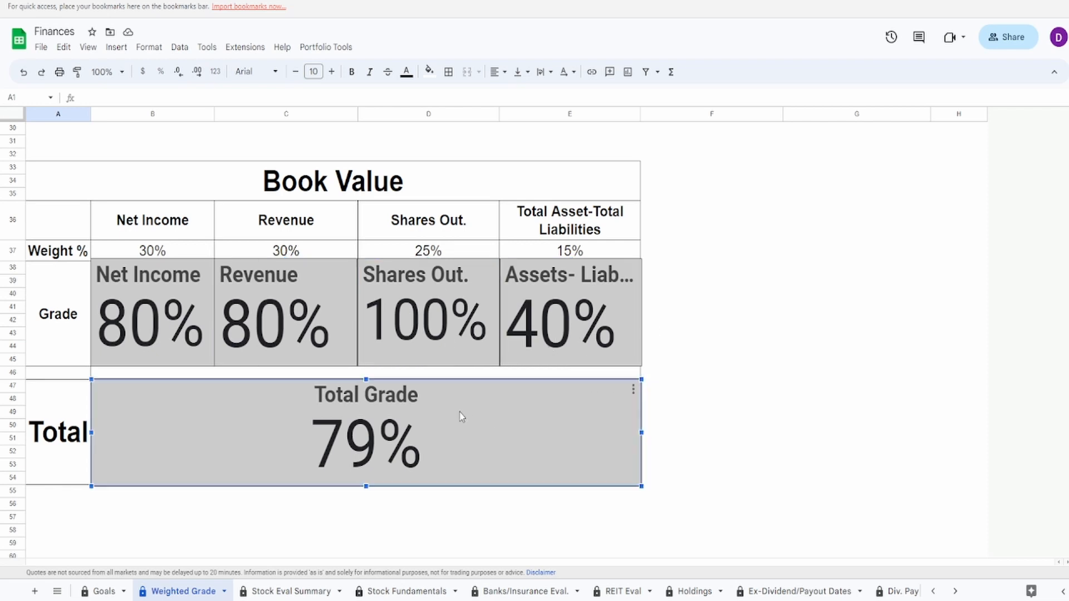
left_click(568, 314)
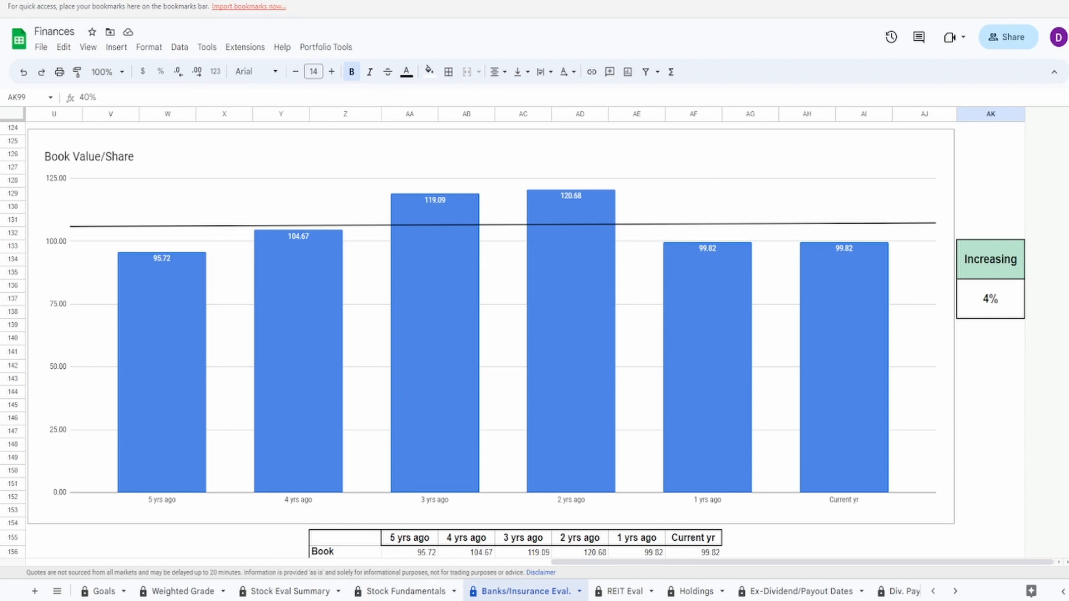
mouse_move(361, 365)
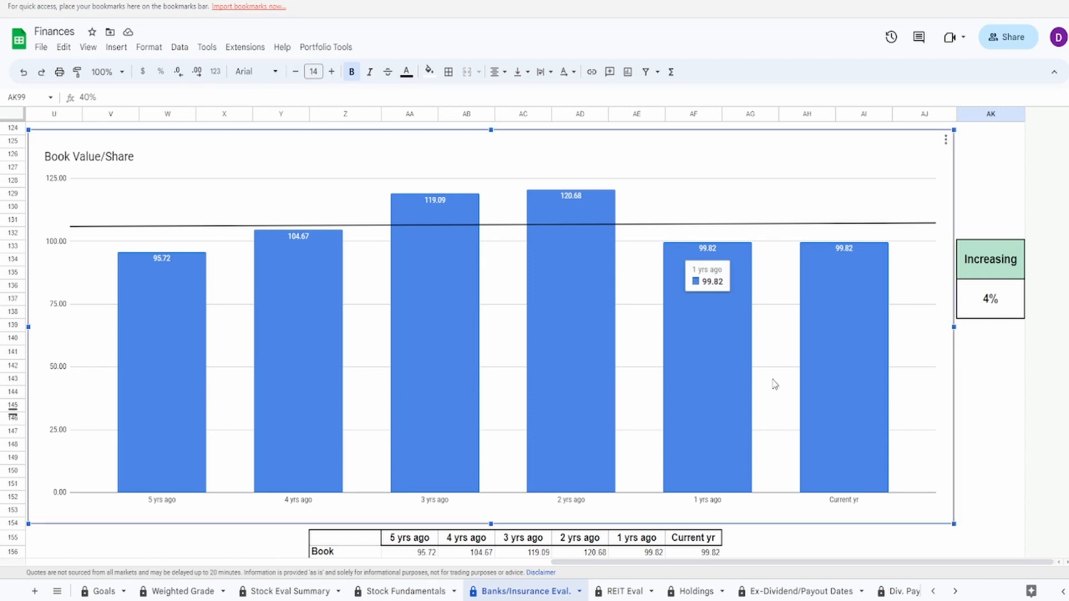
mouse_move(856, 376)
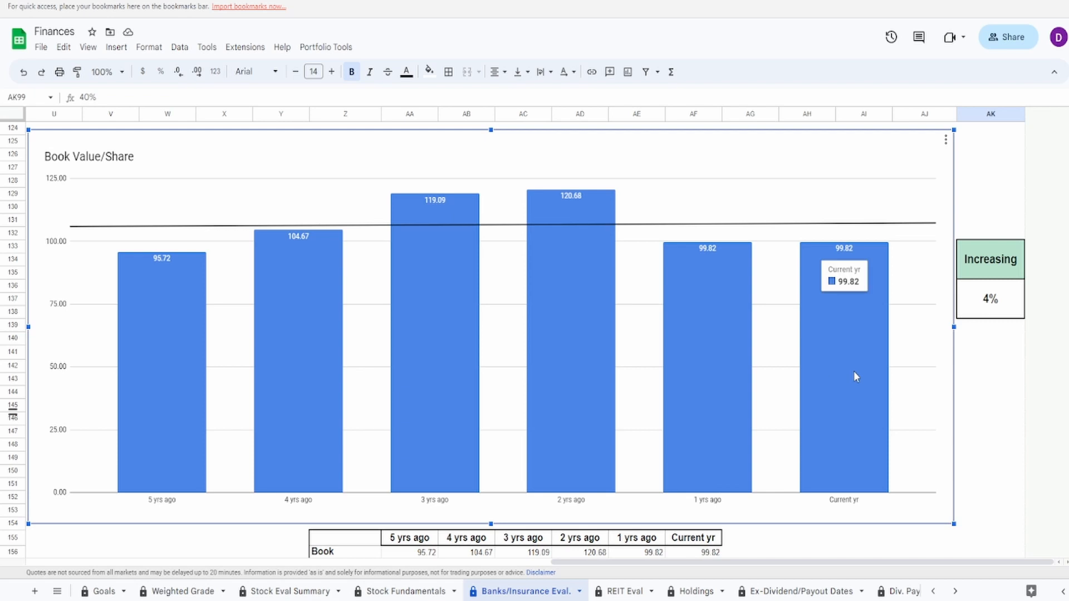
mouse_move(993, 301)
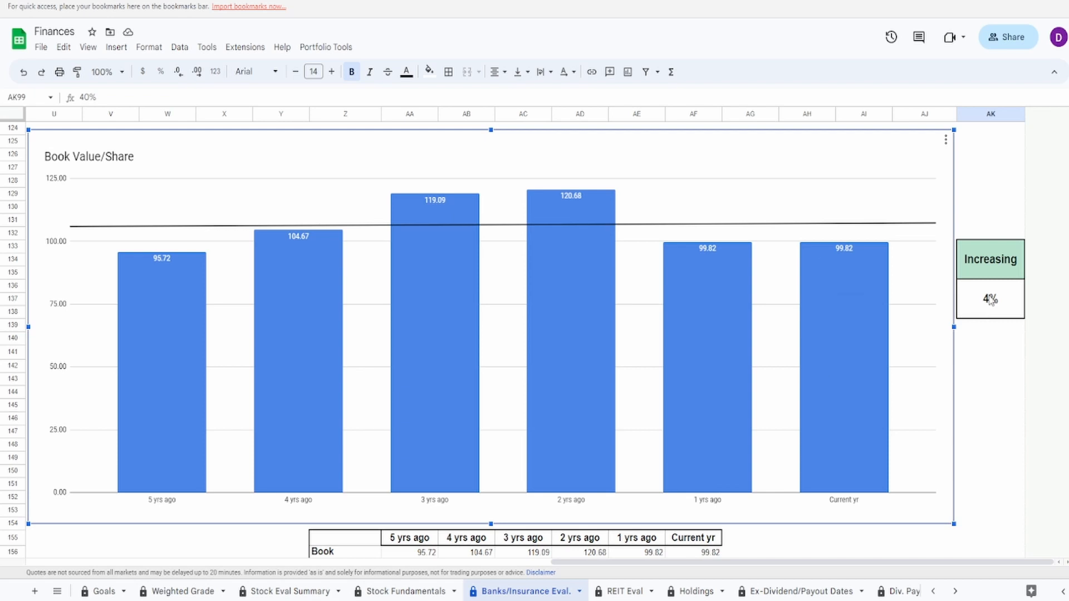
- Inspect cell AK136's formula for the 4% Book Value/Share trend as an absolute percentage change
left_click(990, 298)
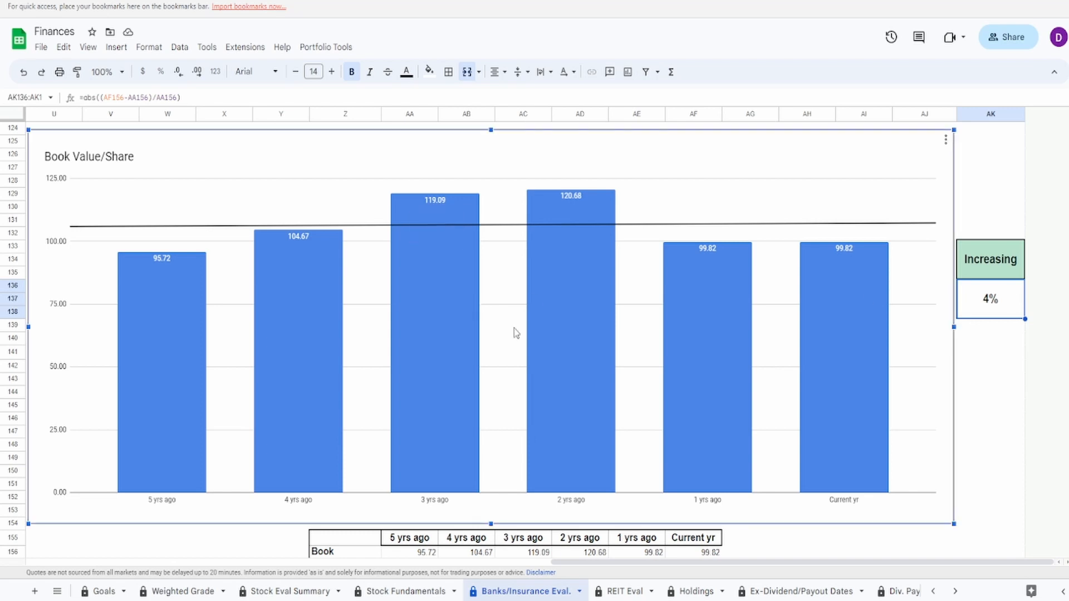
mouse_move(555, 346)
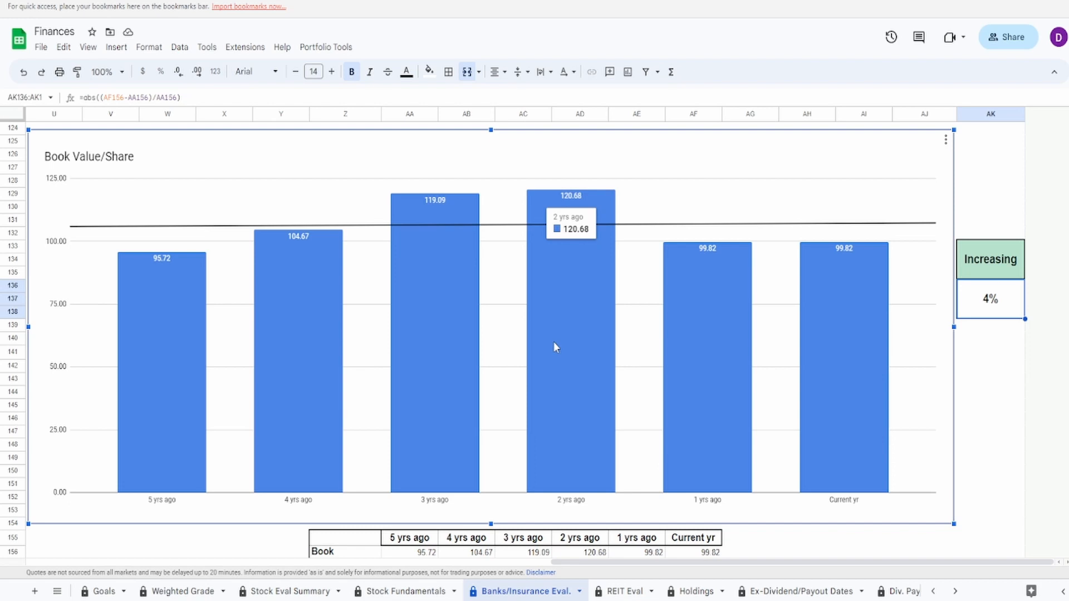
mouse_move(831, 381)
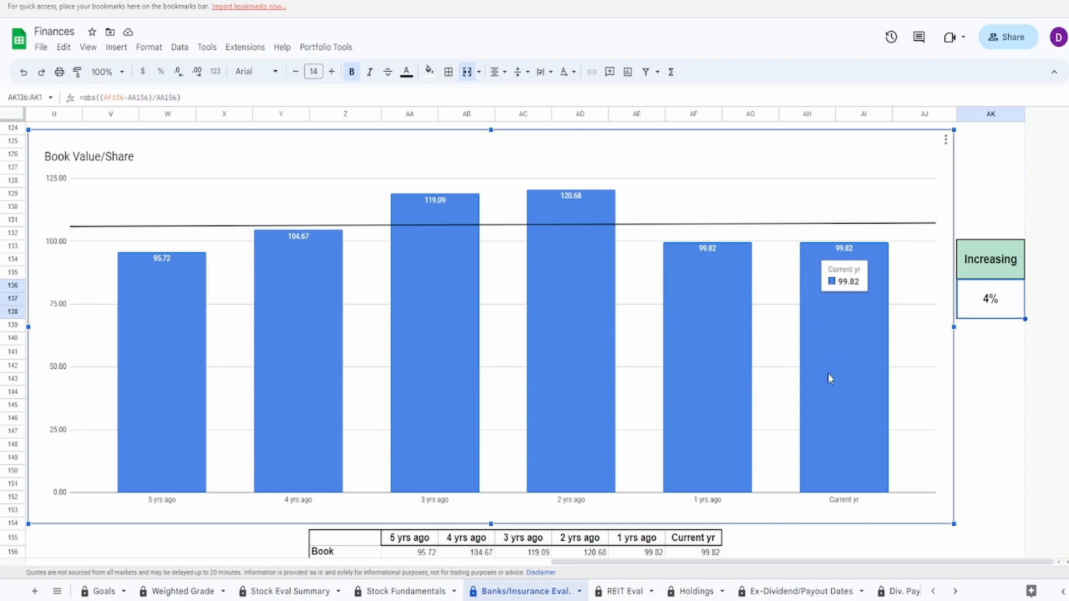
- Scroll down through the Tangible Book Value/Share chart ending at $72.42, rated Decreasing at 4%
scroll("down", 3)
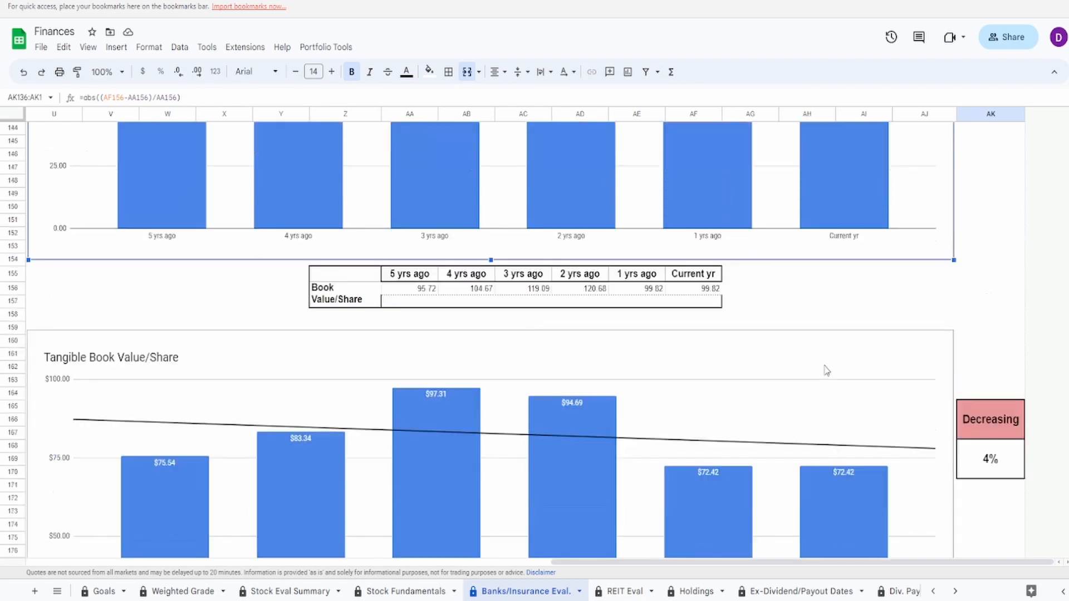
scroll("down", 3)
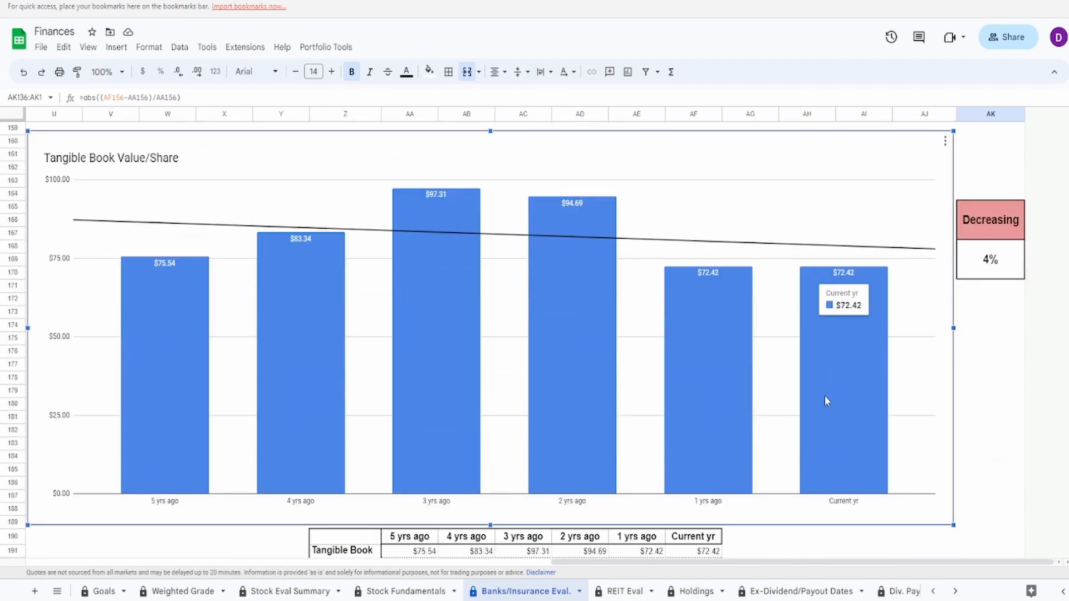
mouse_move(834, 410)
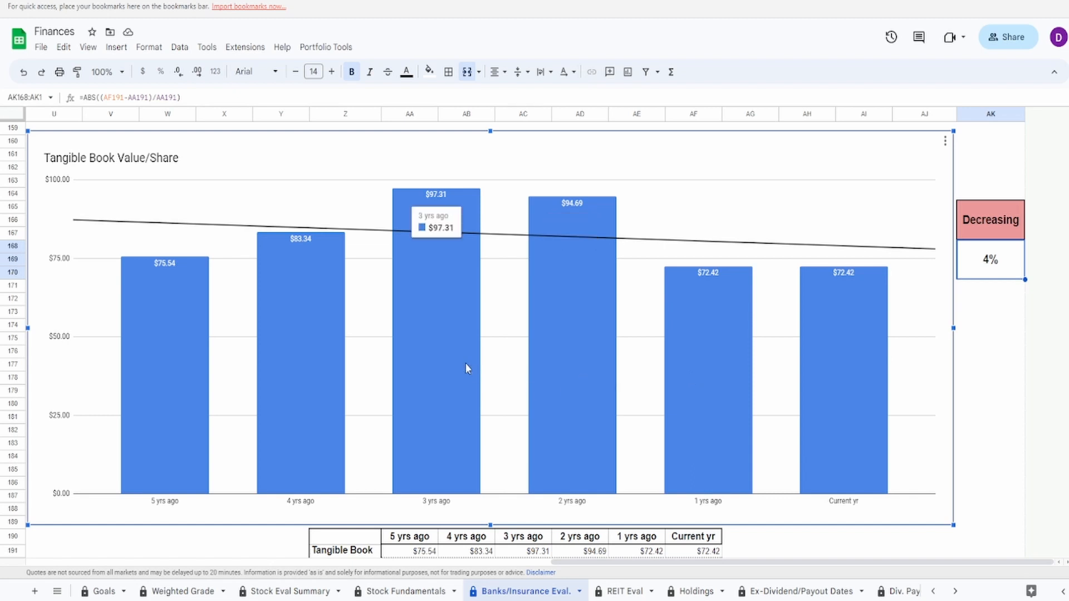
mouse_move(563, 368)
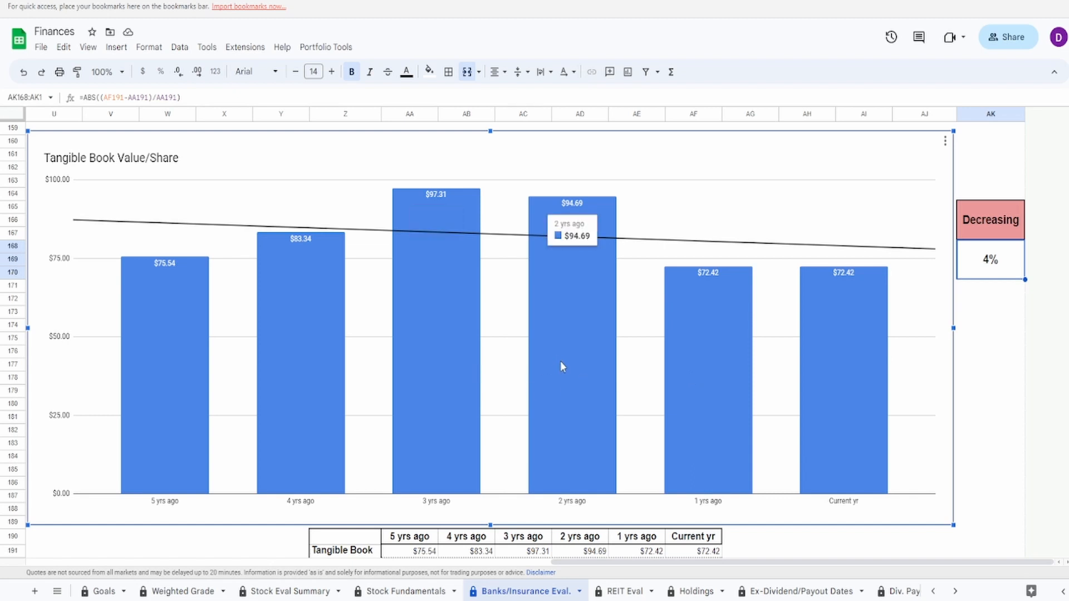
mouse_move(685, 363)
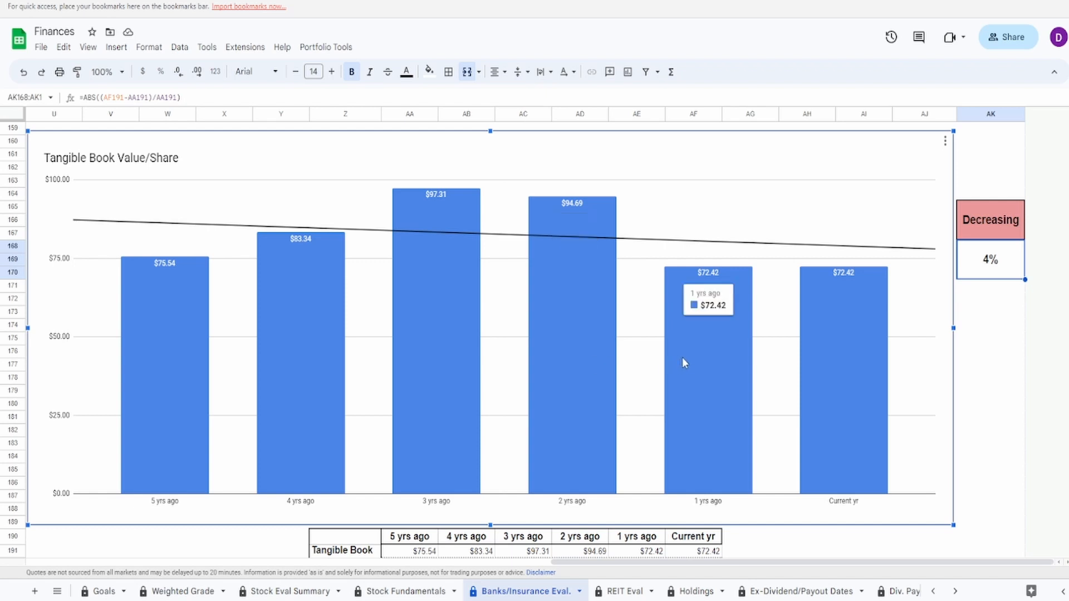
mouse_move(696, 367)
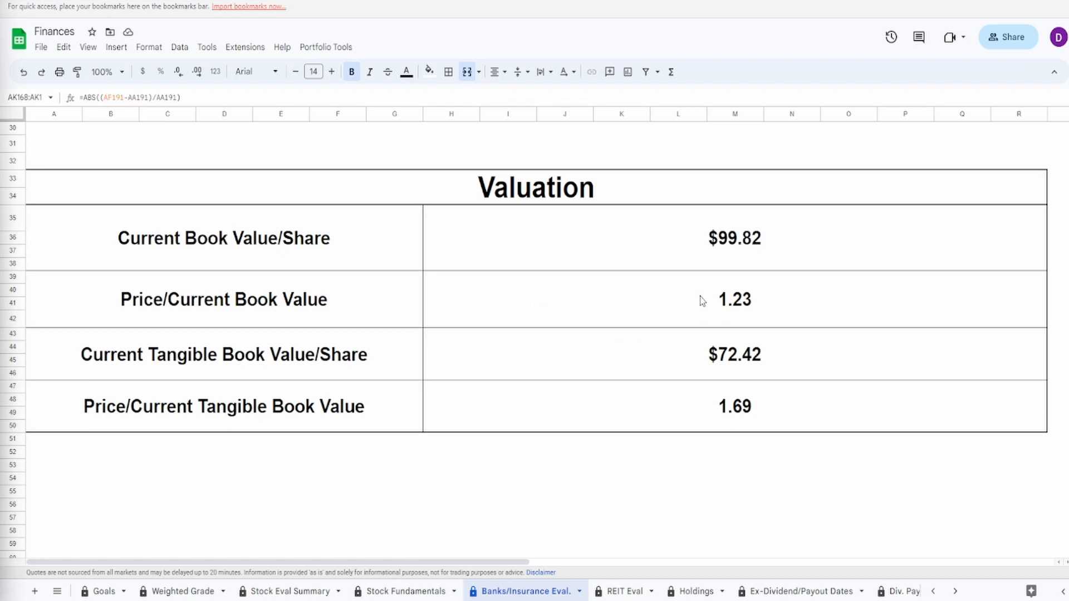
left_click(735, 300)
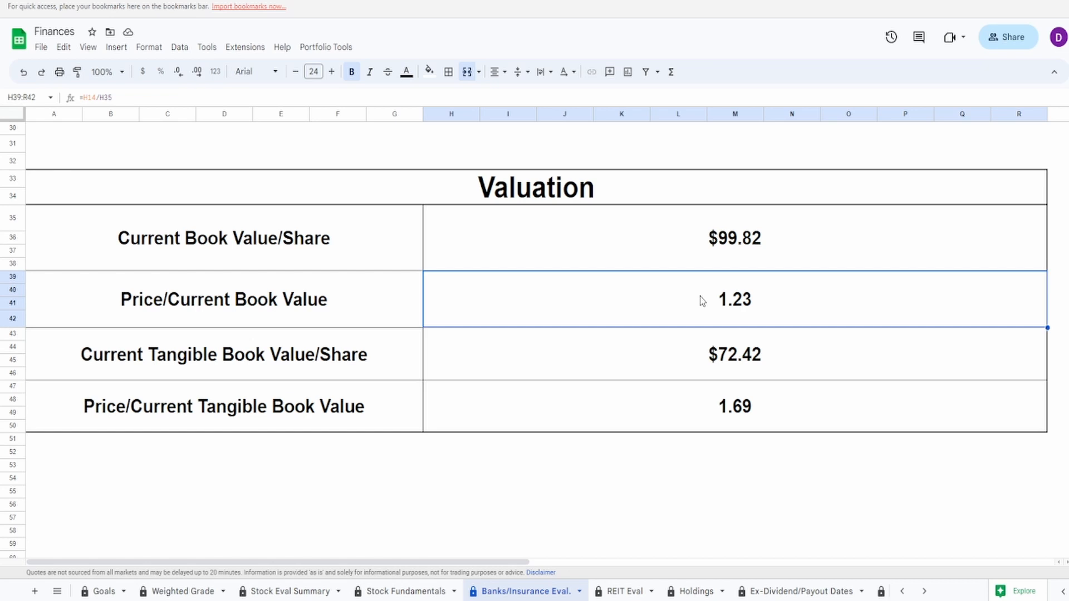
mouse_move(699, 319)
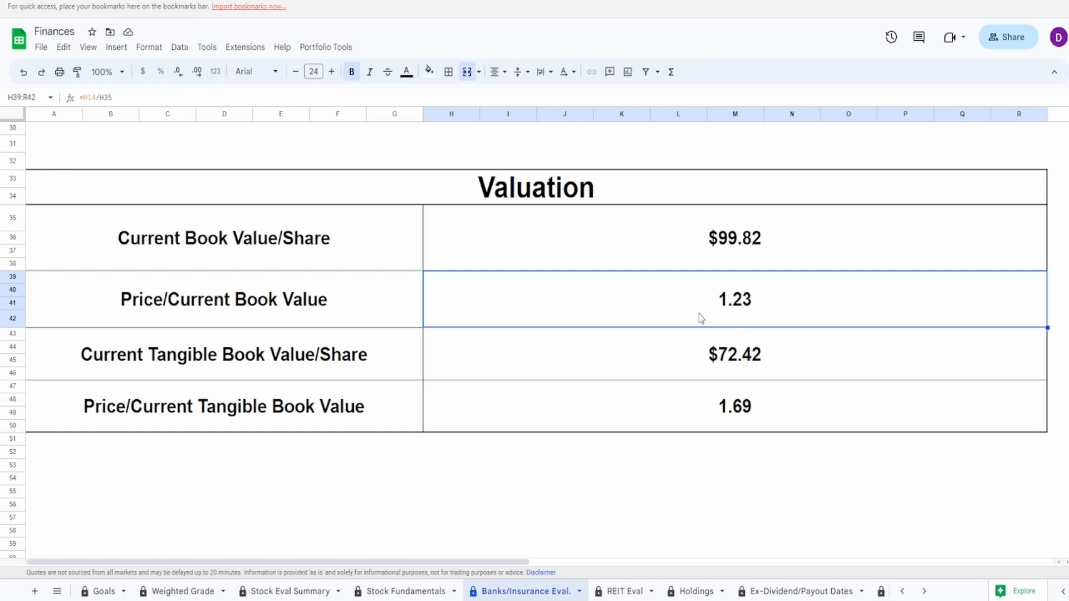
mouse_move(760, 321)
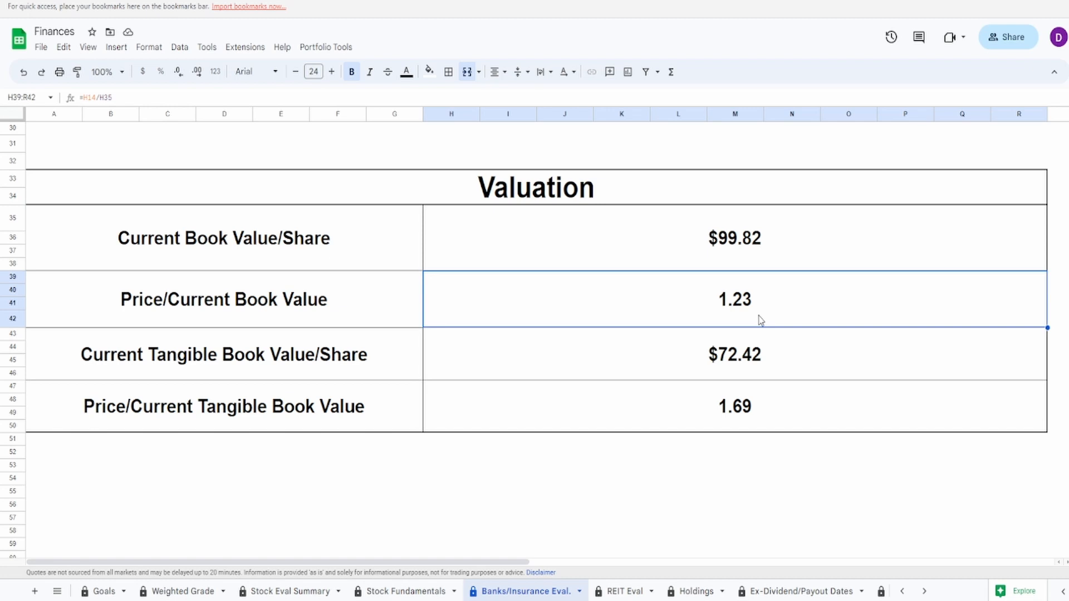
left_click(634, 410)
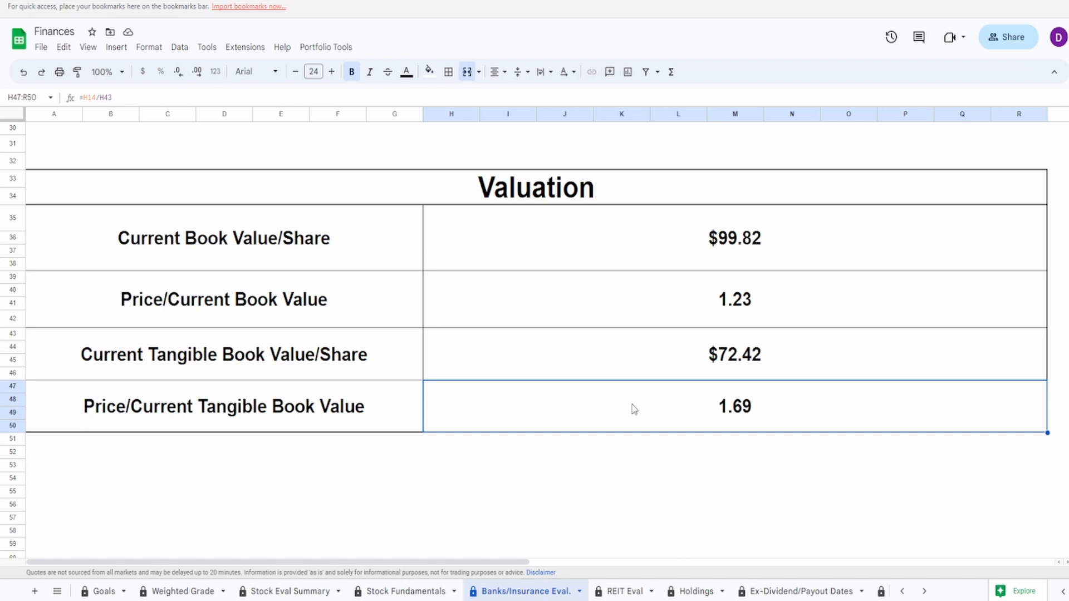
- Scroll to the Valuation table: $99.82 book value, 1.23 price/book, $72.42 tangible book, 1.69
scroll("up", 3)
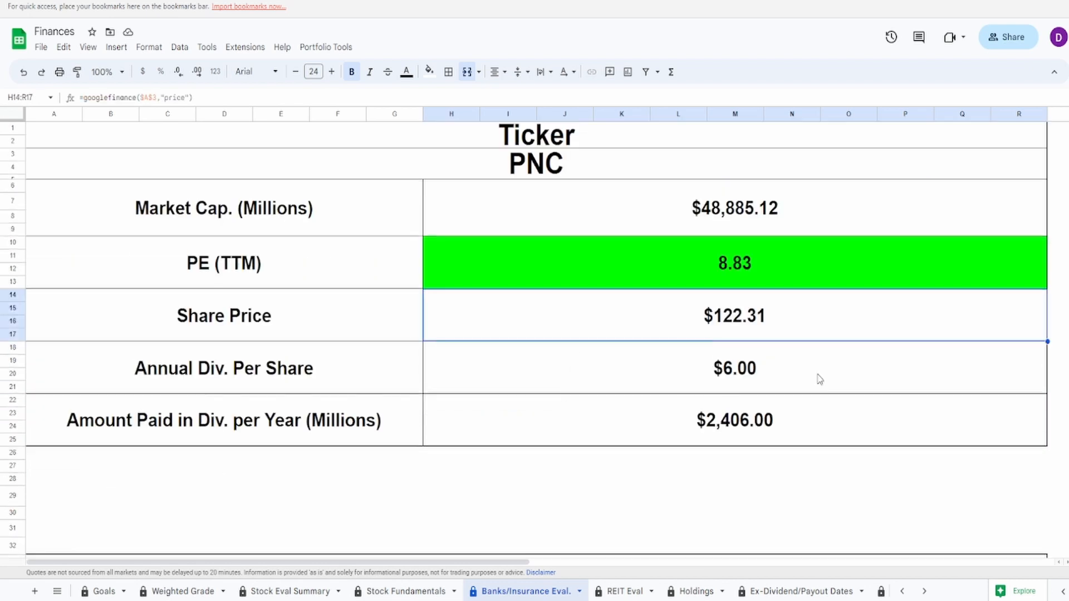
scroll("down", 3)
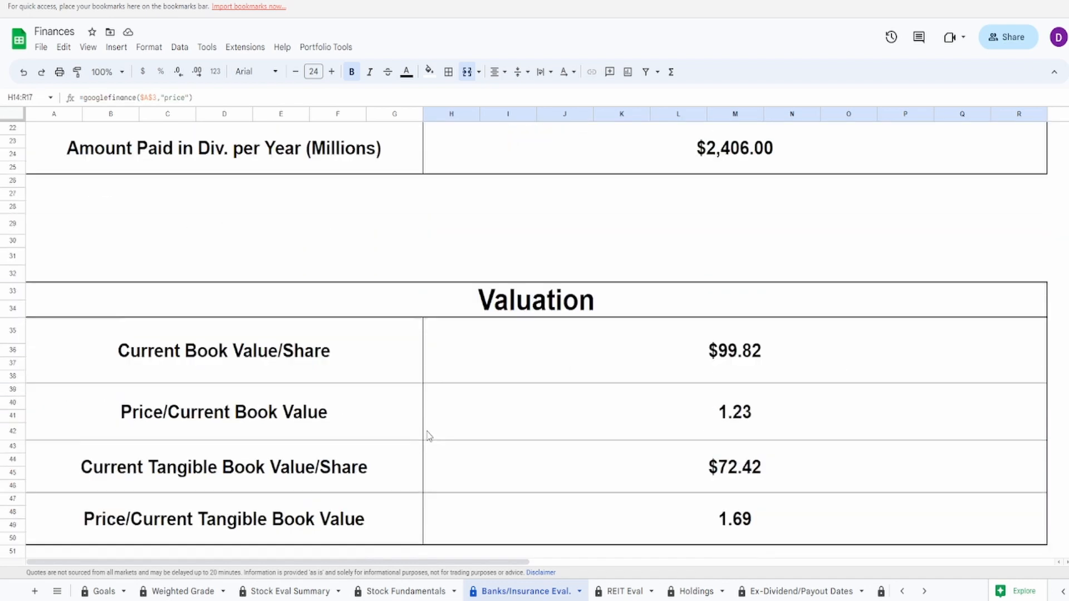
scroll("down", 3)
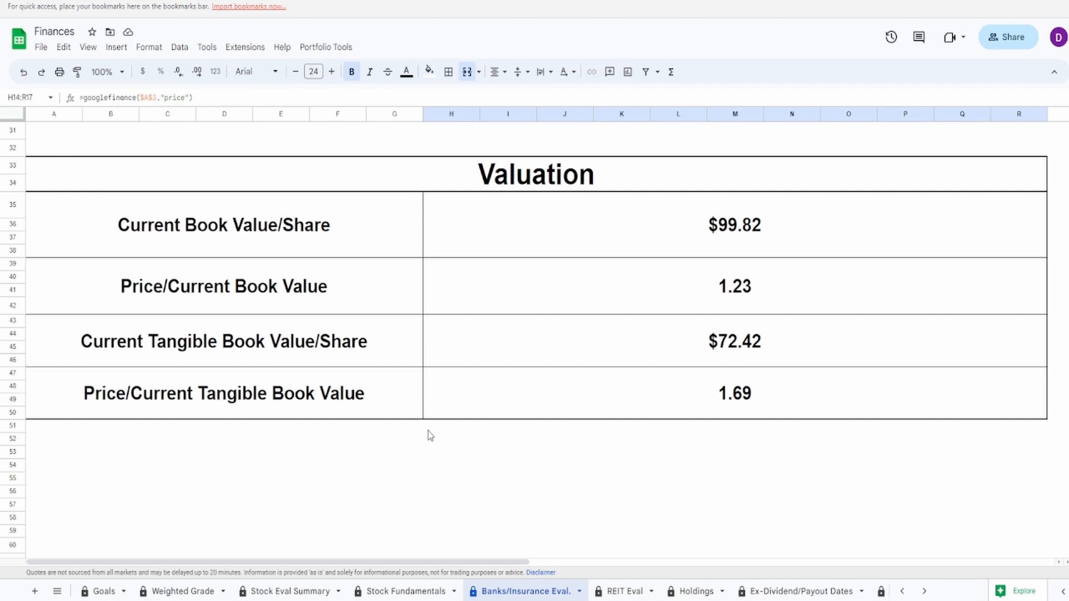
mouse_move(429, 435)
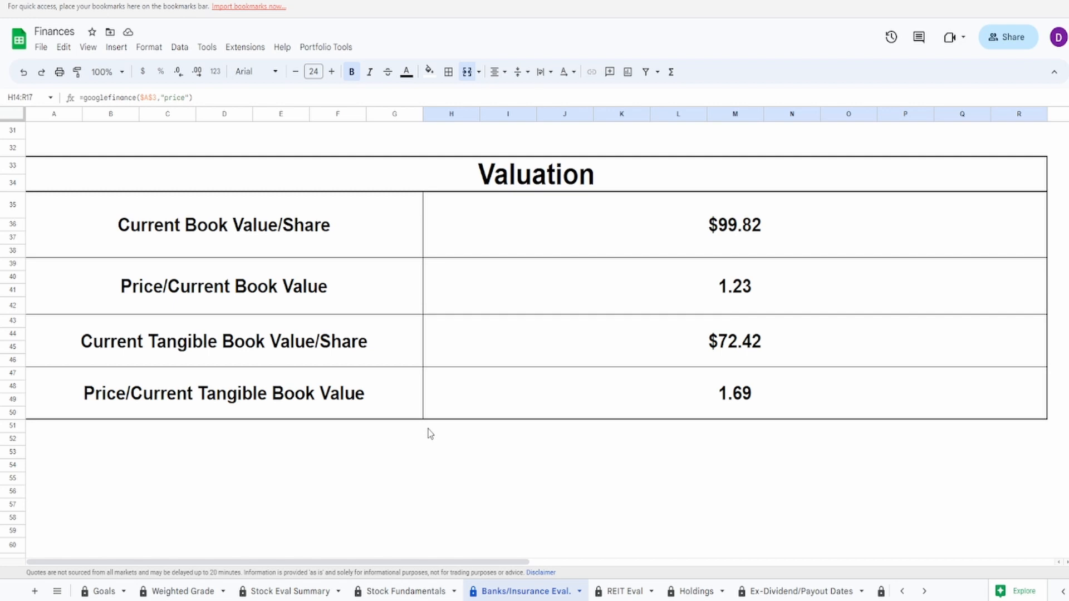
mouse_move(348, 426)
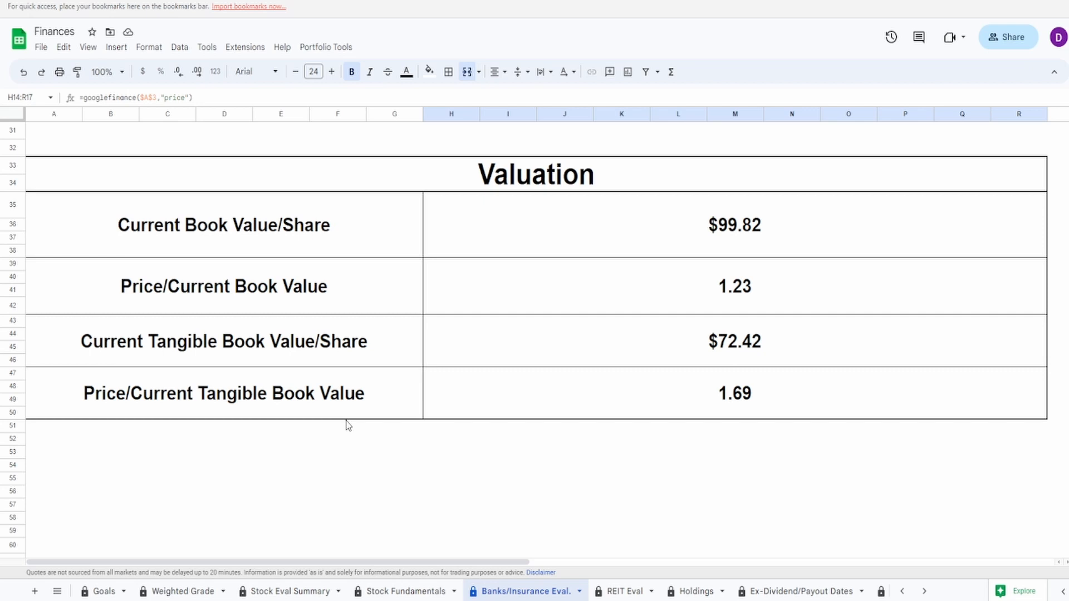
- Inspect the Stock Eval Summary's $23.40 Monthly Income and $280.86 Annual Dividends formulas
left_click(289, 591)
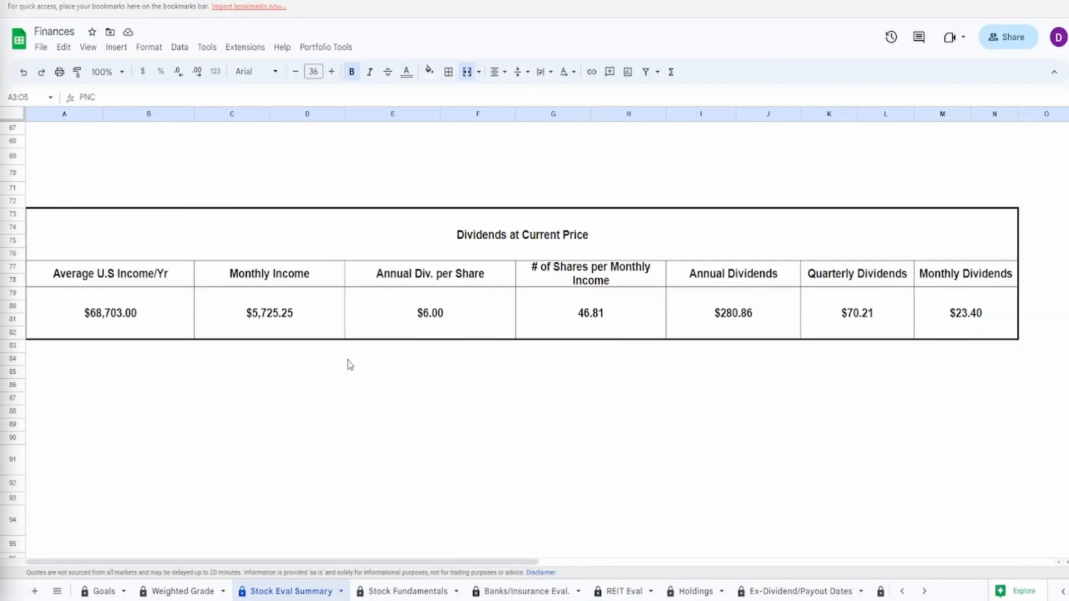
left_click(268, 313)
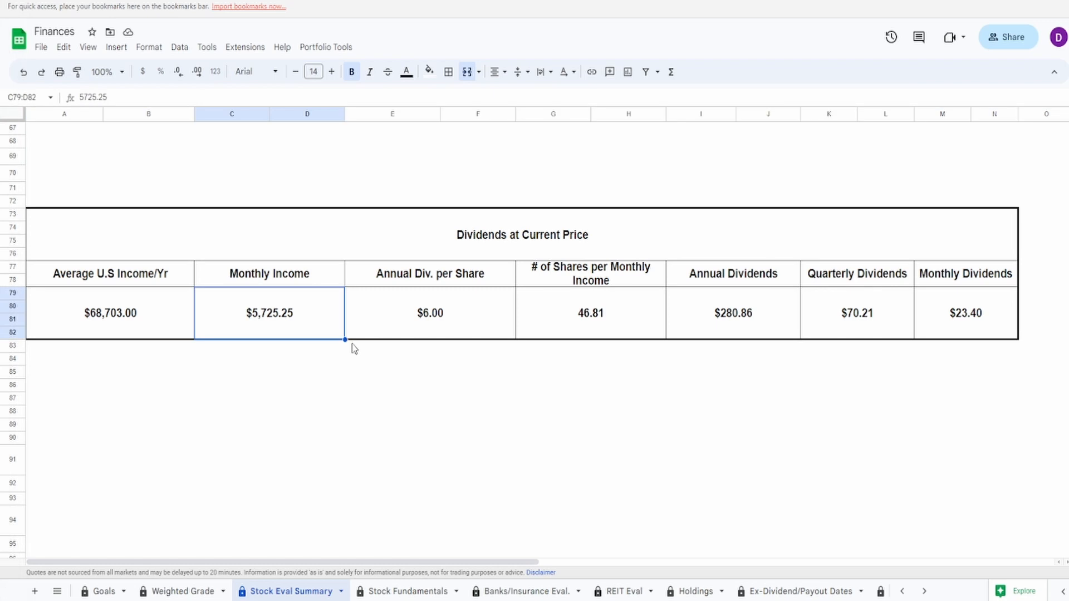
mouse_move(286, 343)
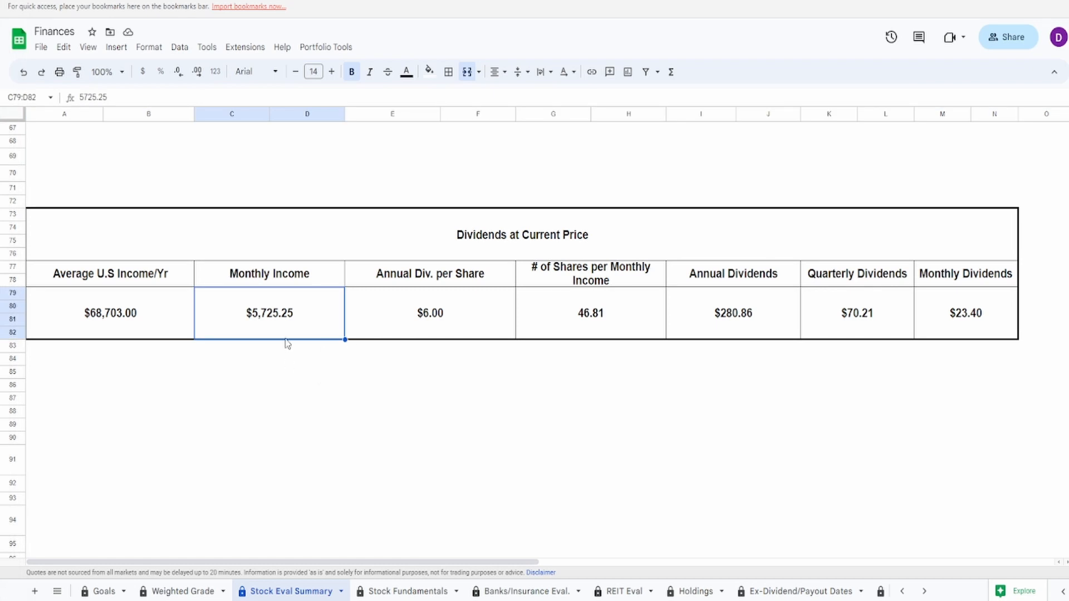
left_click(733, 313)
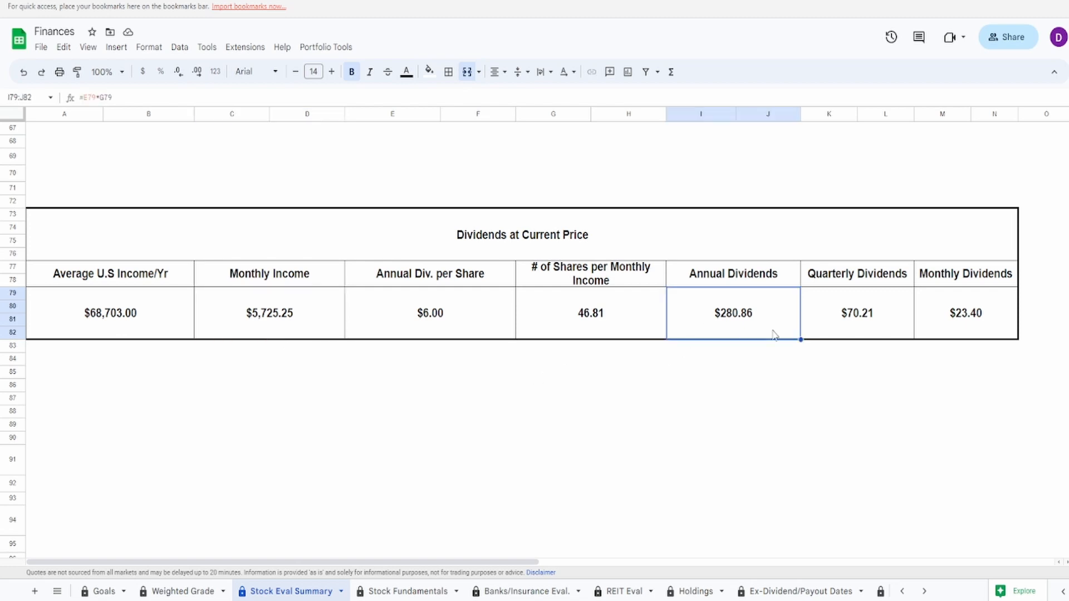
mouse_move(763, 404)
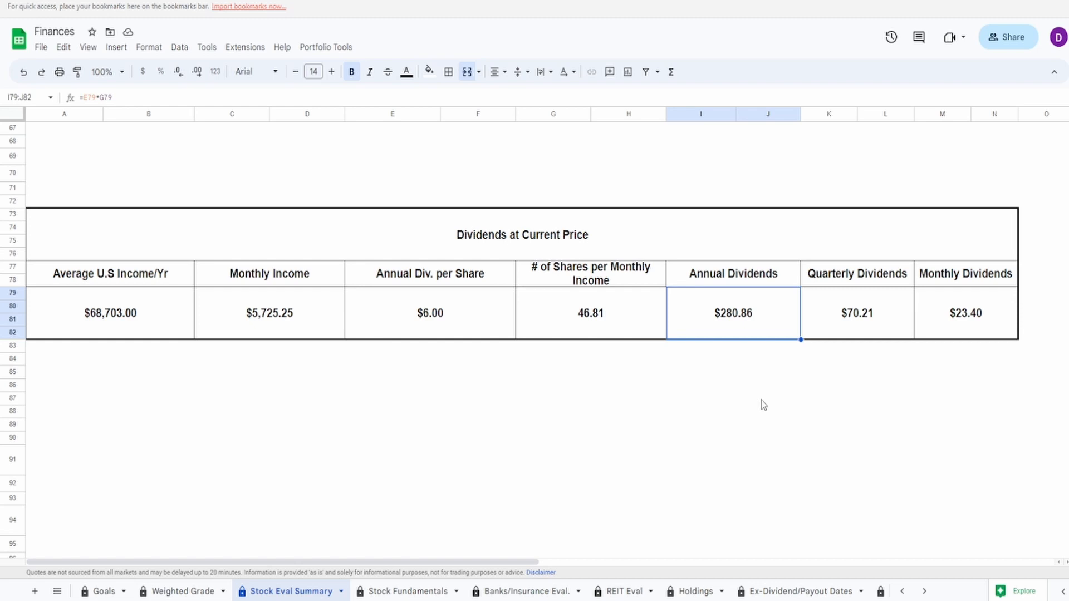
mouse_move(780, 329)
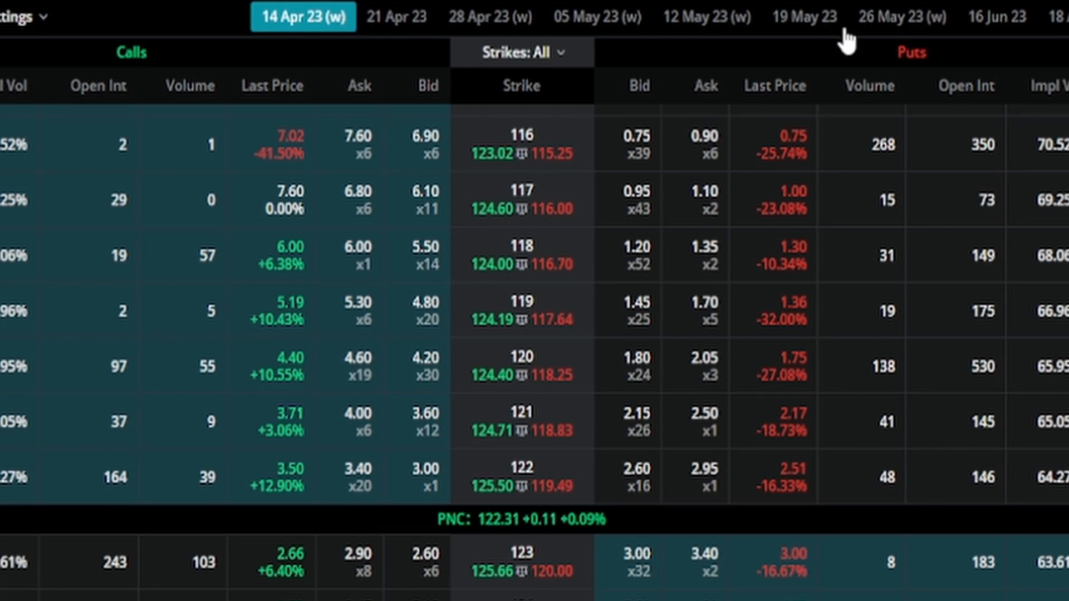
mouse_move(799, 99)
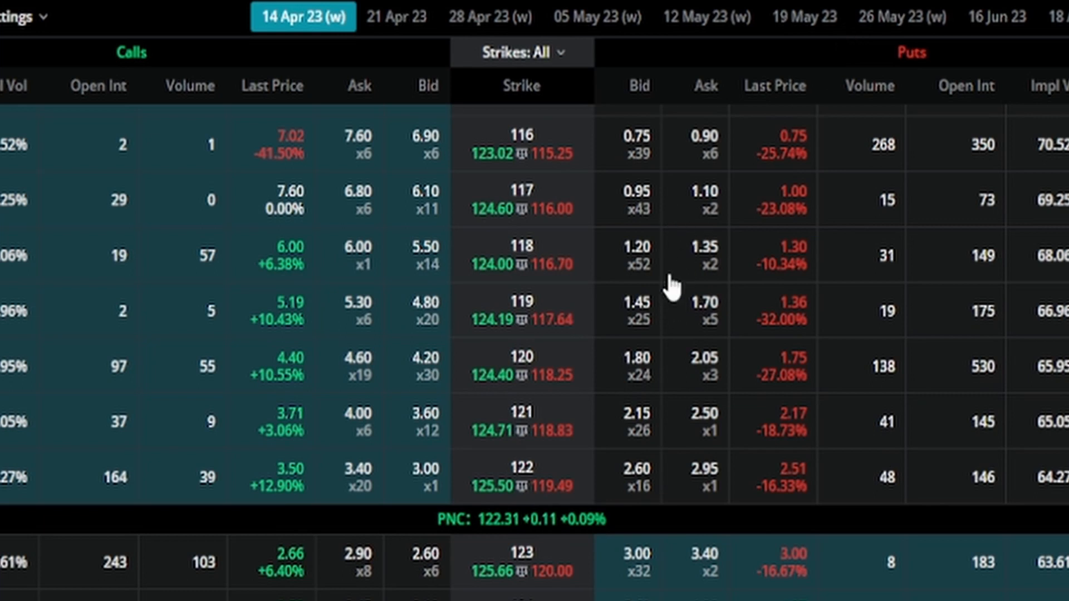
- Scroll through PNC's 14 Apr 23 call and put strikes around the $122.31 share price
scroll("down", 3)
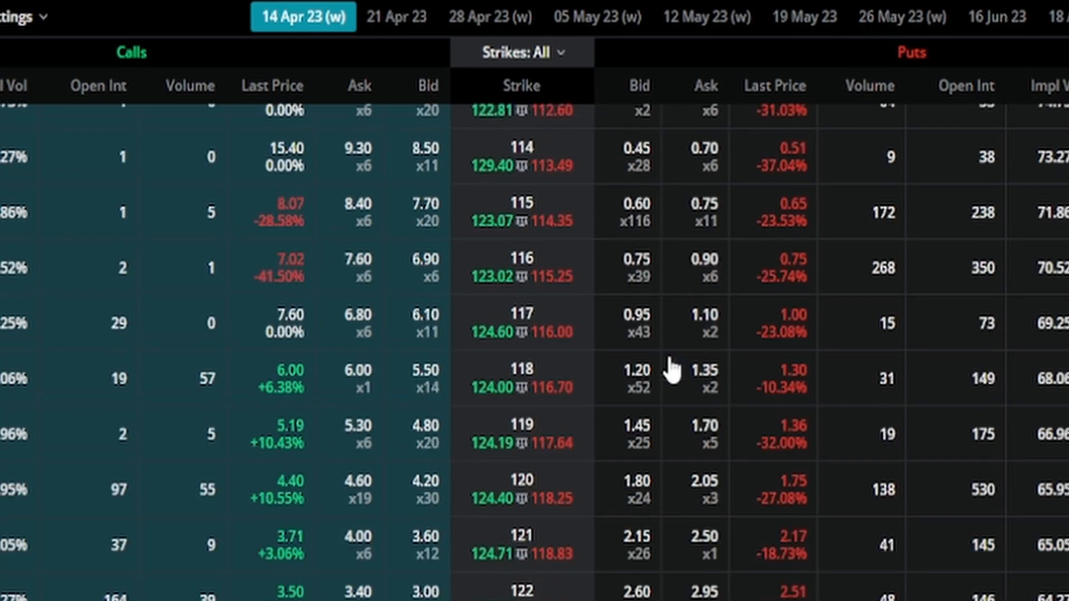
mouse_move(385, 113)
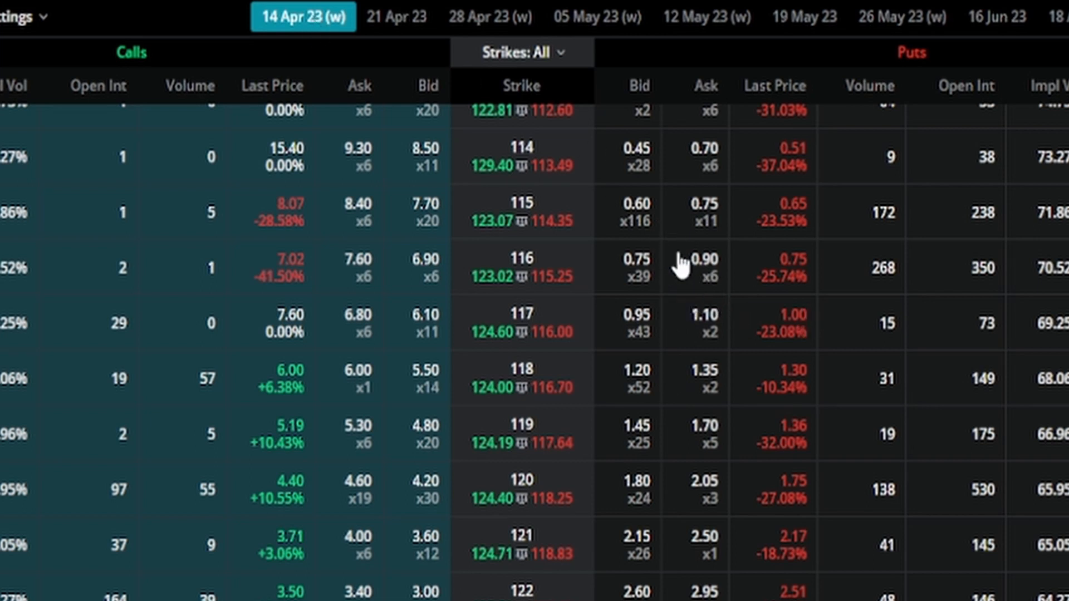
mouse_move(655, 351)
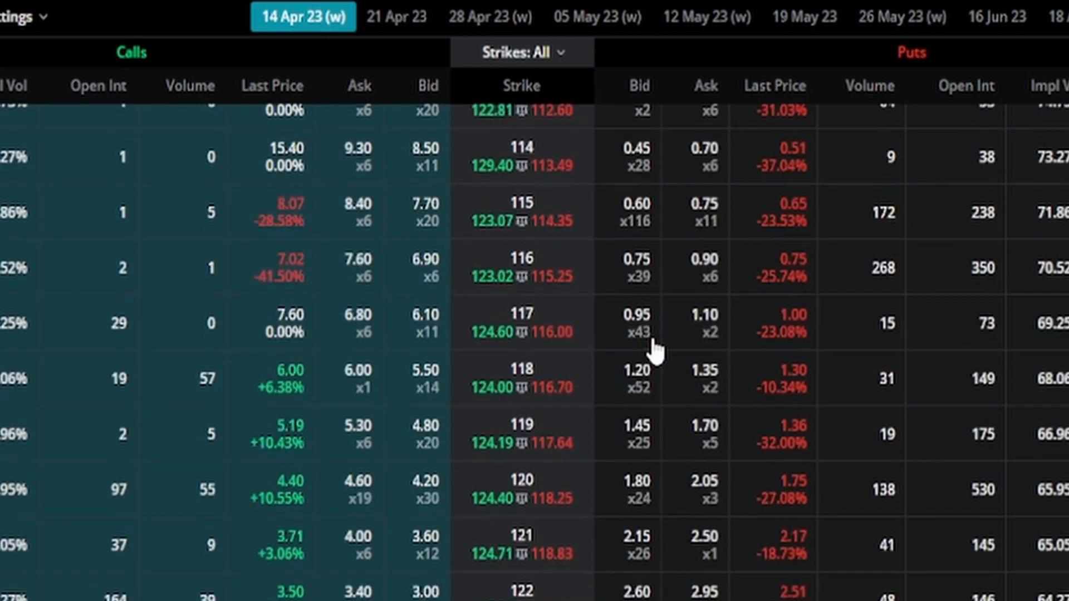
scroll("down", 3)
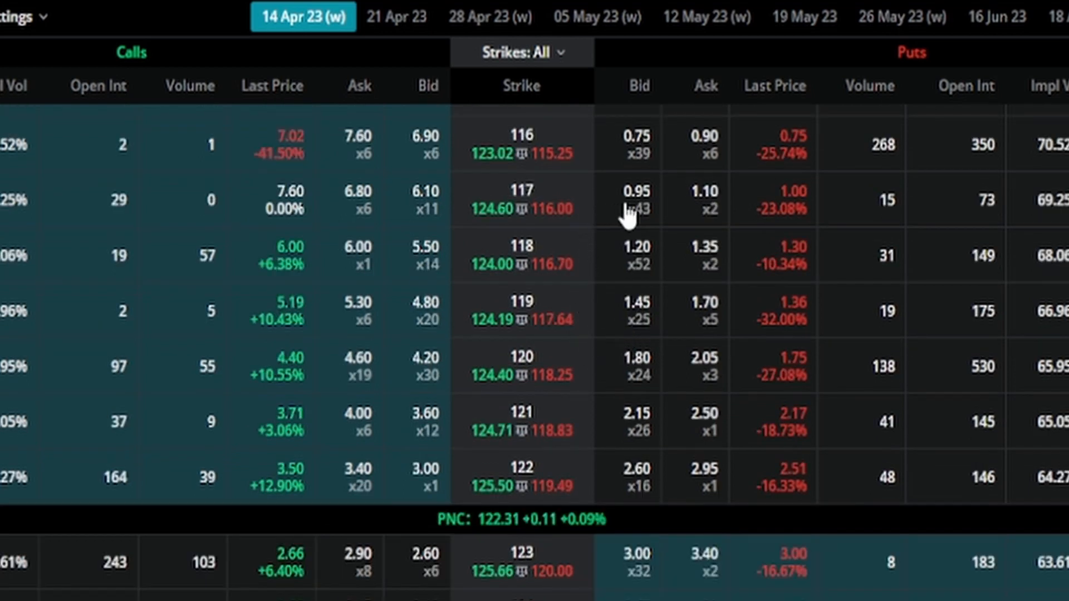
mouse_move(652, 169)
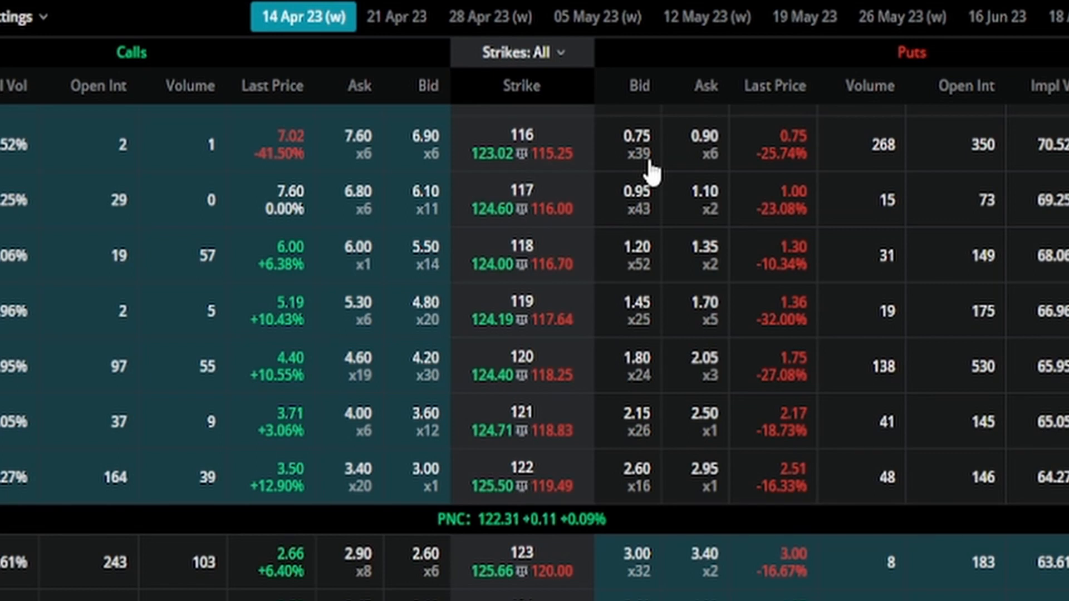
scroll("down", 3)
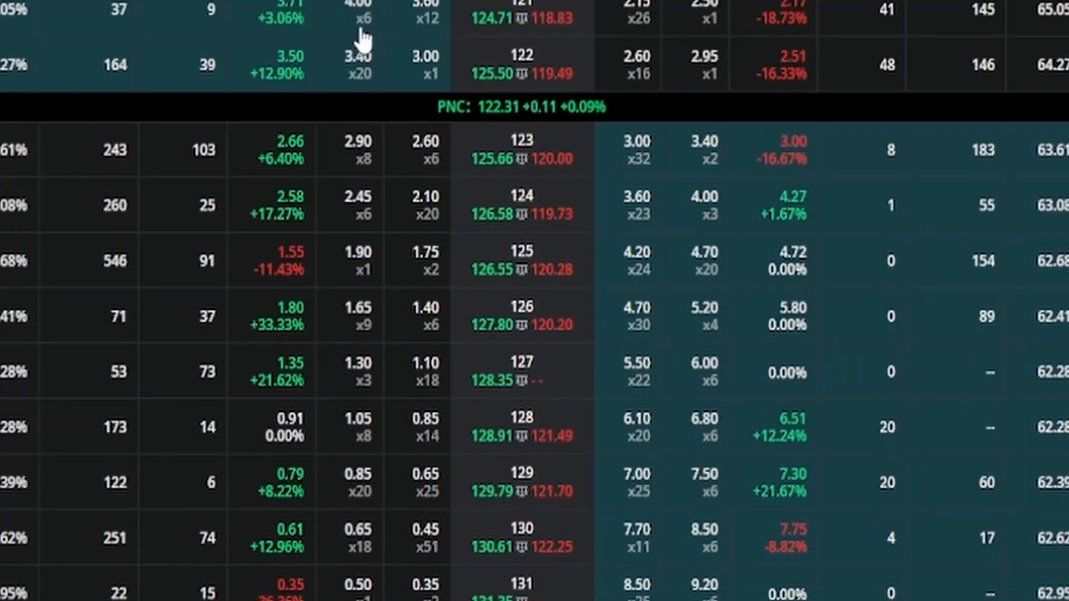
mouse_move(441, 173)
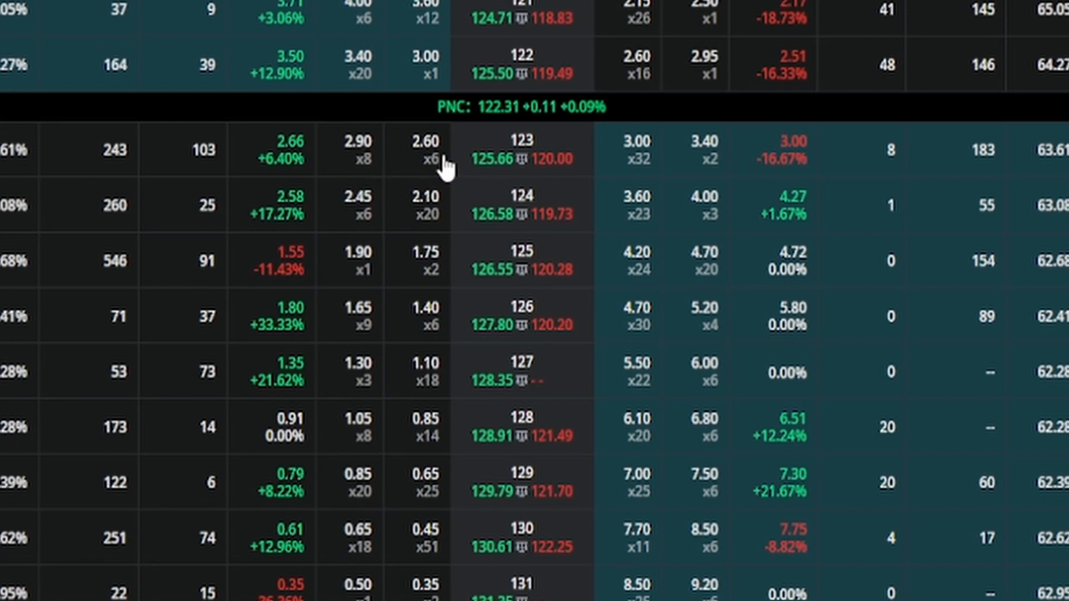
mouse_move(617, 162)
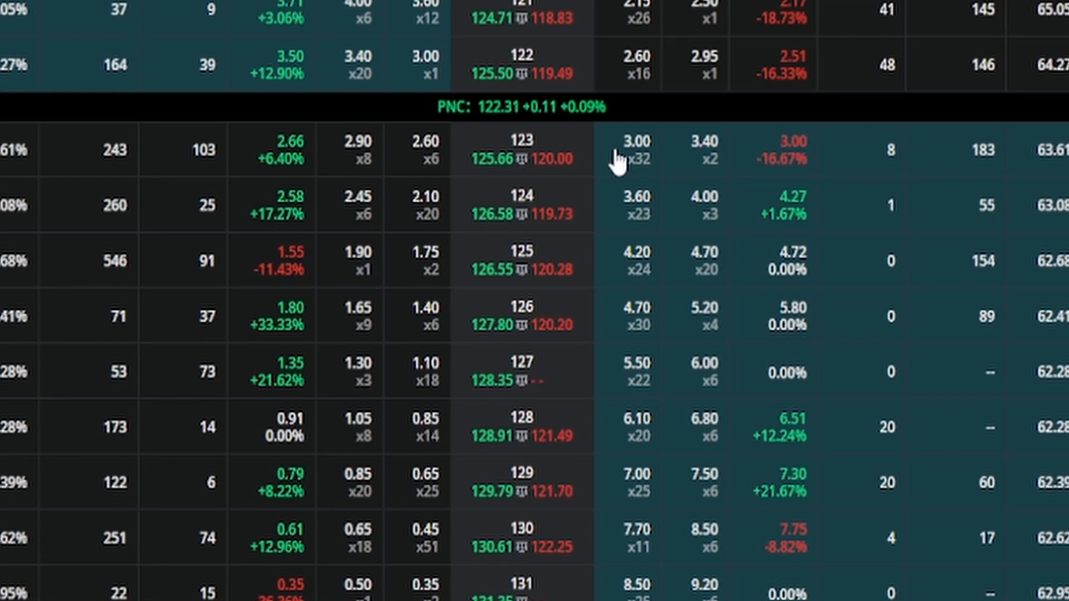
mouse_move(436, 205)
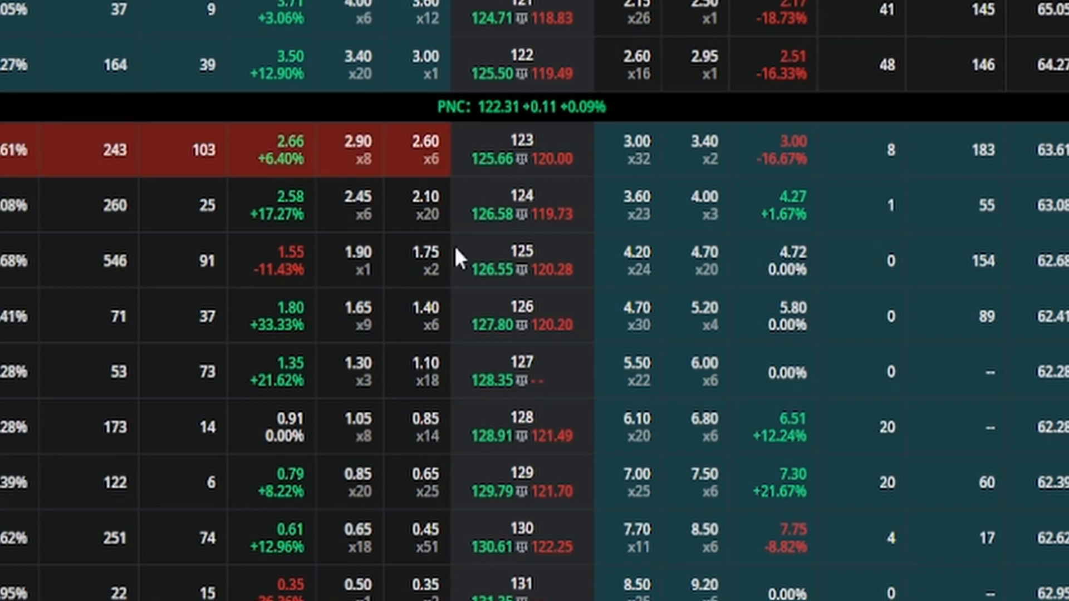
mouse_move(546, 185)
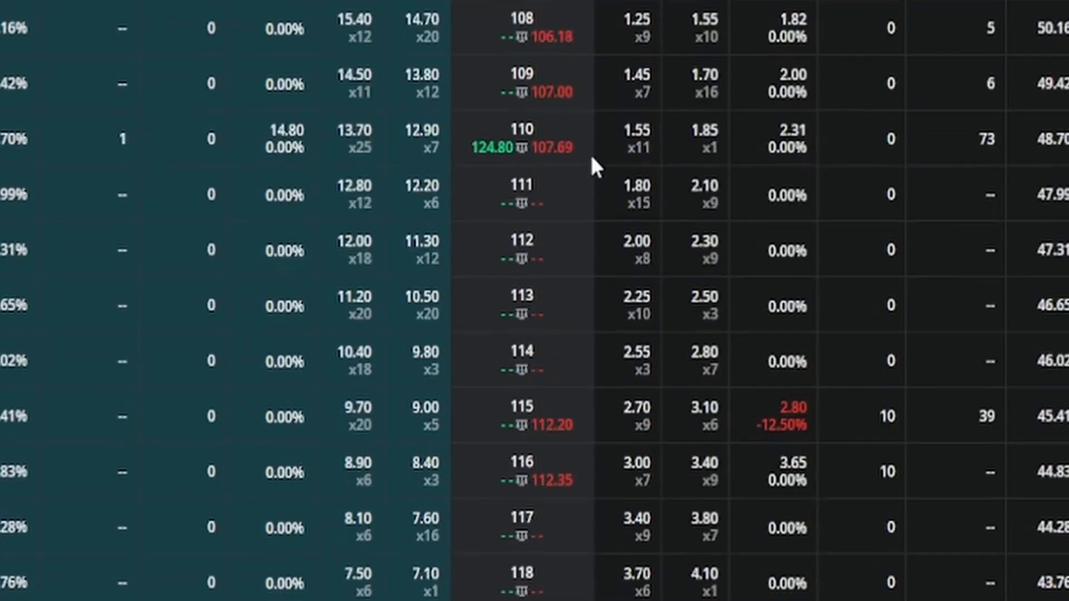
- Scroll through the later-expiry strikes from 123 to 133 with implied volatility near 40%
scroll("down", 3)
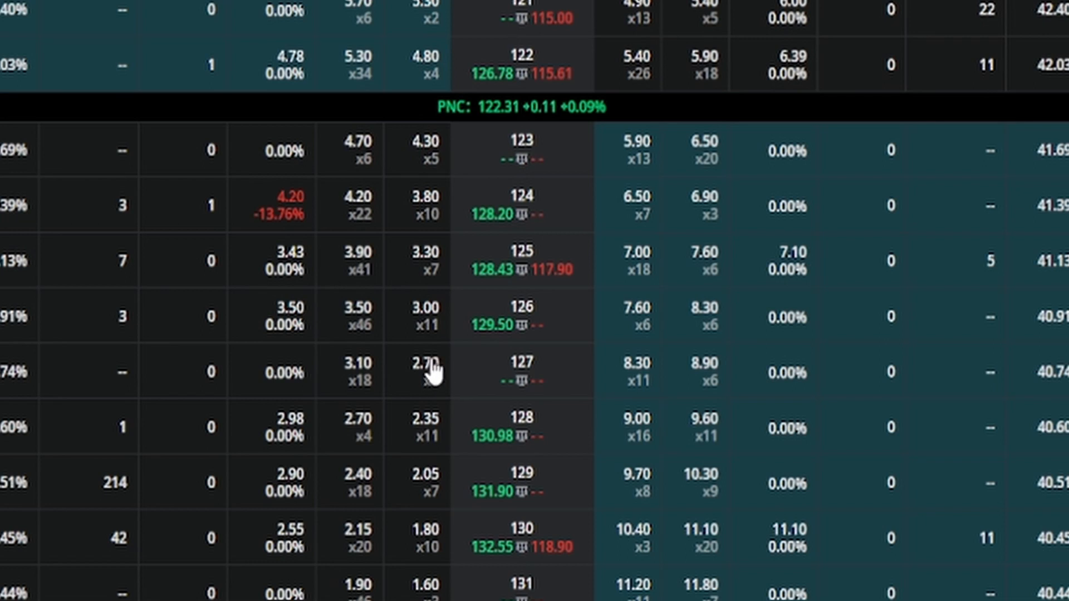
scroll("down", 3)
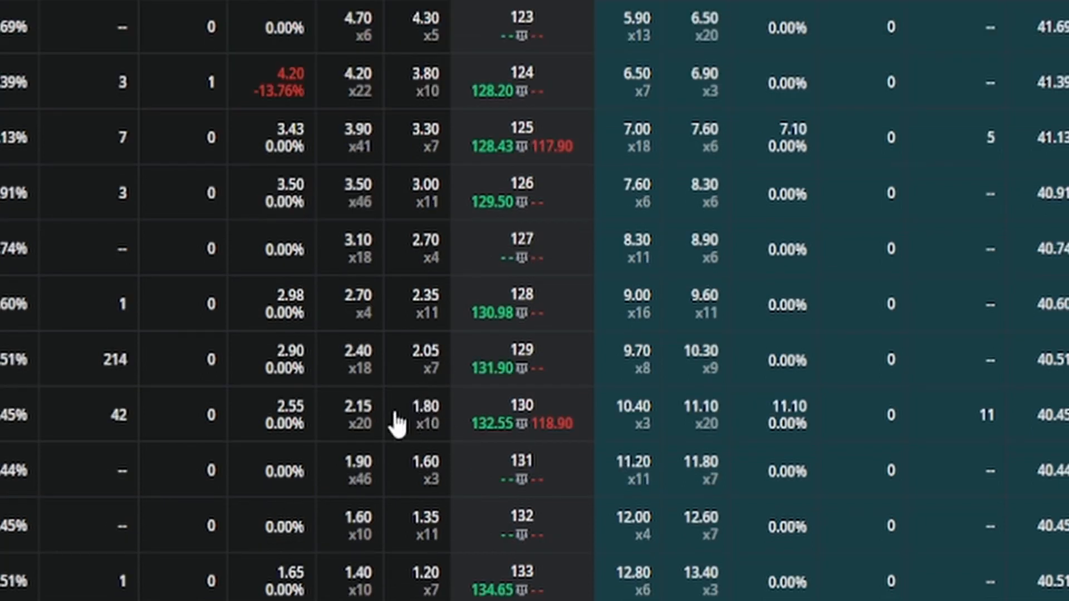
mouse_move(400, 418)
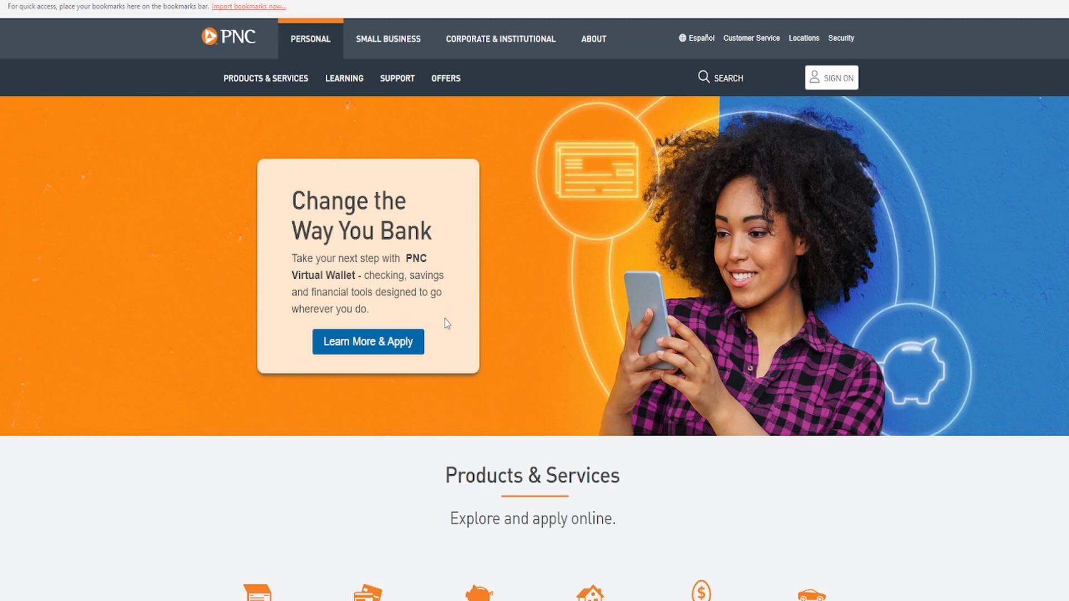
mouse_move(445, 327)
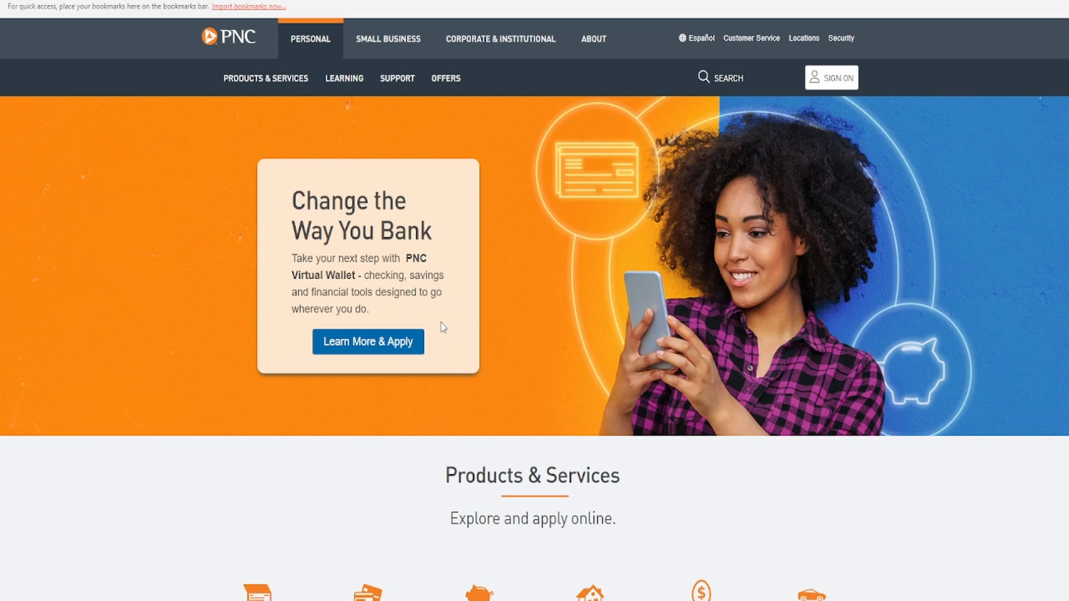
mouse_move(441, 331)
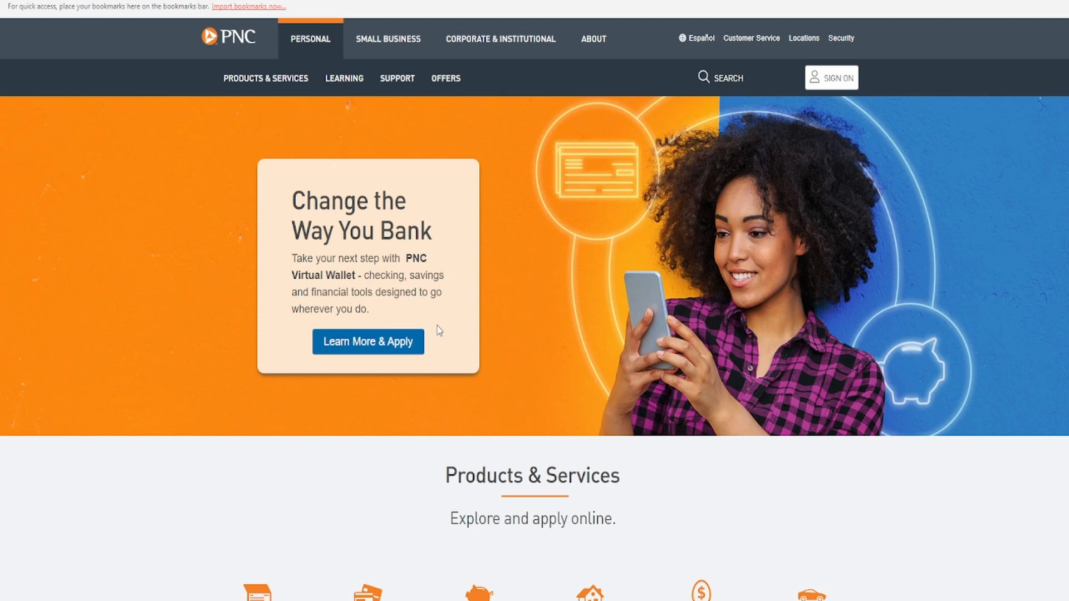
mouse_move(468, 321)
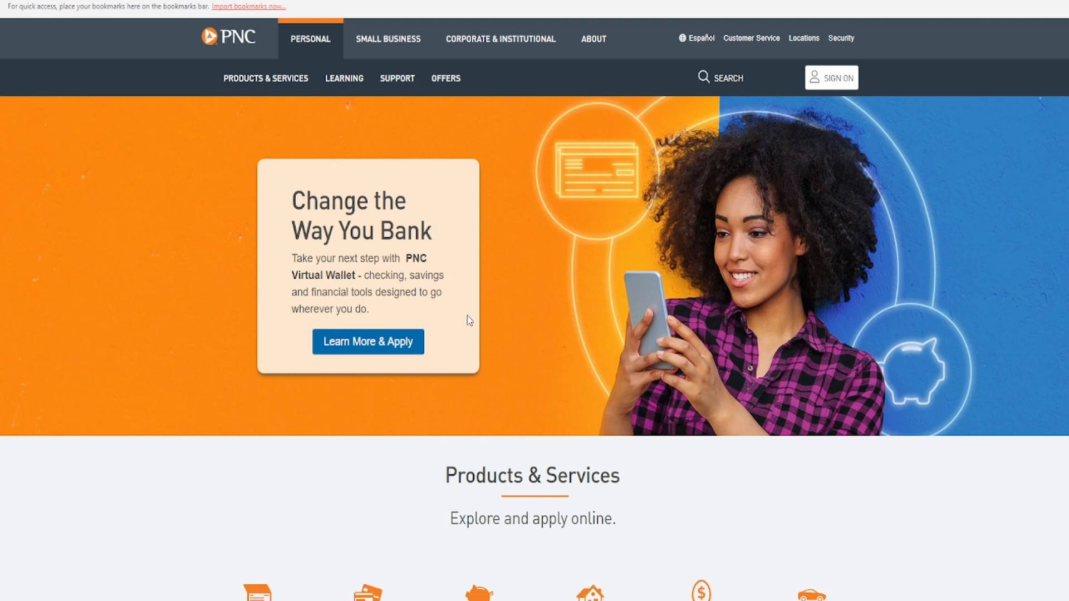
mouse_move(469, 310)
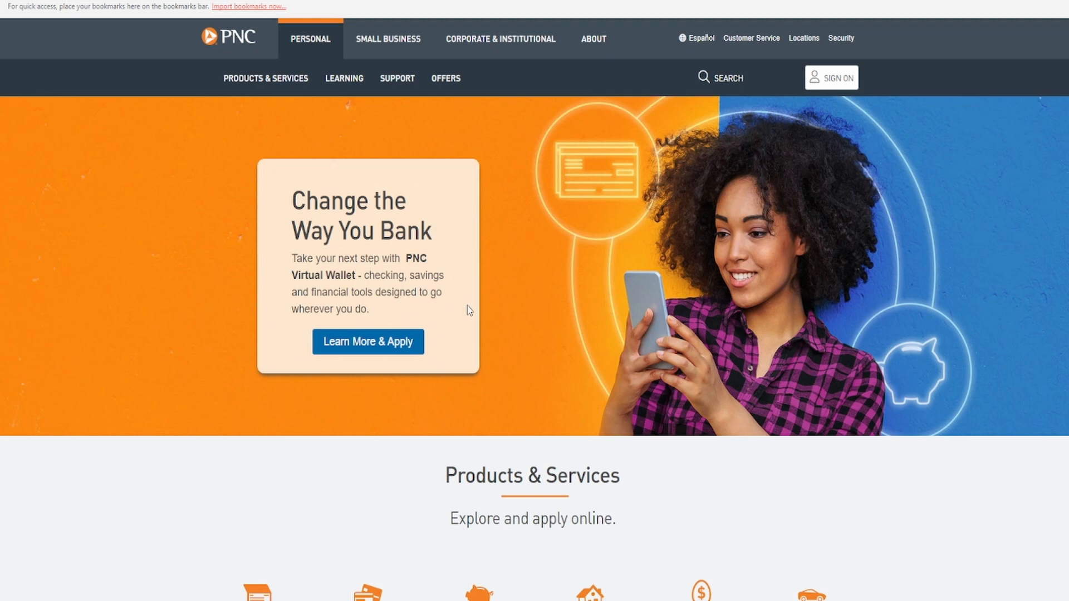